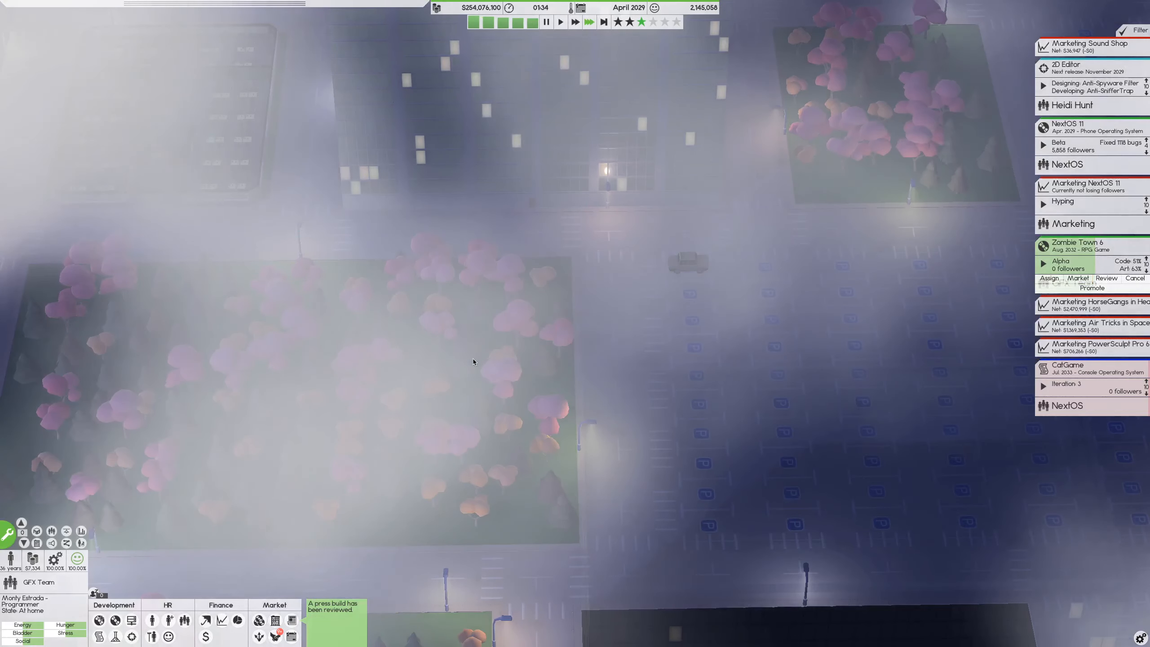
Pan the view from the park to the company office building
left_click(335, 620)
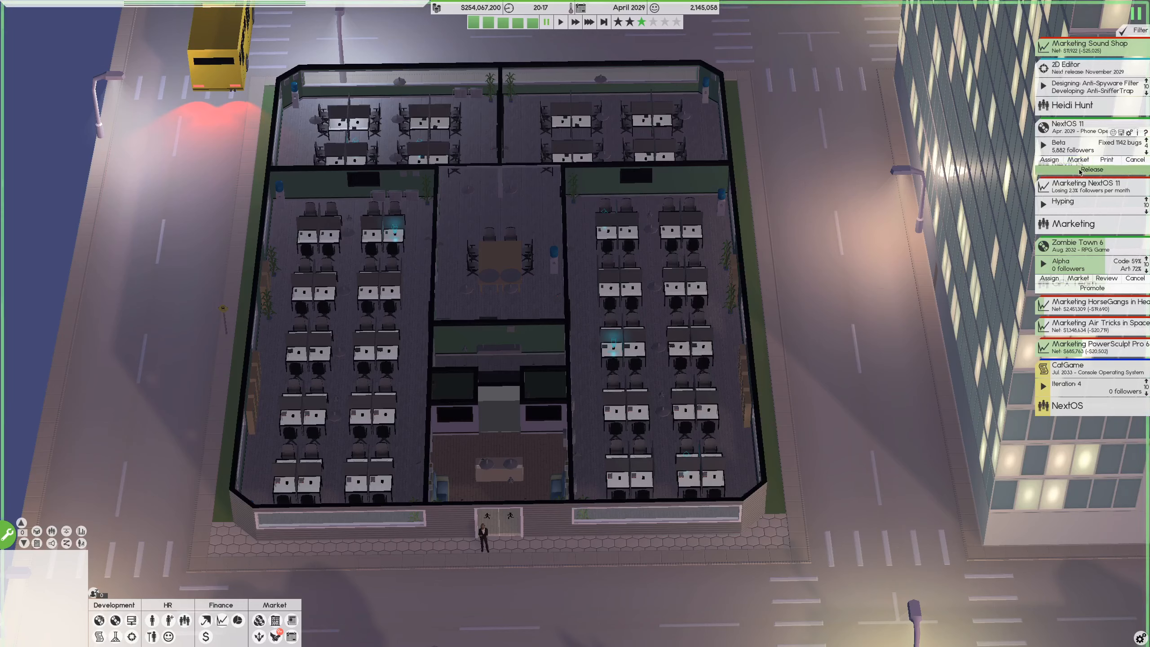
Release NextOS 11 and start a marketing campaign with a 25000 budget and the Marketing team
left_click(1092, 169)
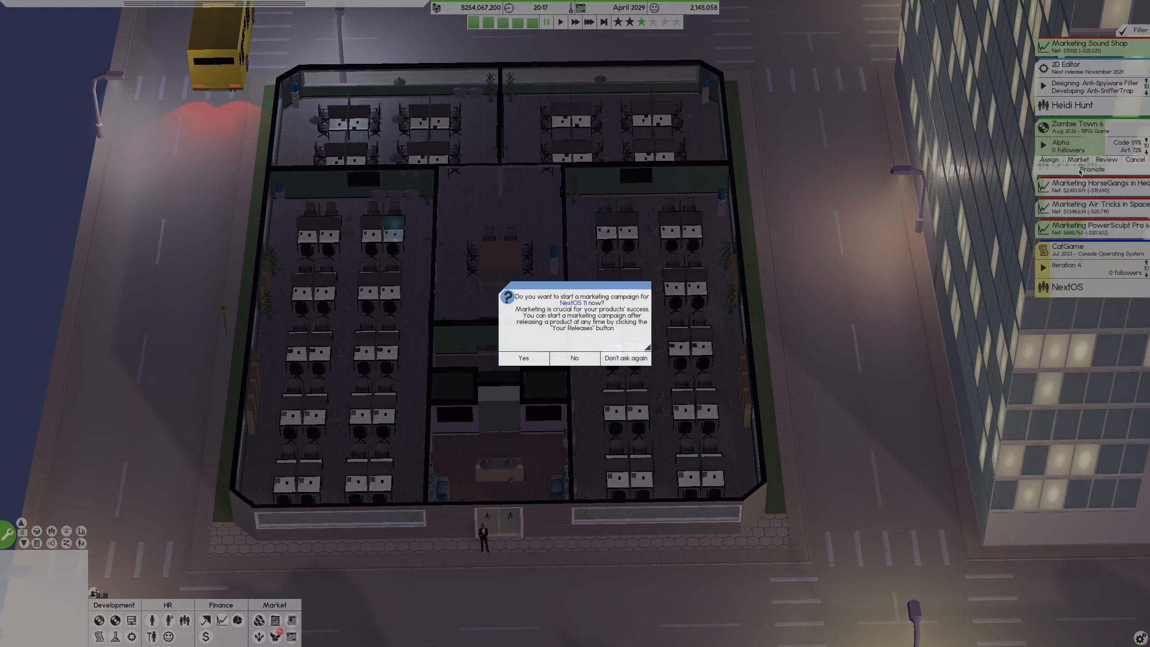
mouse_move(534, 363)
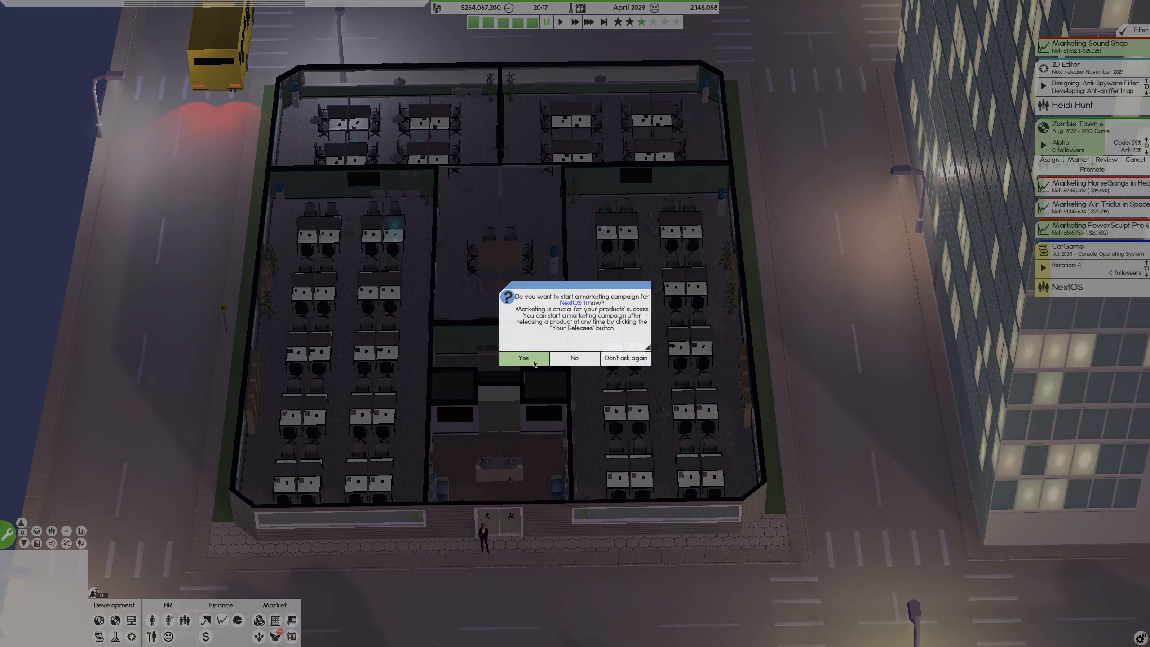
left_click(523, 358)
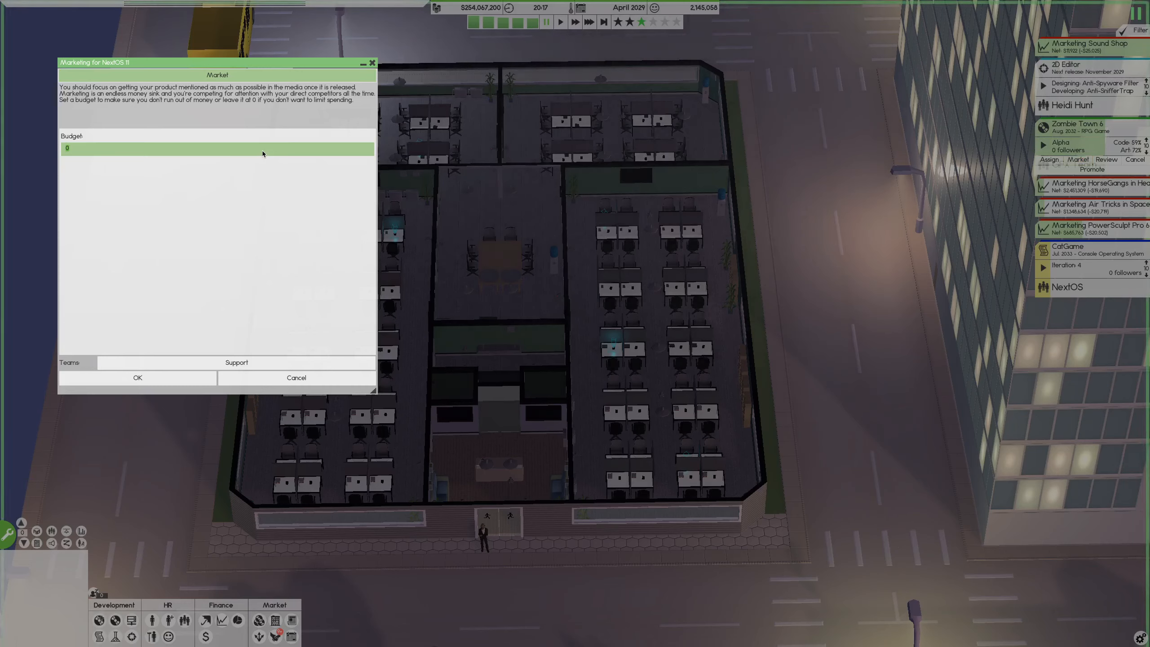
type("25000")
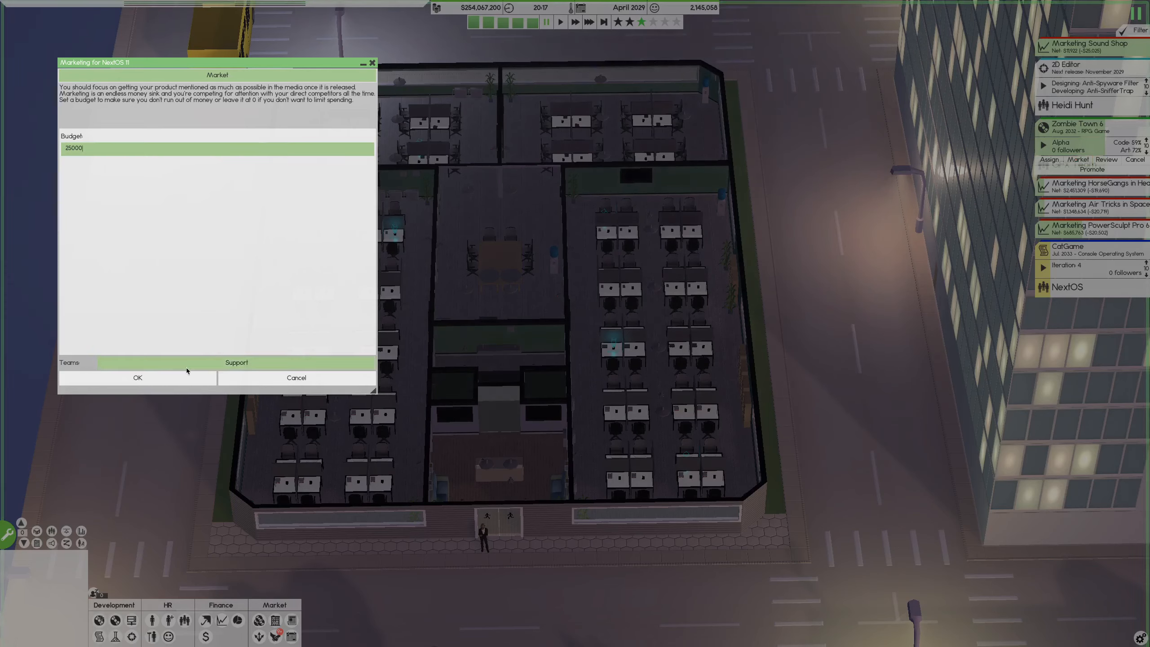
left_click(70, 362)
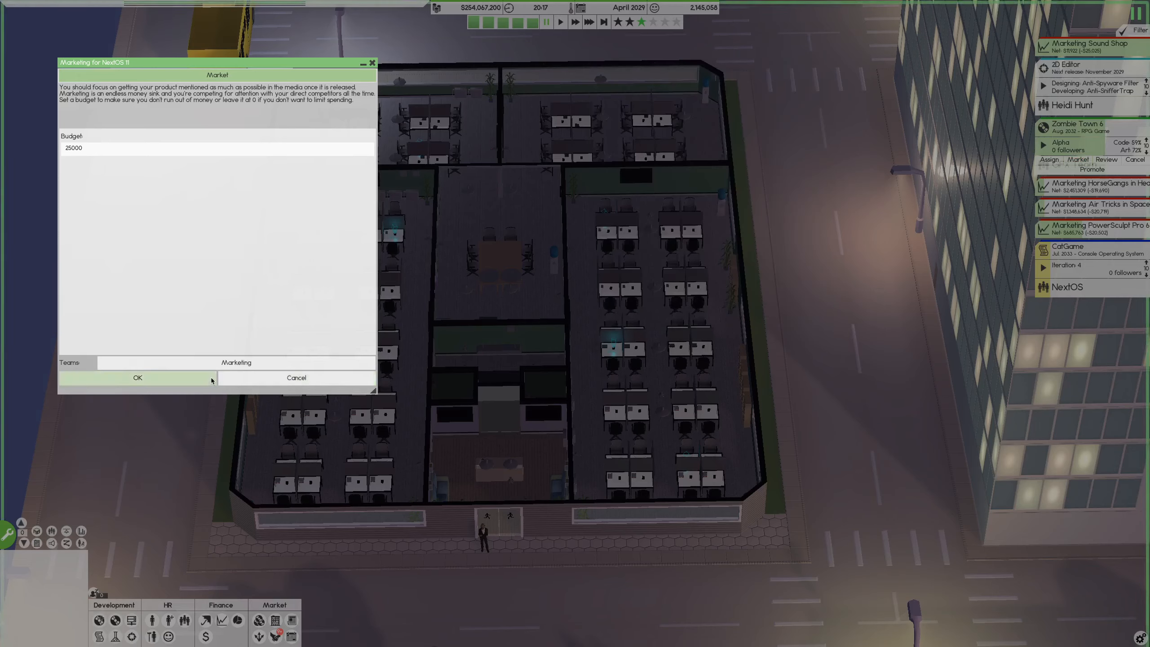
Confirm the NextOS 11 marketing campaign and order 600,000 copies
left_click(138, 377)
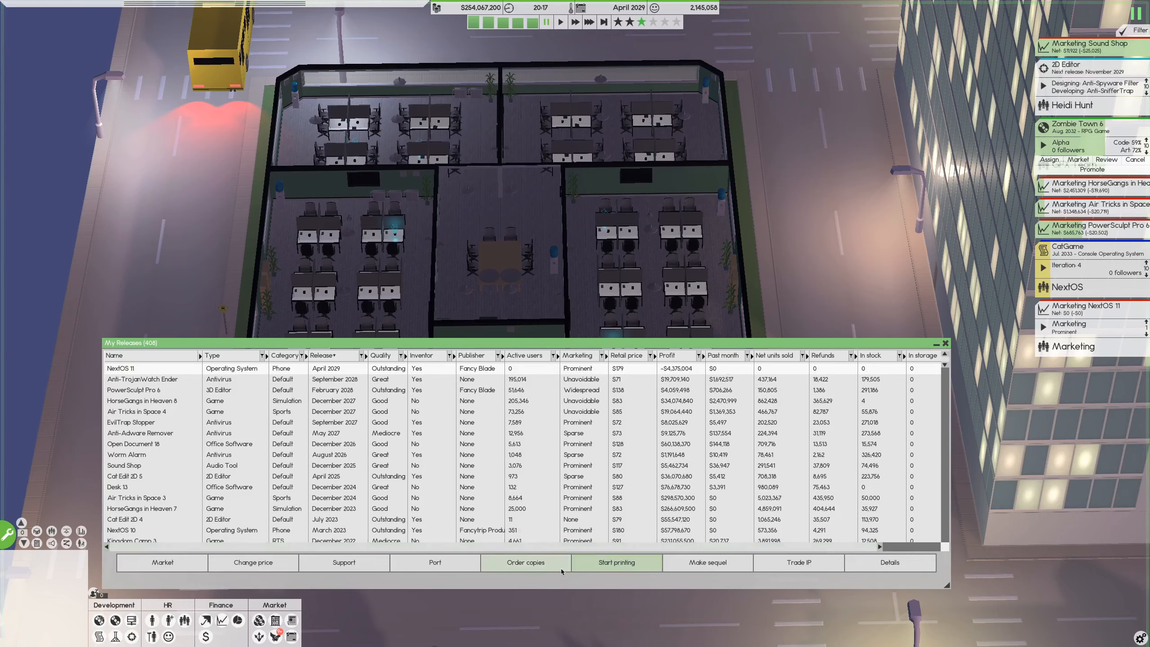
left_click(525, 562)
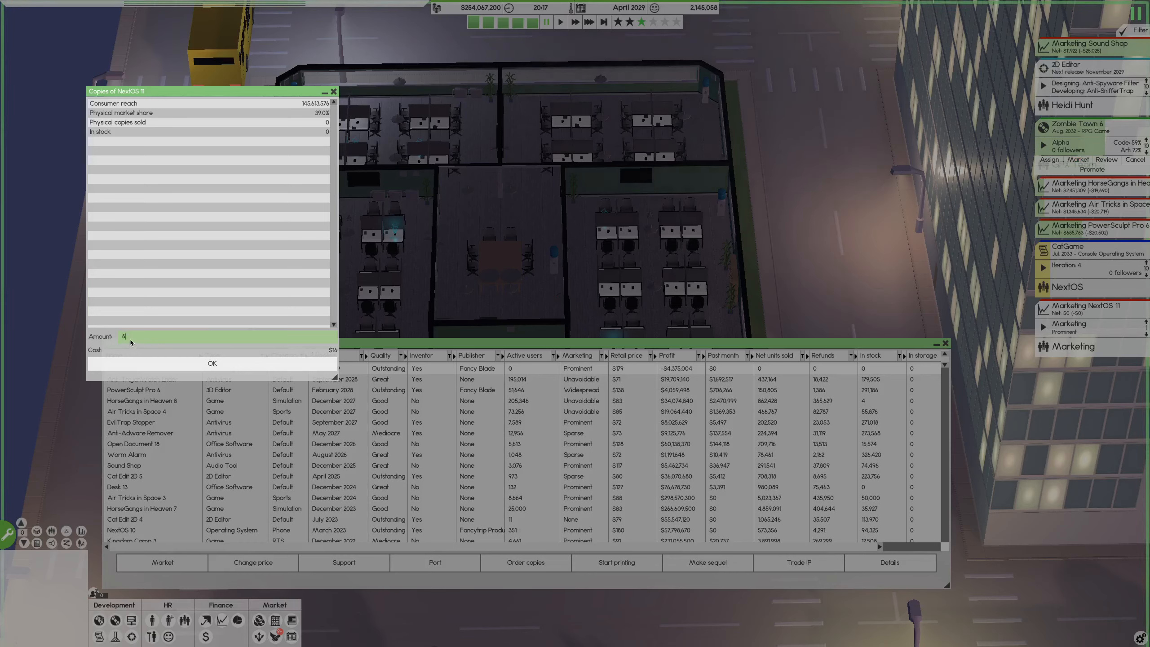
type("00000")
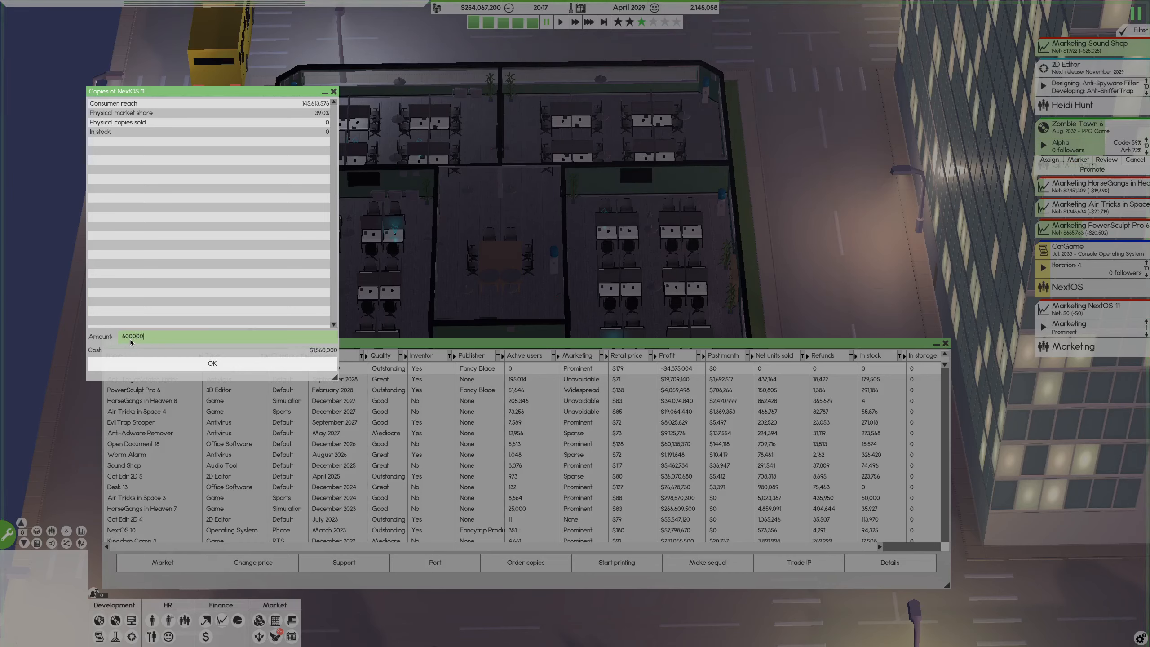
left_click(212, 363)
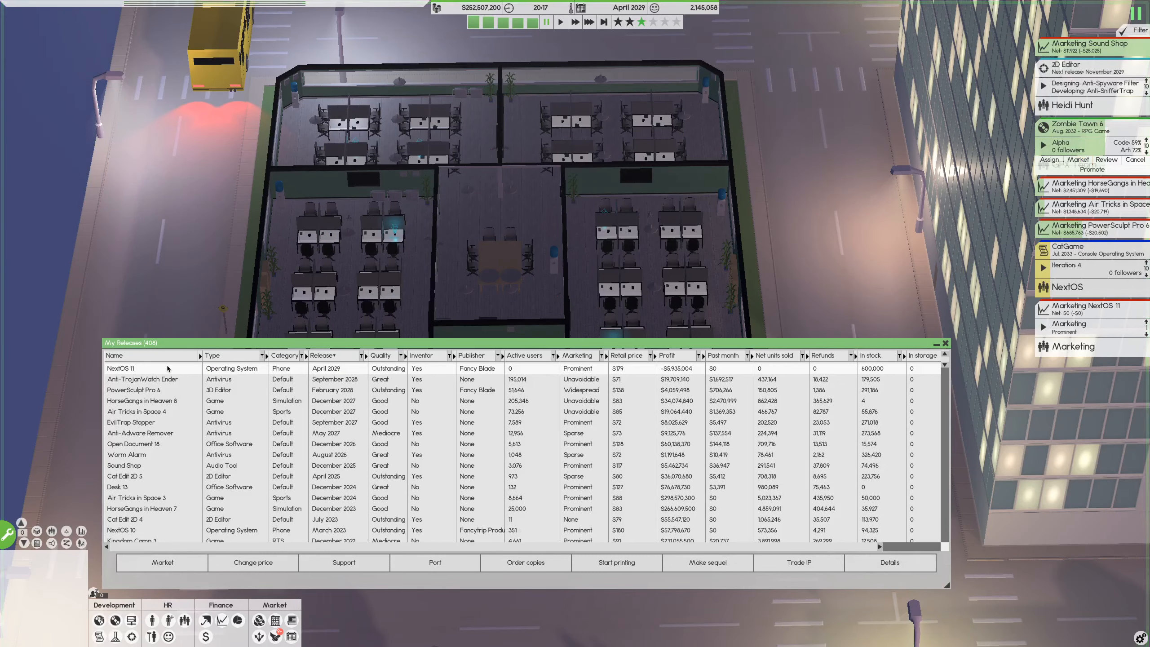
mouse_move(545, 376)
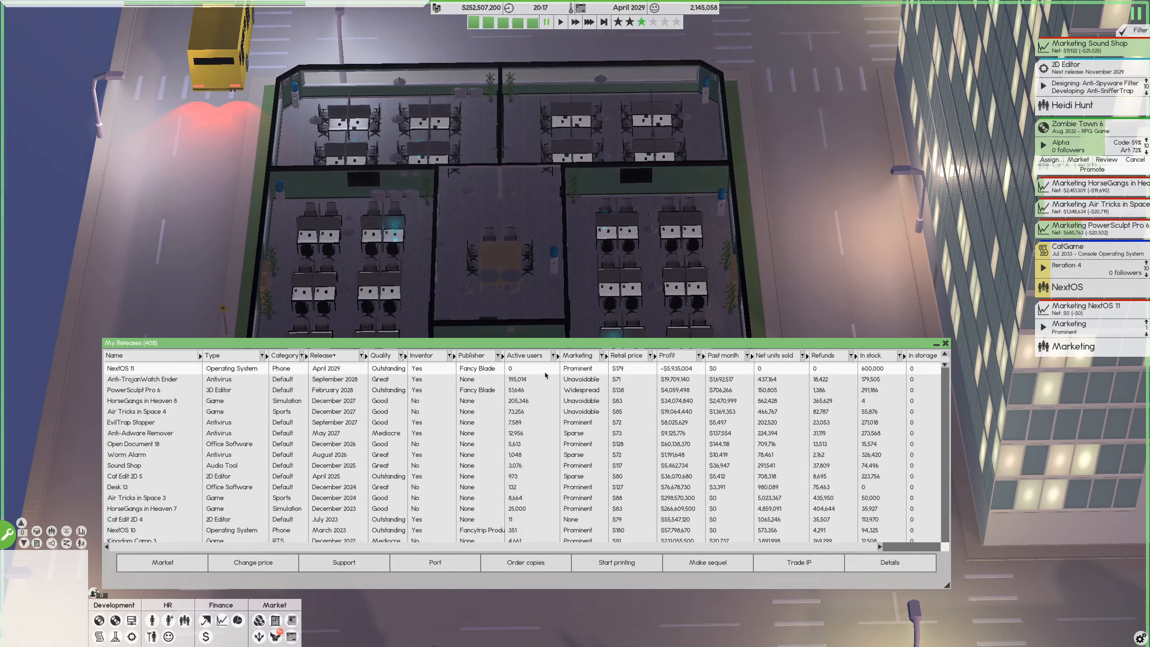
mouse_move(623, 375)
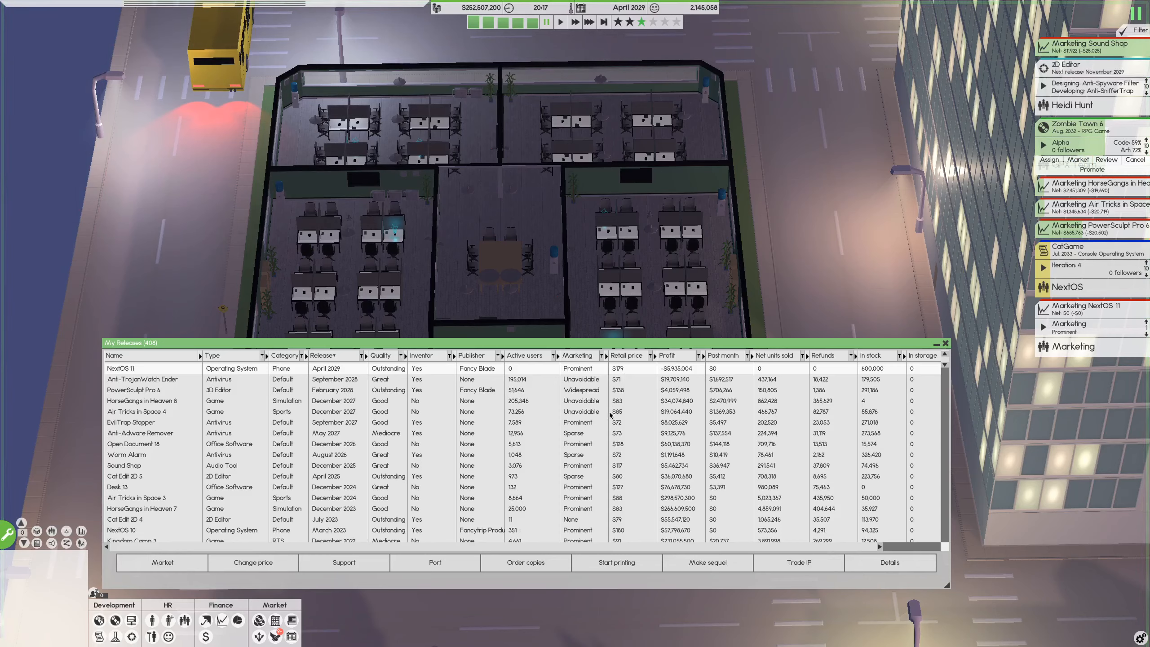
mouse_move(629, 533)
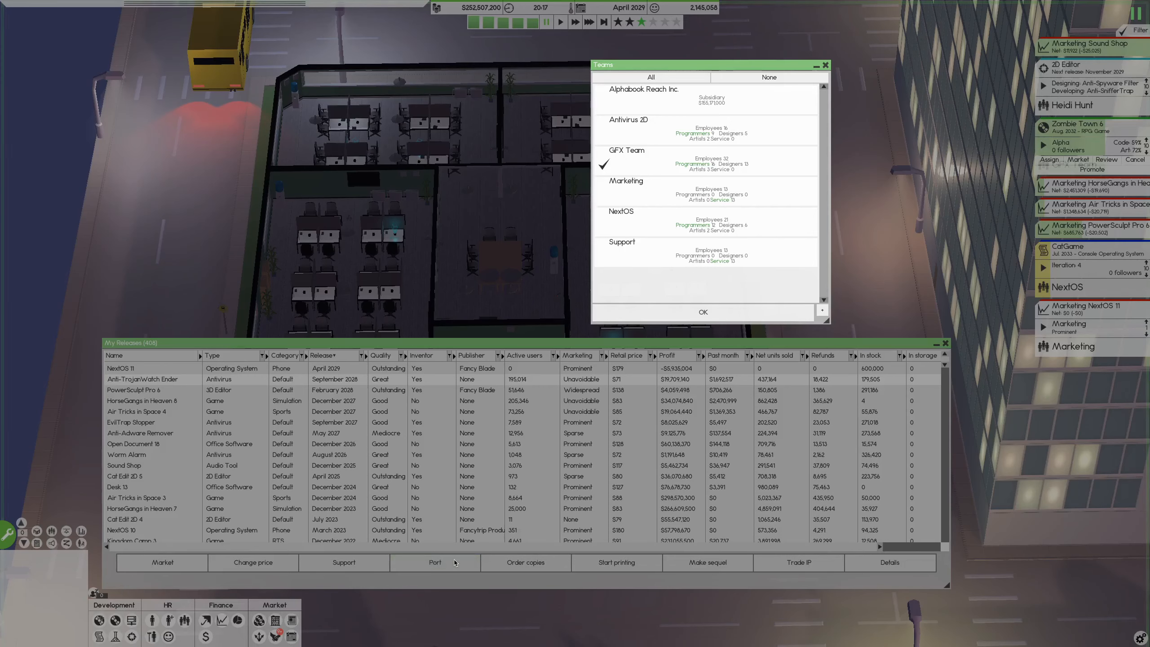
mouse_move(674, 173)
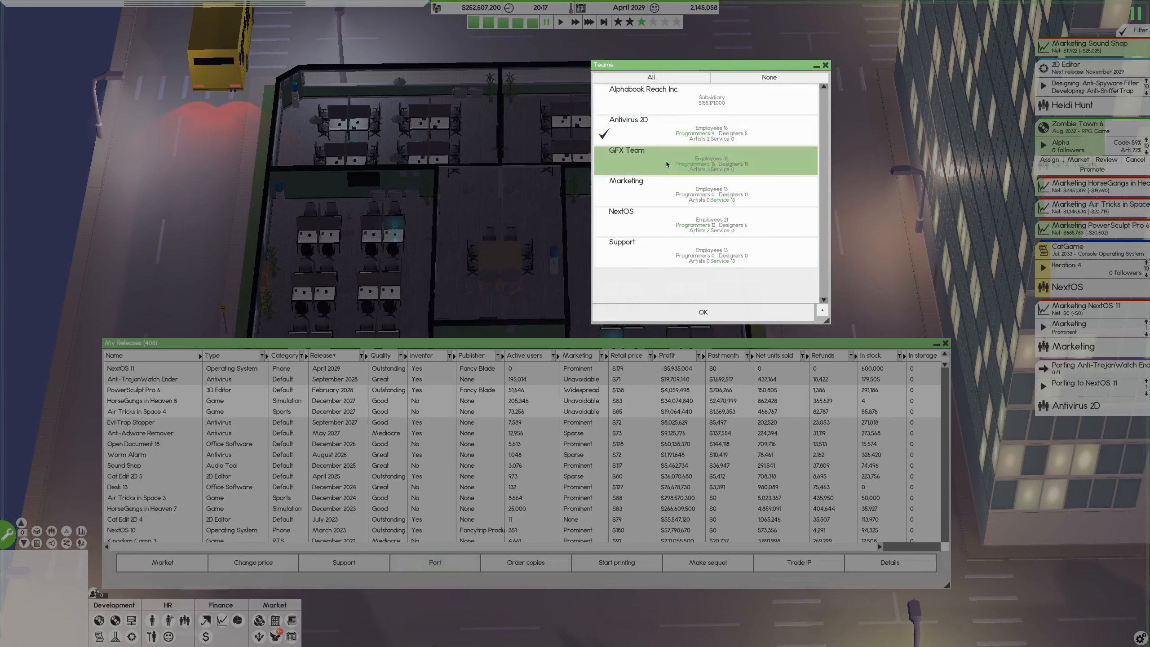
Start another port to bring up the platform list
left_click(667, 161)
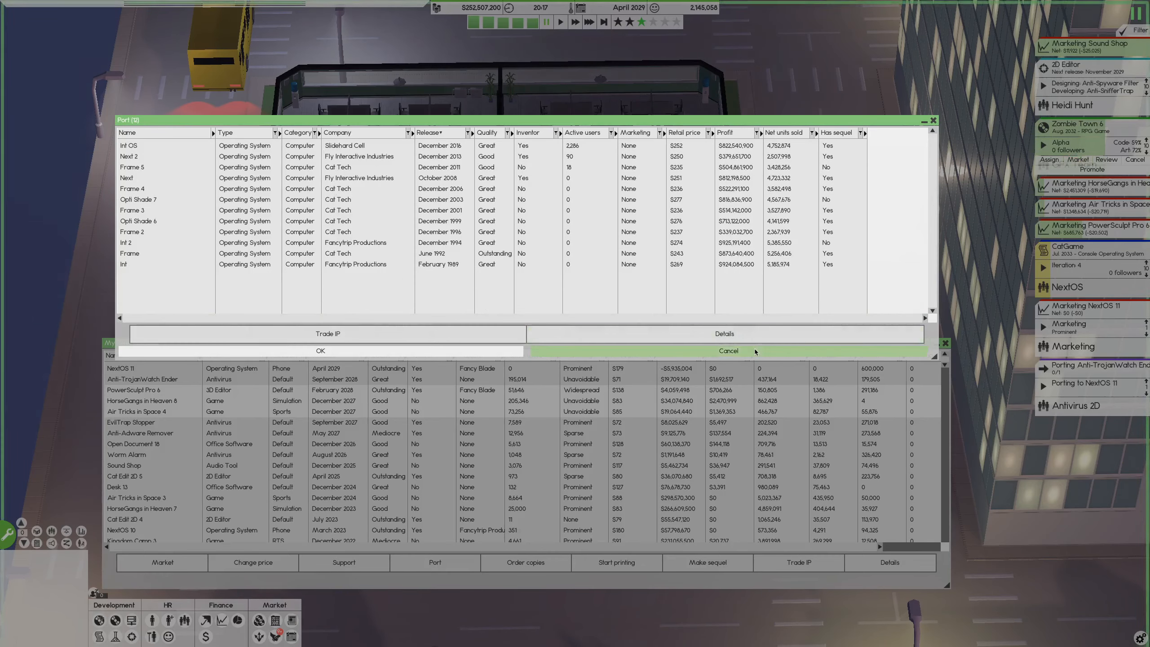
Port HorseGangs in Heaven 8 to NextOS 11, then port Air Tricks in Space 4 too
left_click(728, 350)
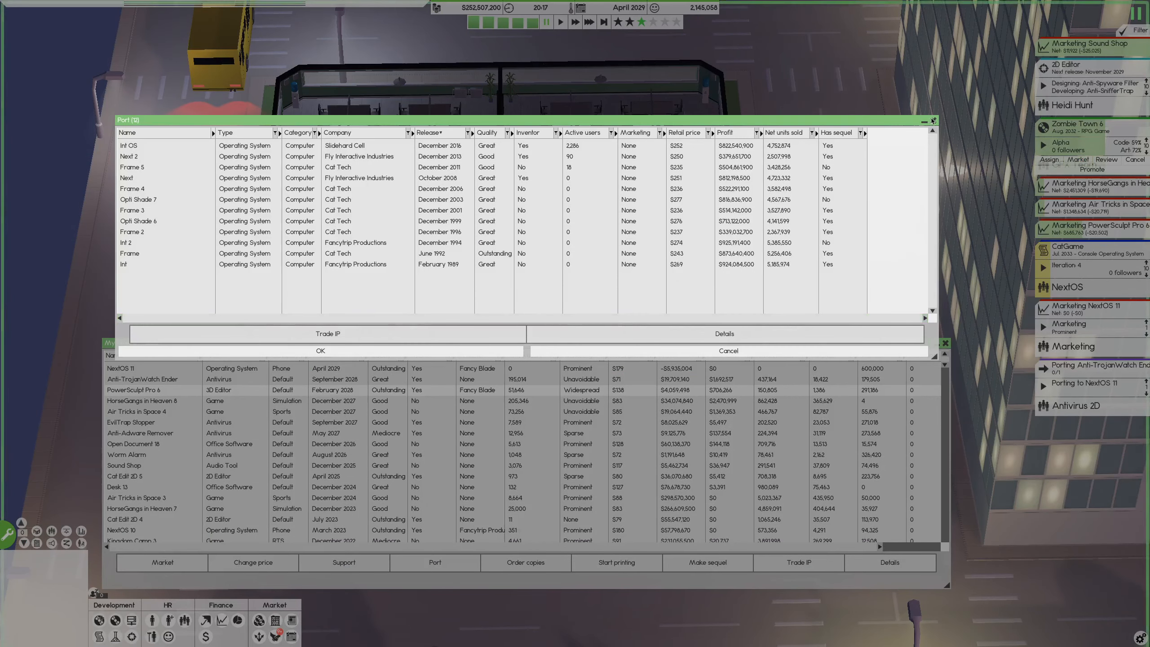
left_click(932, 121)
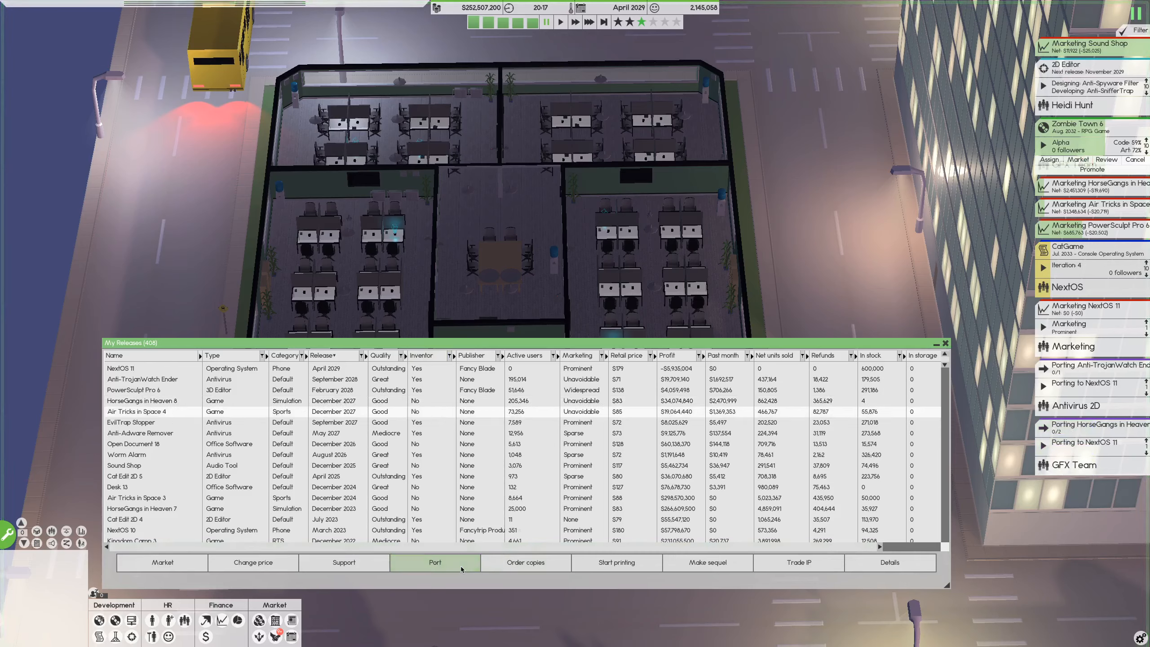
left_click(435, 563)
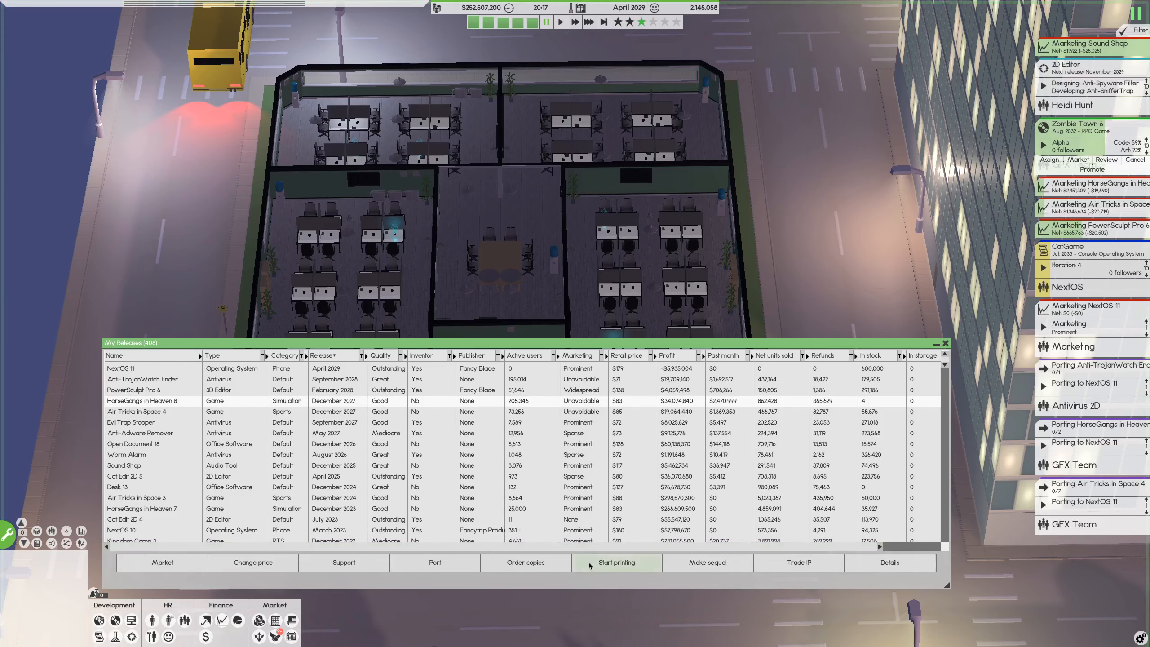
Order 56,700 copies of HorseGangs in Heaven 8
left_click(526, 563)
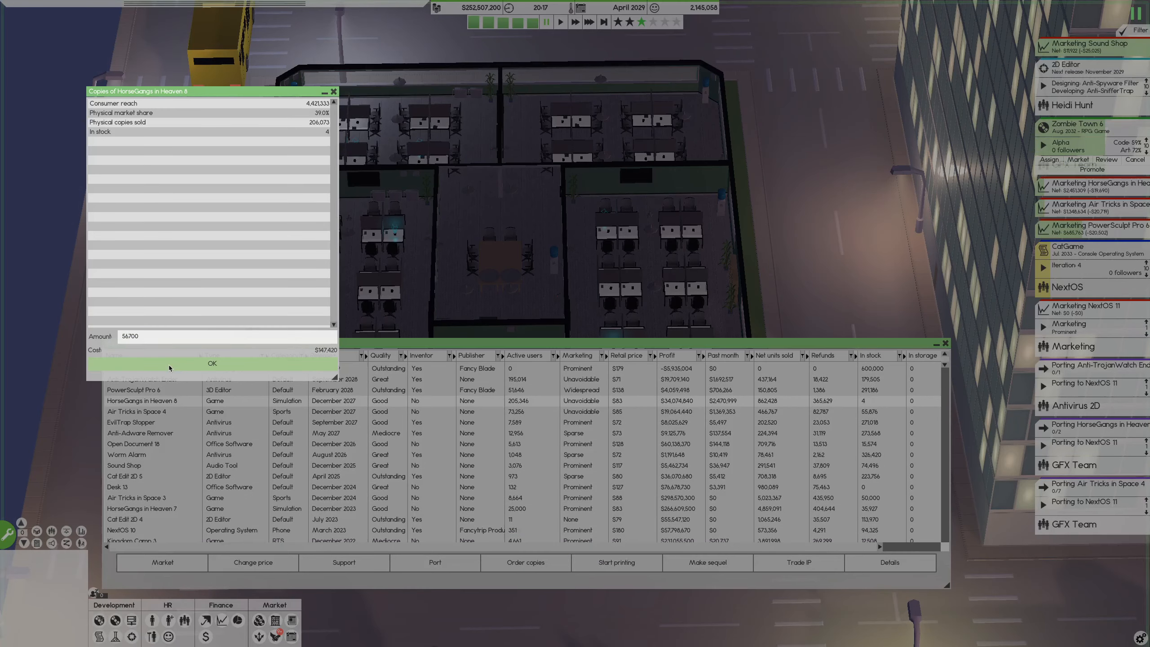
left_click(212, 363)
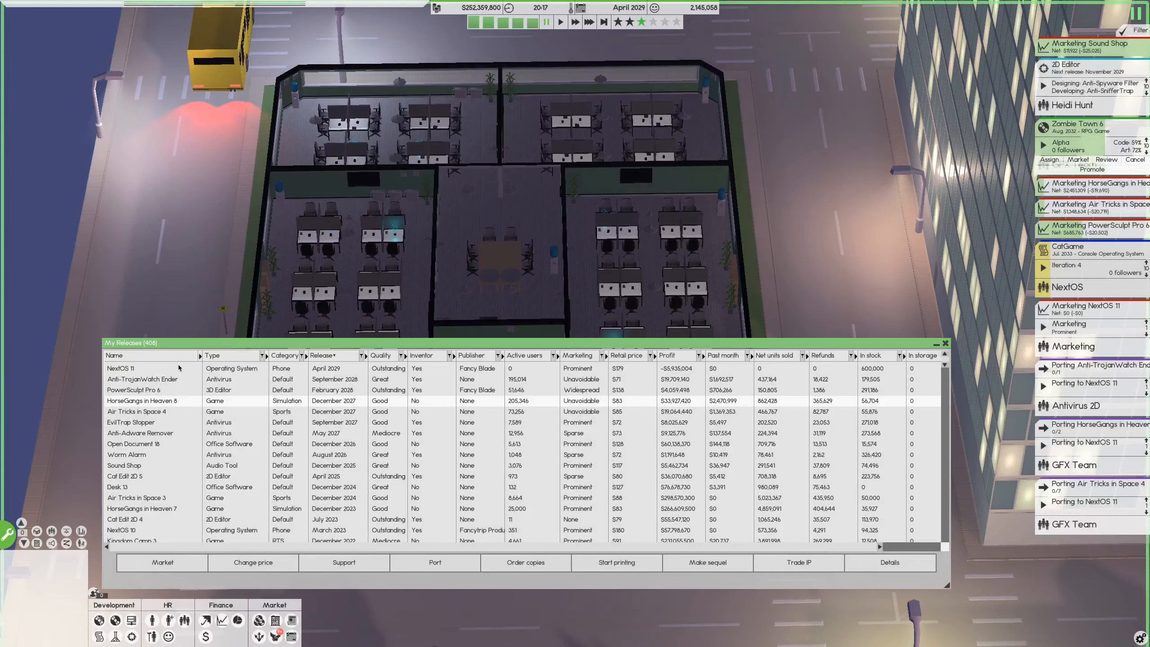
mouse_move(235, 417)
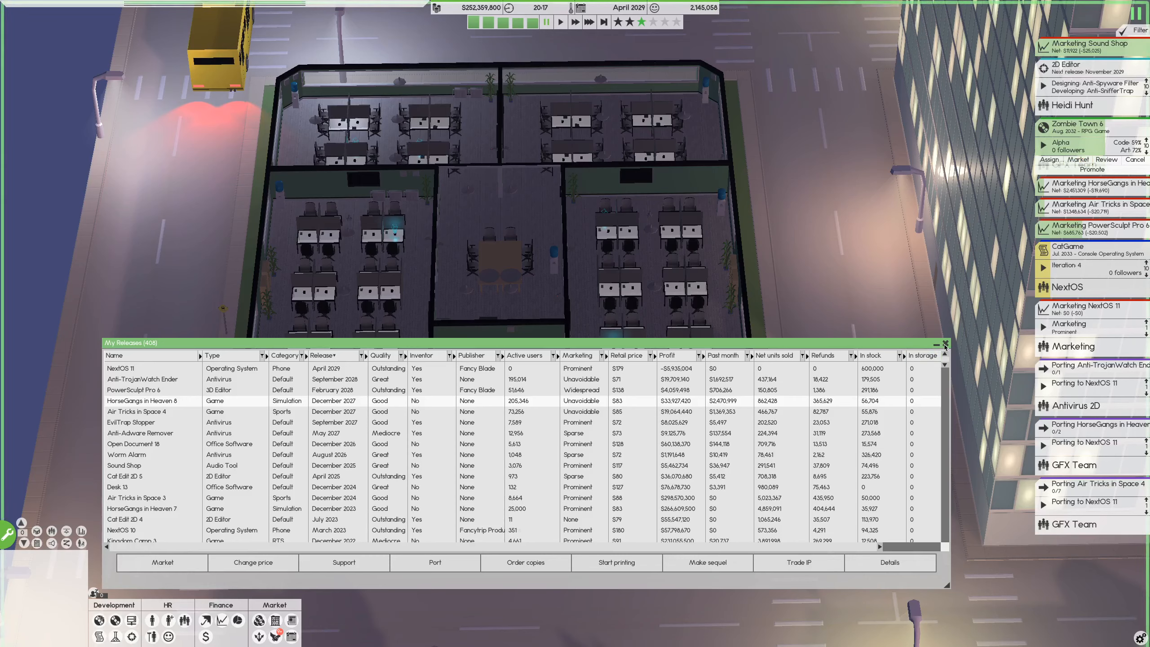
mouse_move(968, 397)
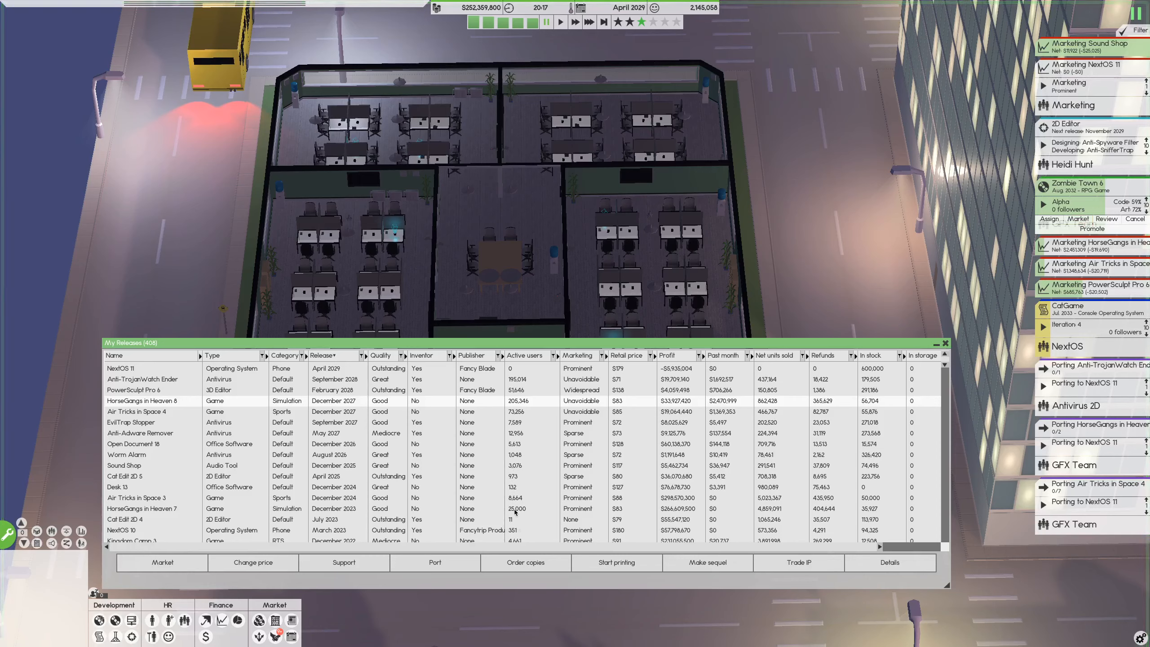
mouse_move(510, 500)
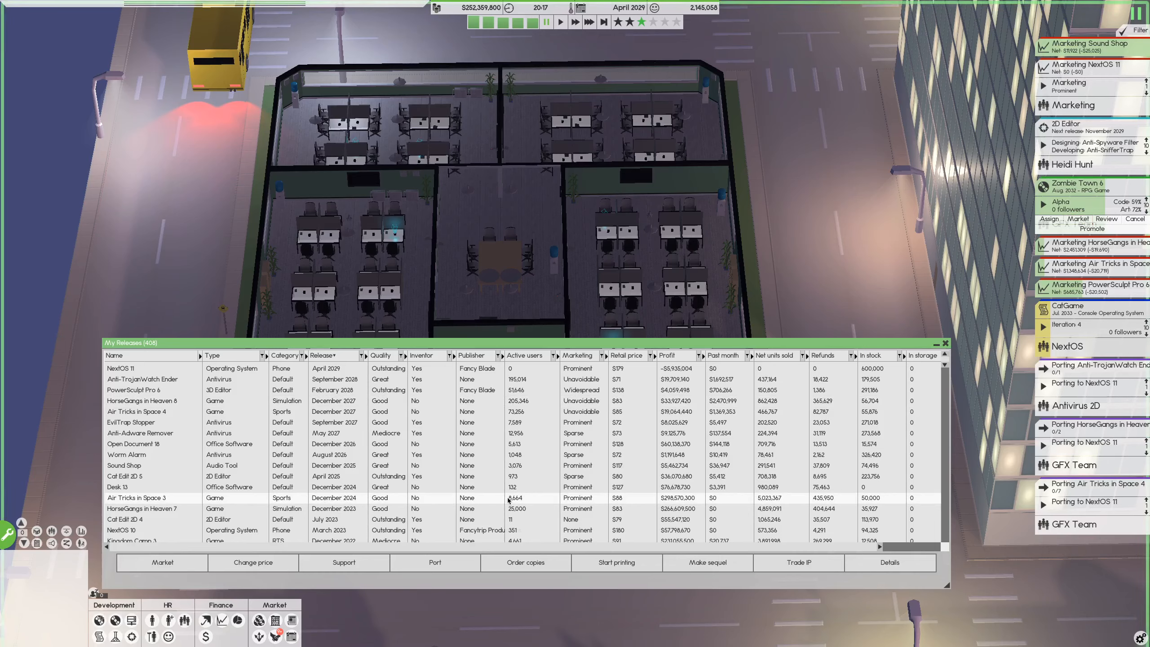
mouse_move(491, 400)
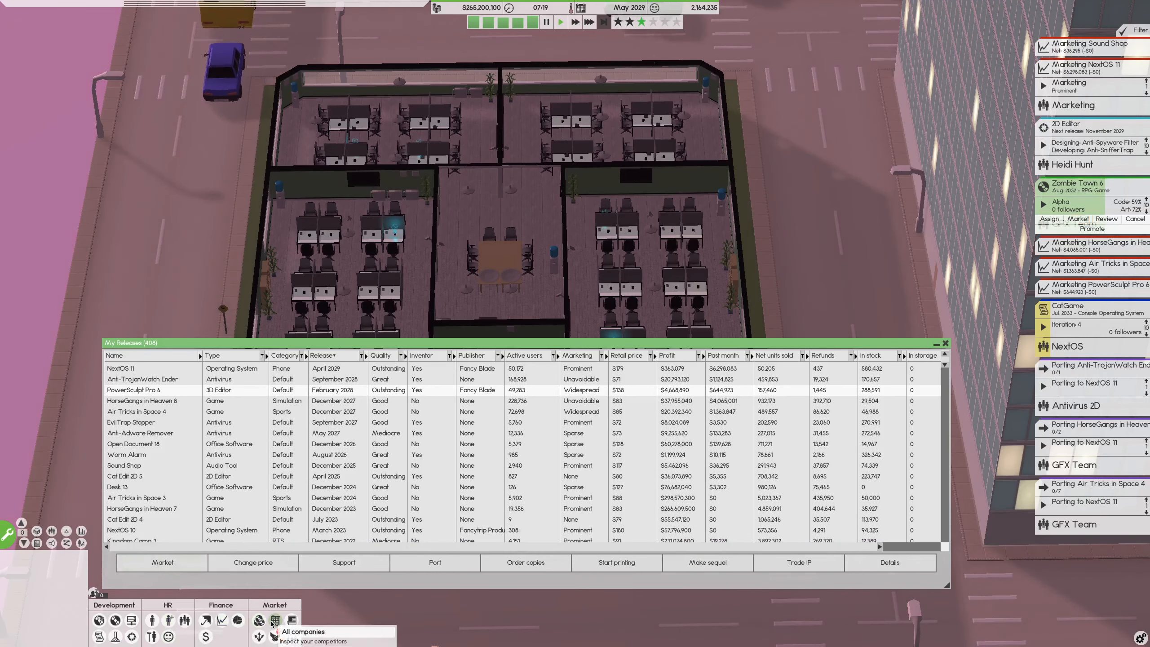
Open the Companies list and view Shadow Inc.'s details
left_click(274, 620)
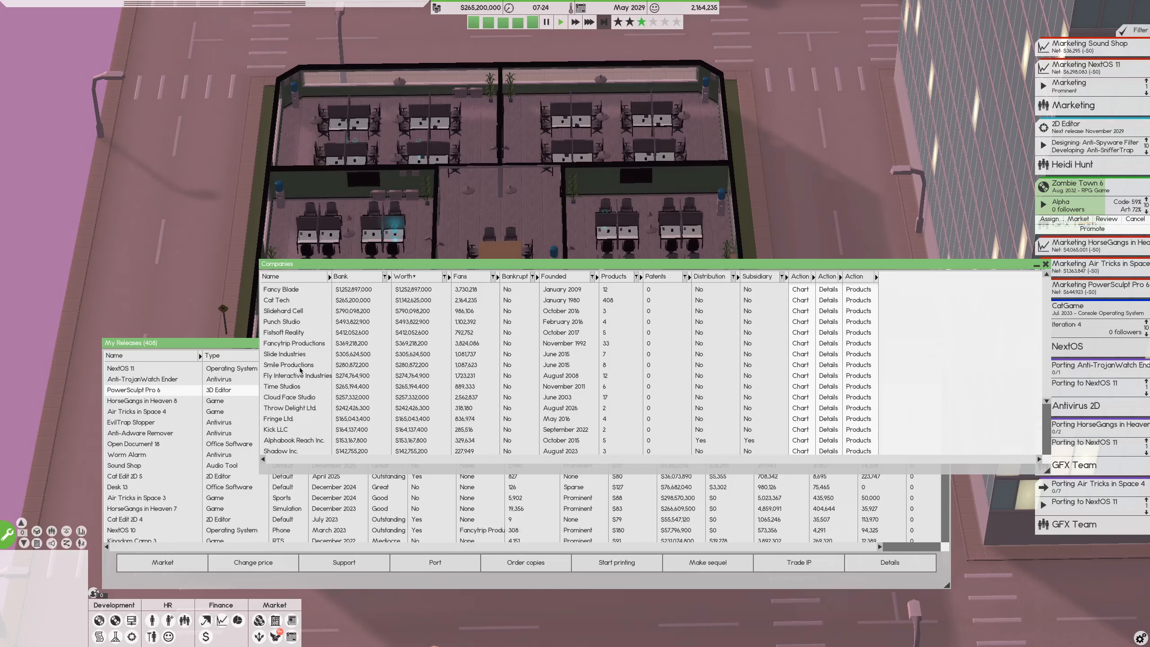
scroll("down", 3)
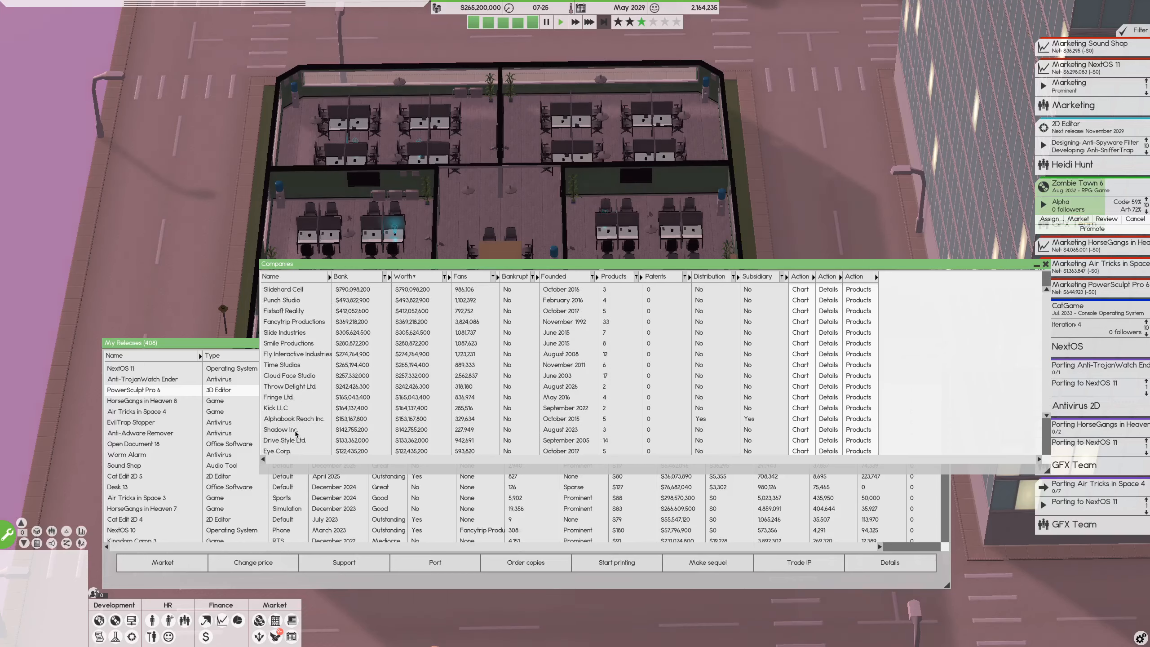
left_click(281, 429)
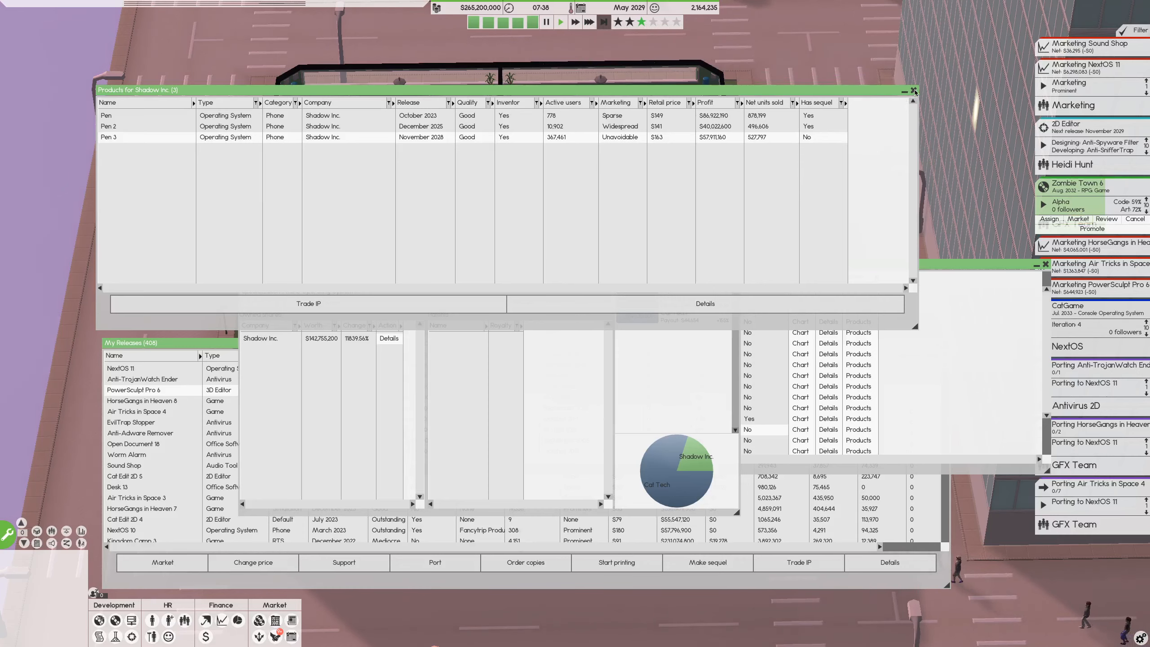
Buy out Shadow Inc., choosing Subsidiary as the takeover type
left_click(913, 91)
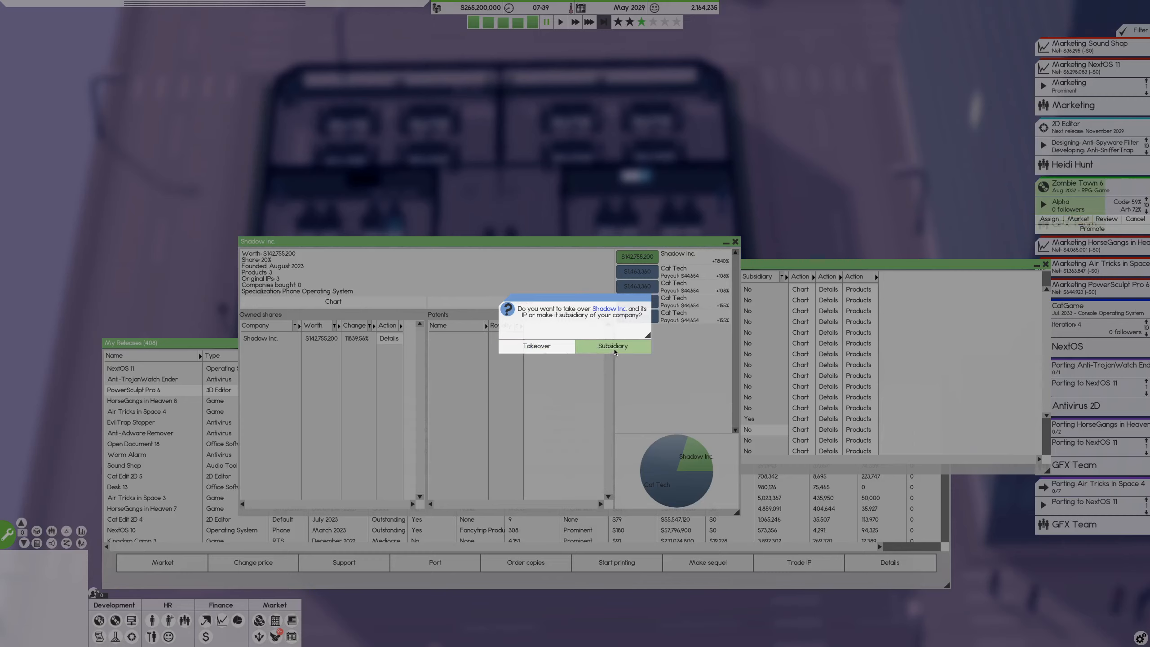
left_click(613, 346)
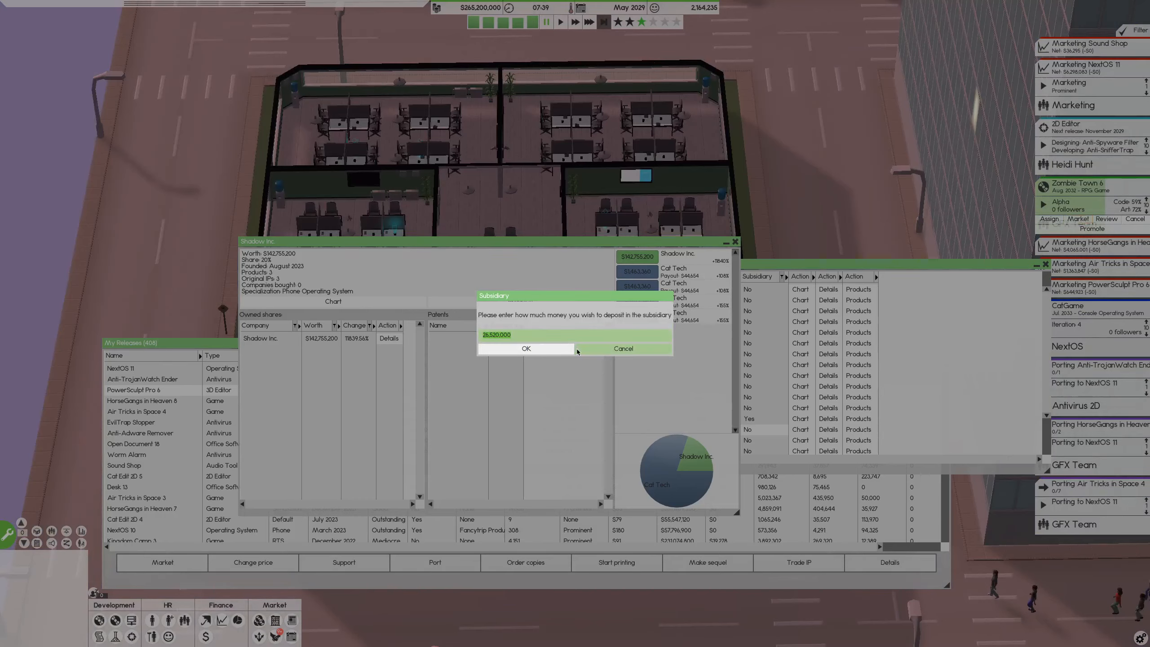
mouse_move(624, 348)
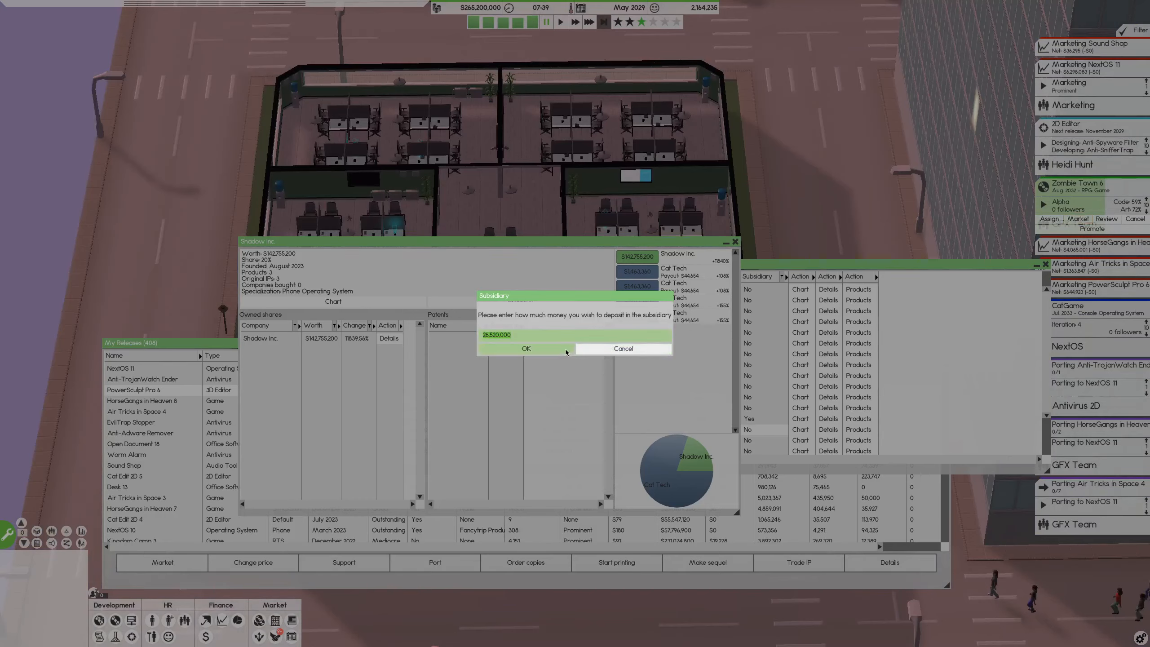
left_click(525, 348)
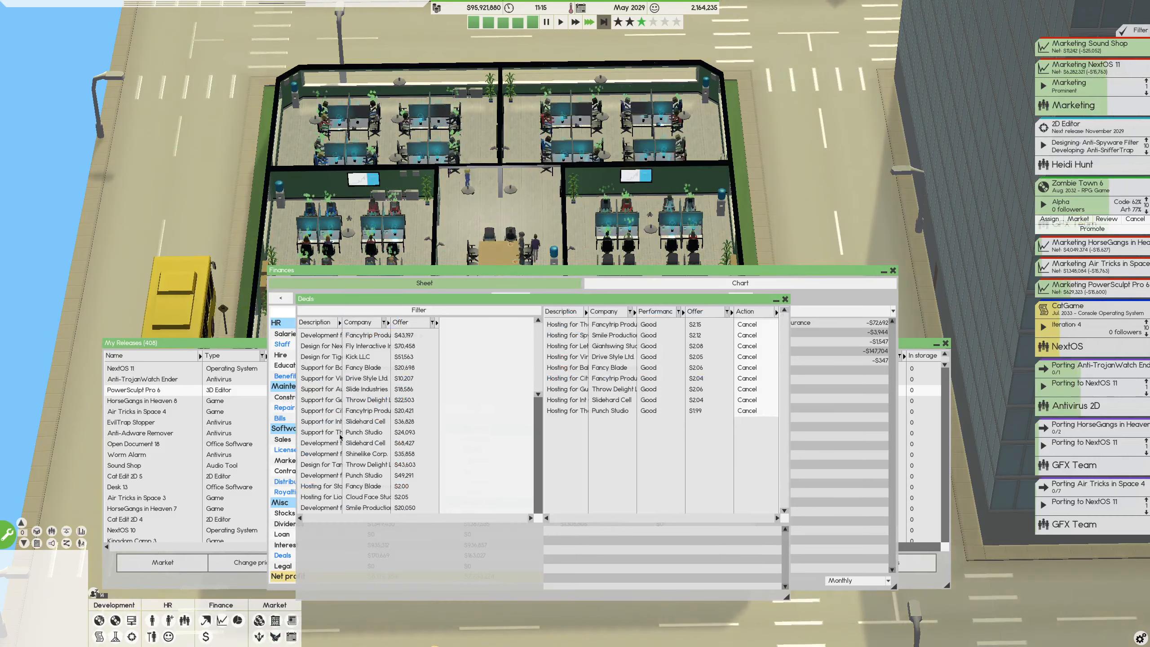
Close the deals overview window
left_click(329, 486)
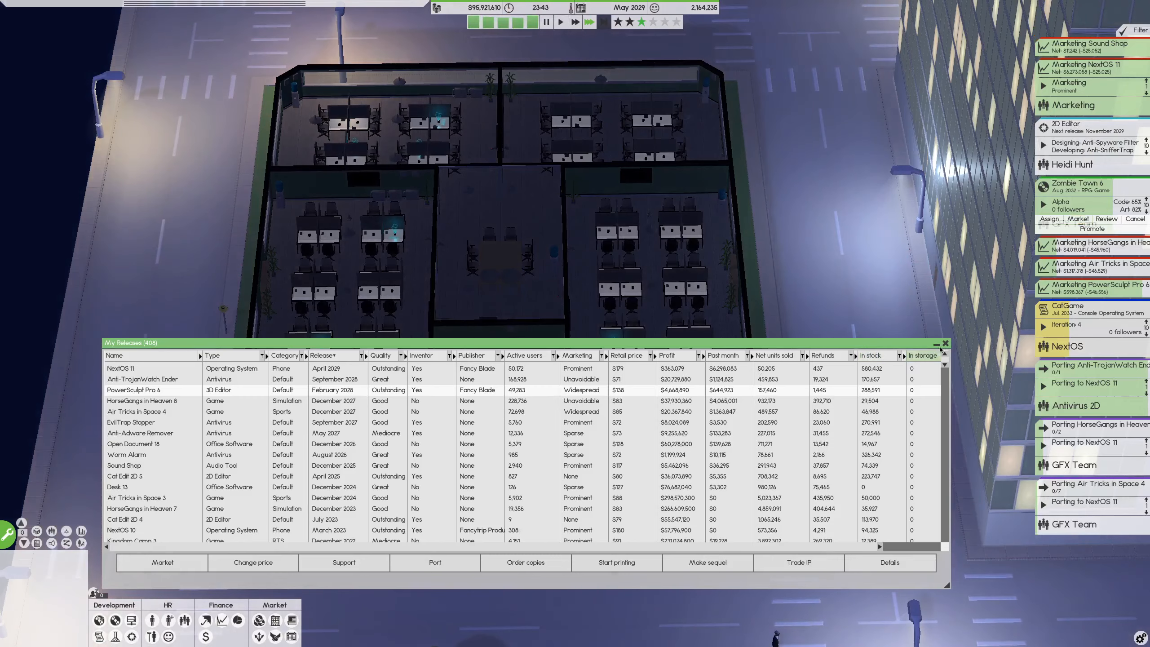
Reopen the Companies list from the Market menu
left_click(945, 343)
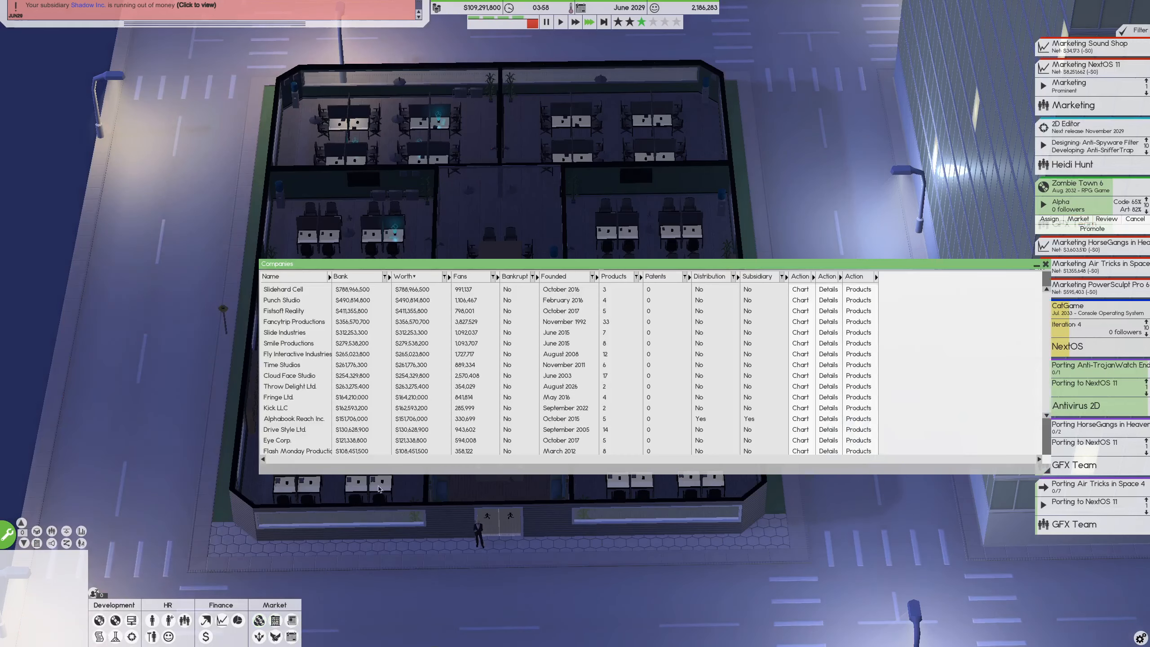
Scroll to Shadow Inc. and open its details cashflow chart
scroll("down", 3)
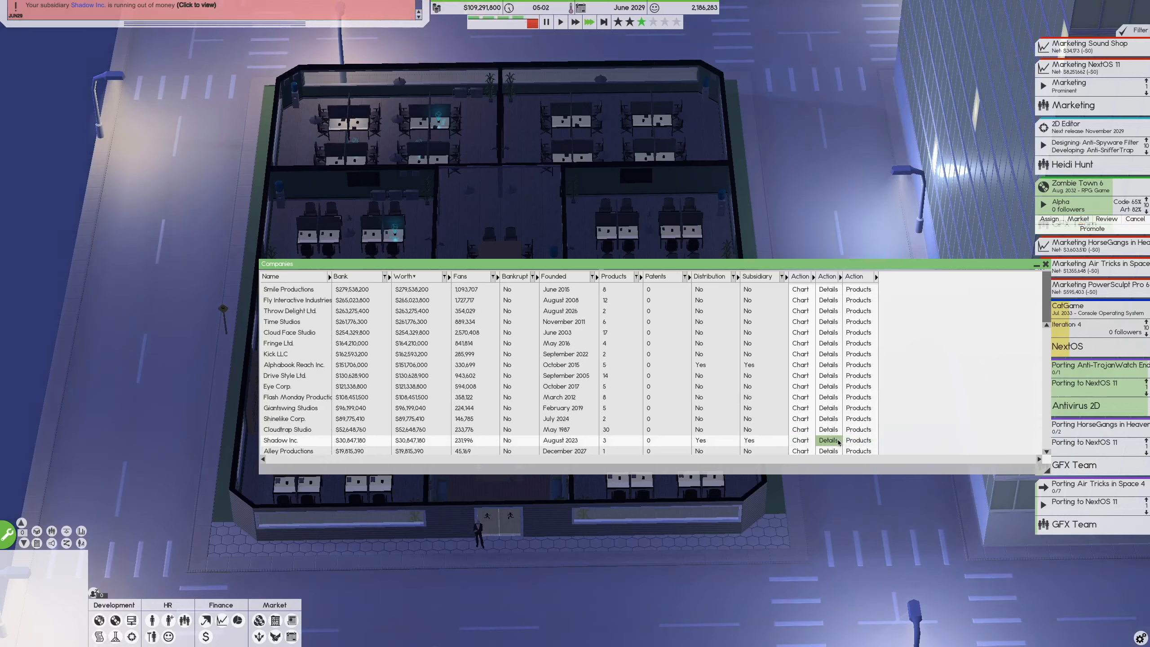
left_click(800, 440)
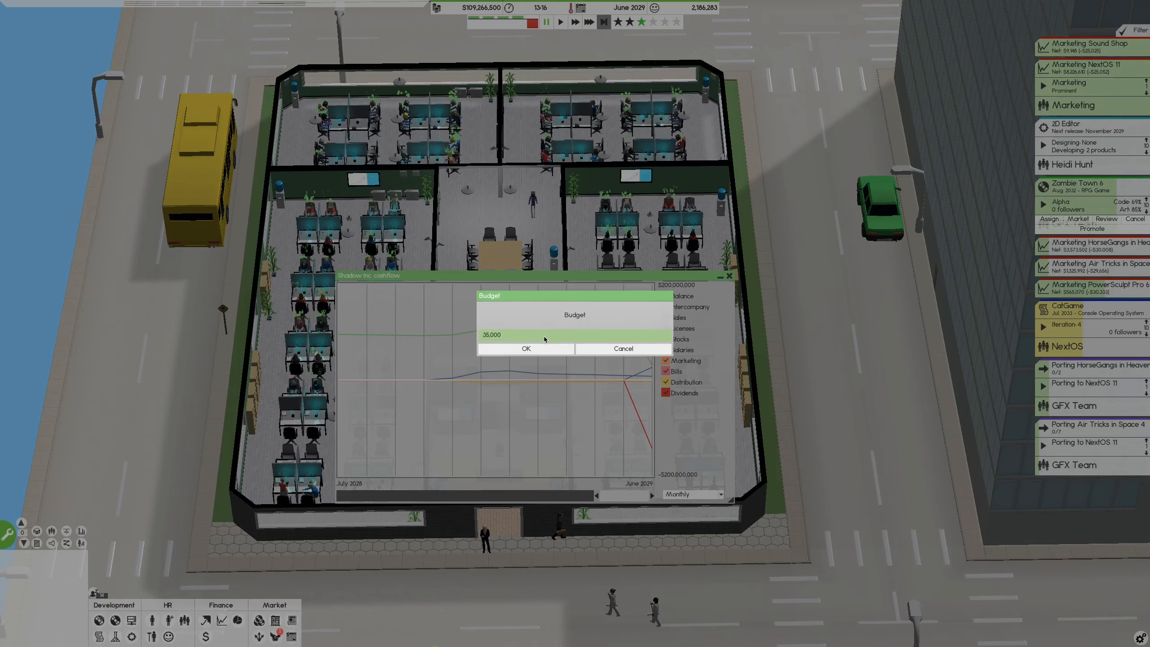
Confirm Shadow Inc.'s 35,000 budget
left_click(525, 349)
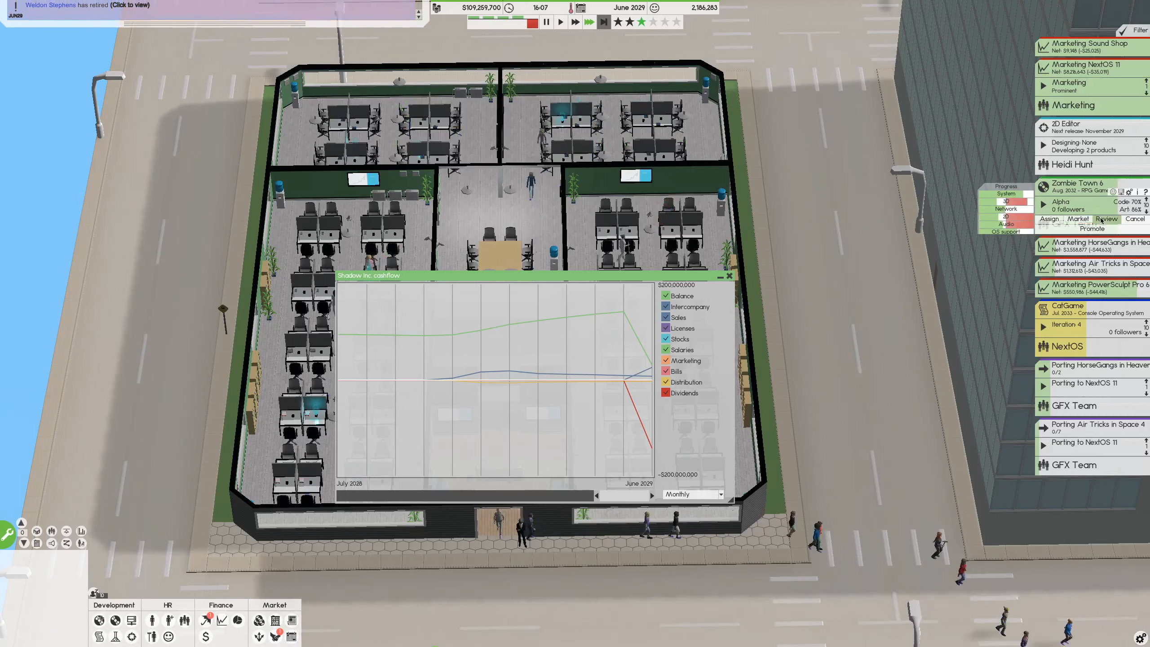
Order and confirm an outsourced review of Zombie Town 6
left_click(1106, 218)
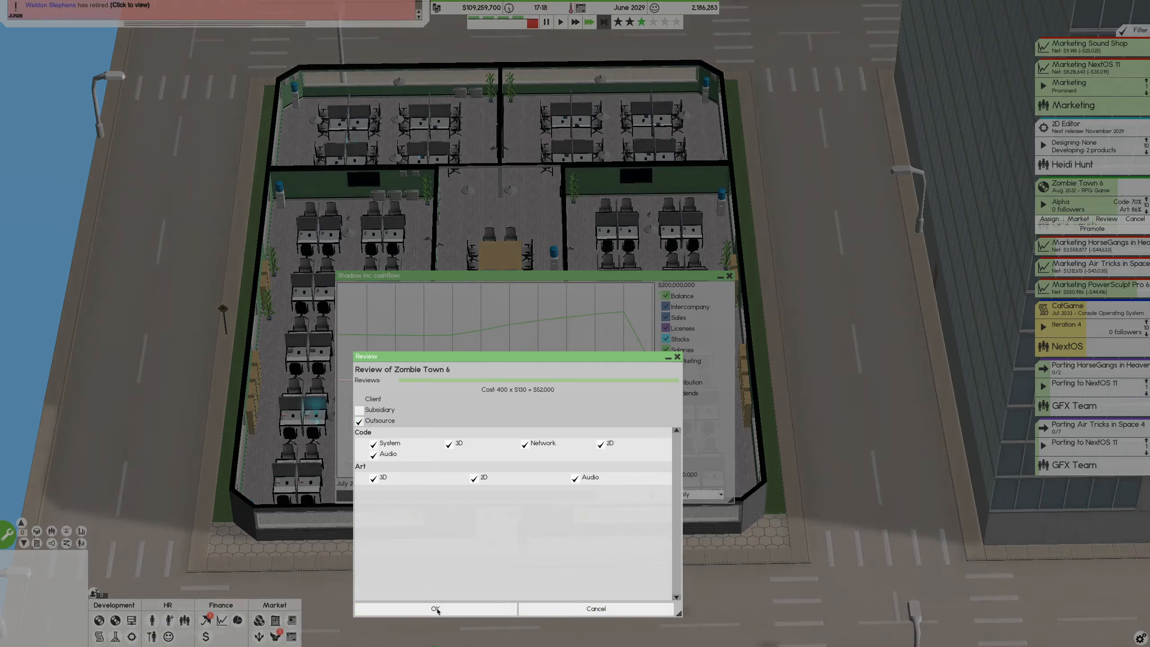
left_click(435, 609)
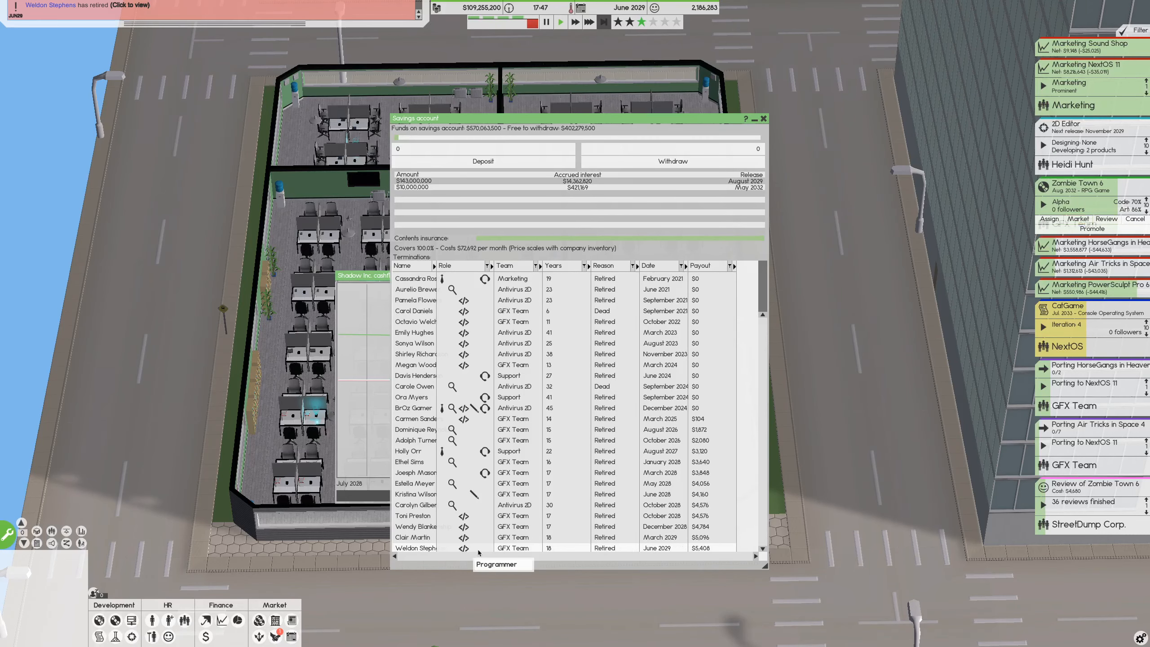
mouse_move(824, 422)
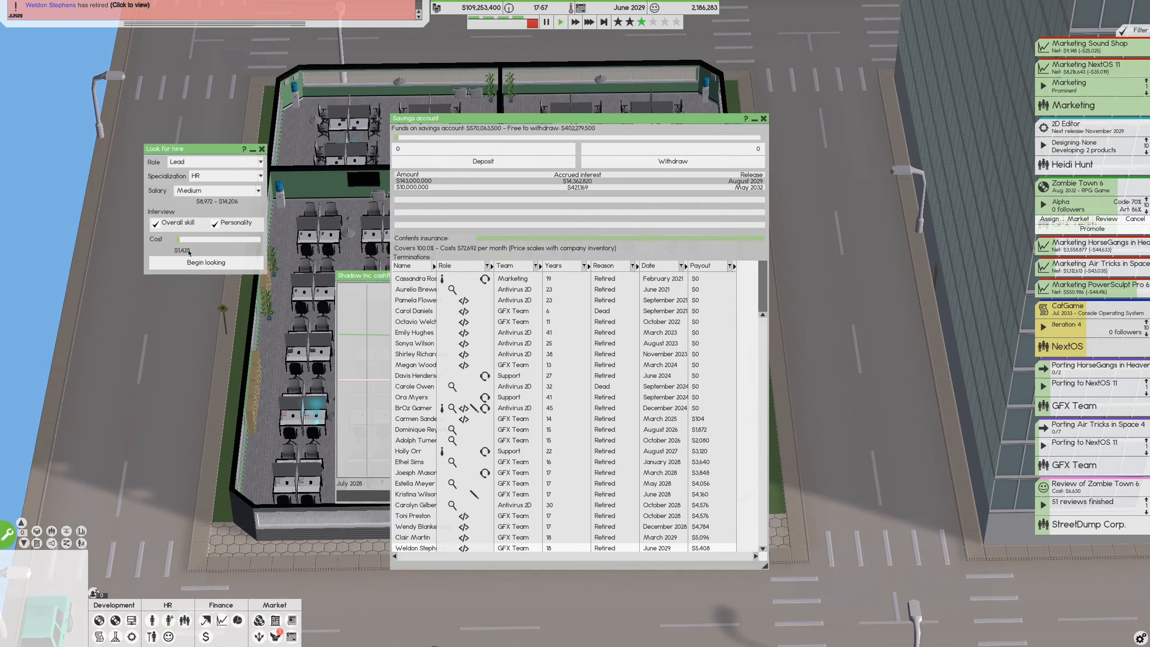
Begin looking for hiring candidates for the GFX Team
left_click(215, 162)
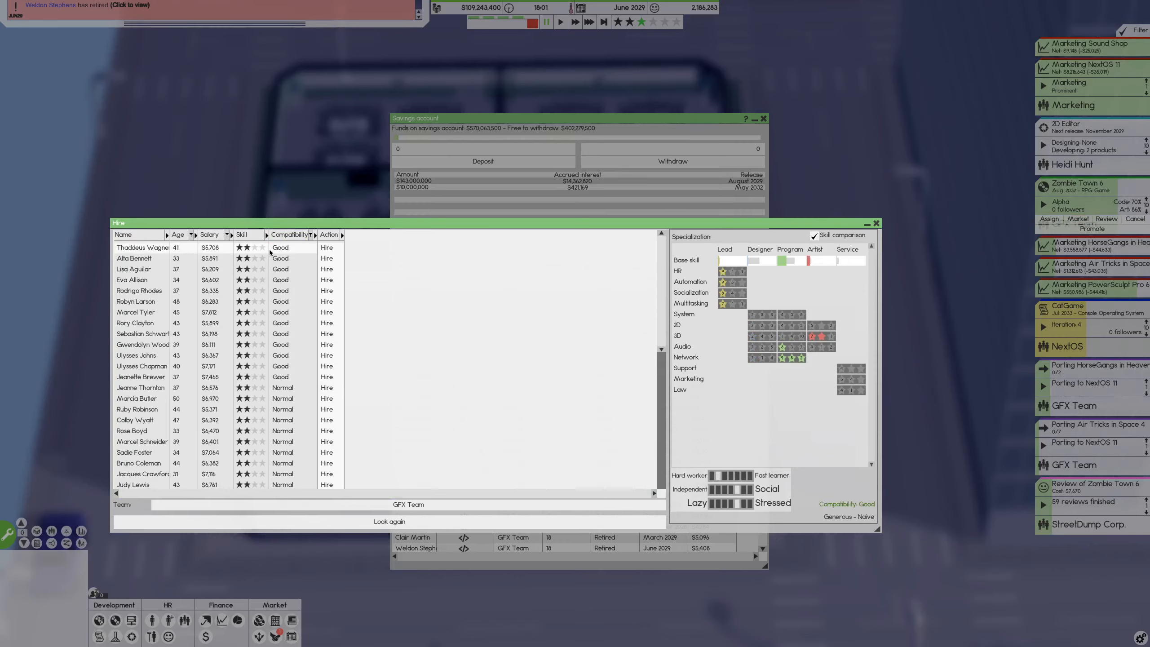
mouse_move(332, 258)
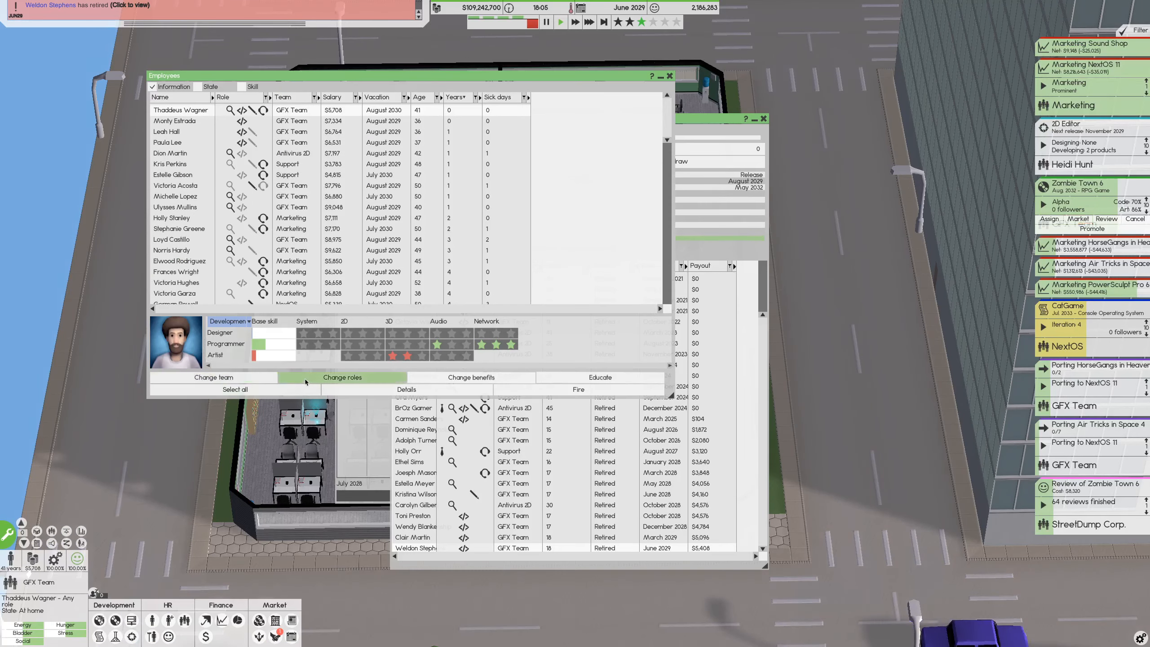
left_click(342, 377)
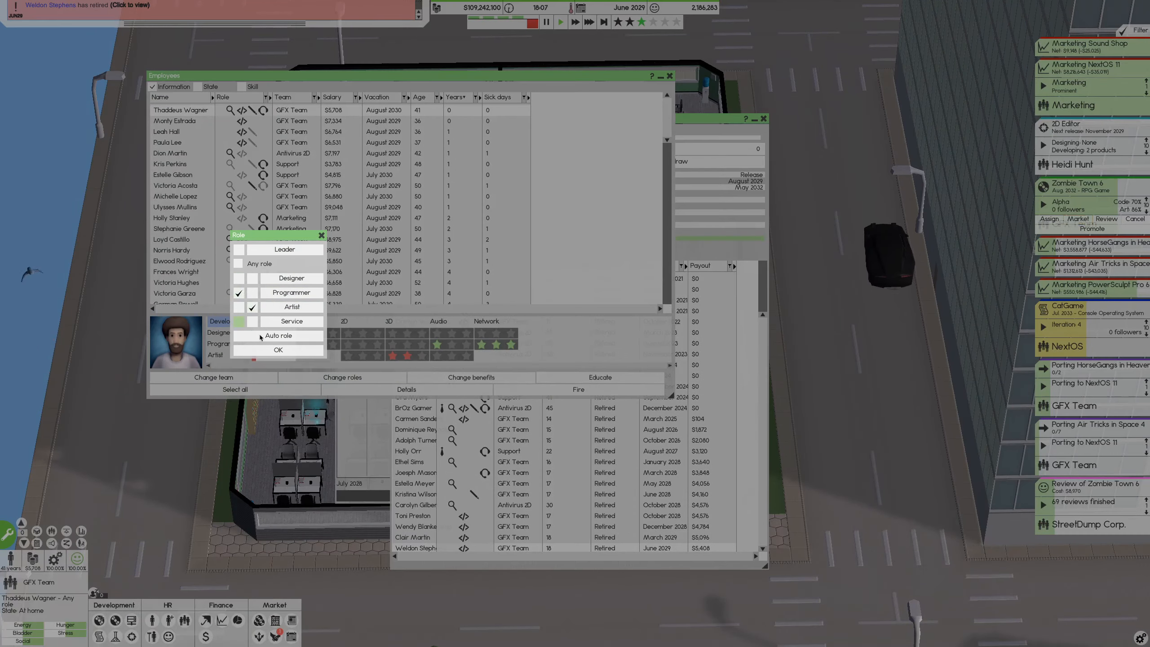
left_click(278, 350)
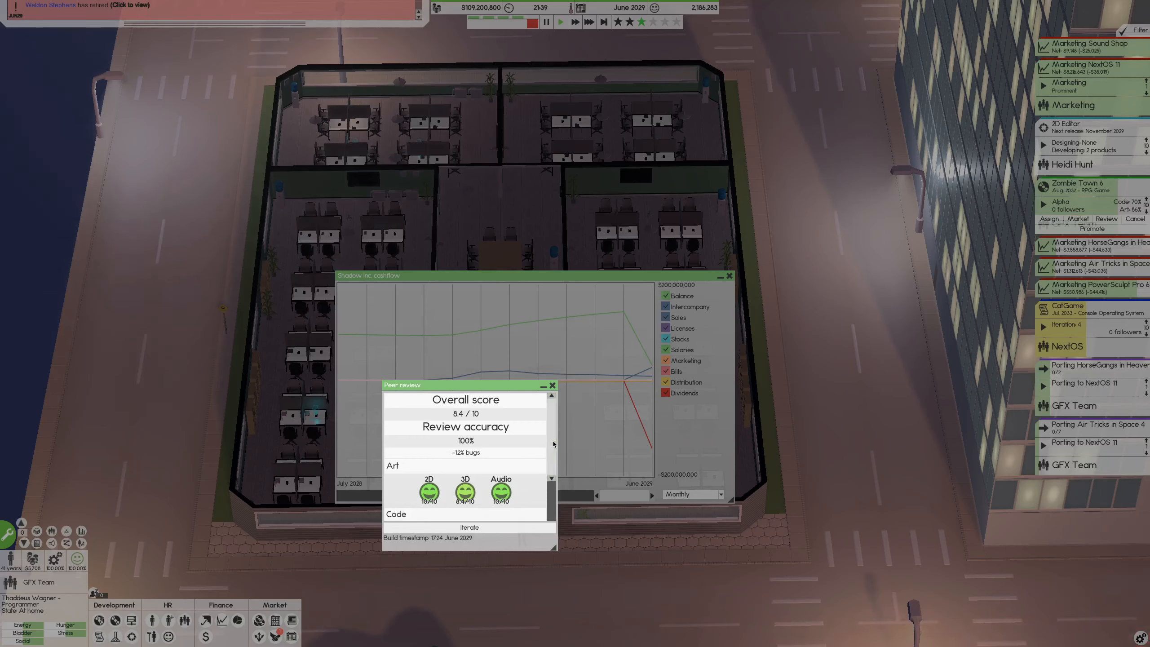
Scroll the Zombie Town 6 peer review to the code score breakdown
scroll("down", 3)
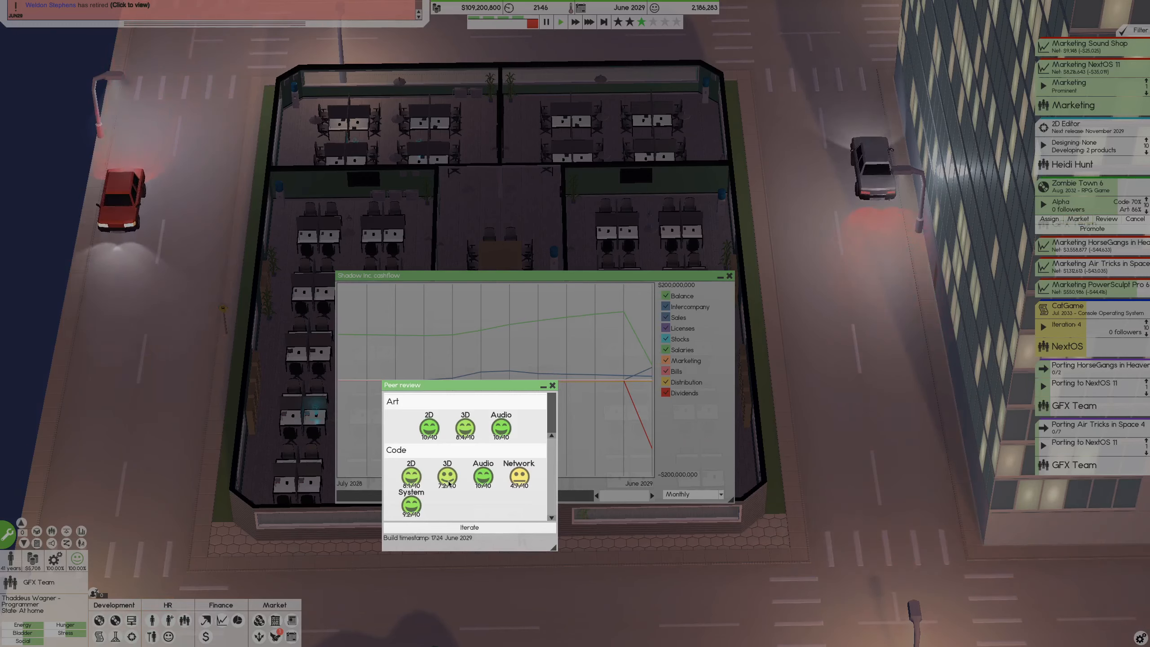
mouse_move(464, 528)
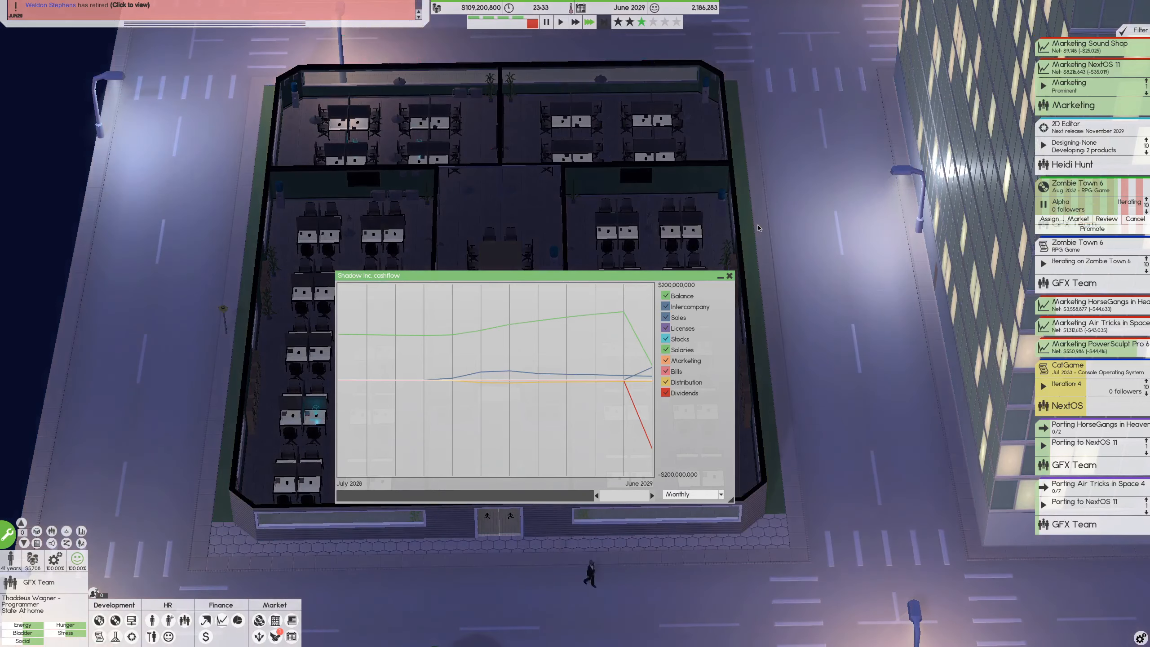
mouse_move(653, 371)
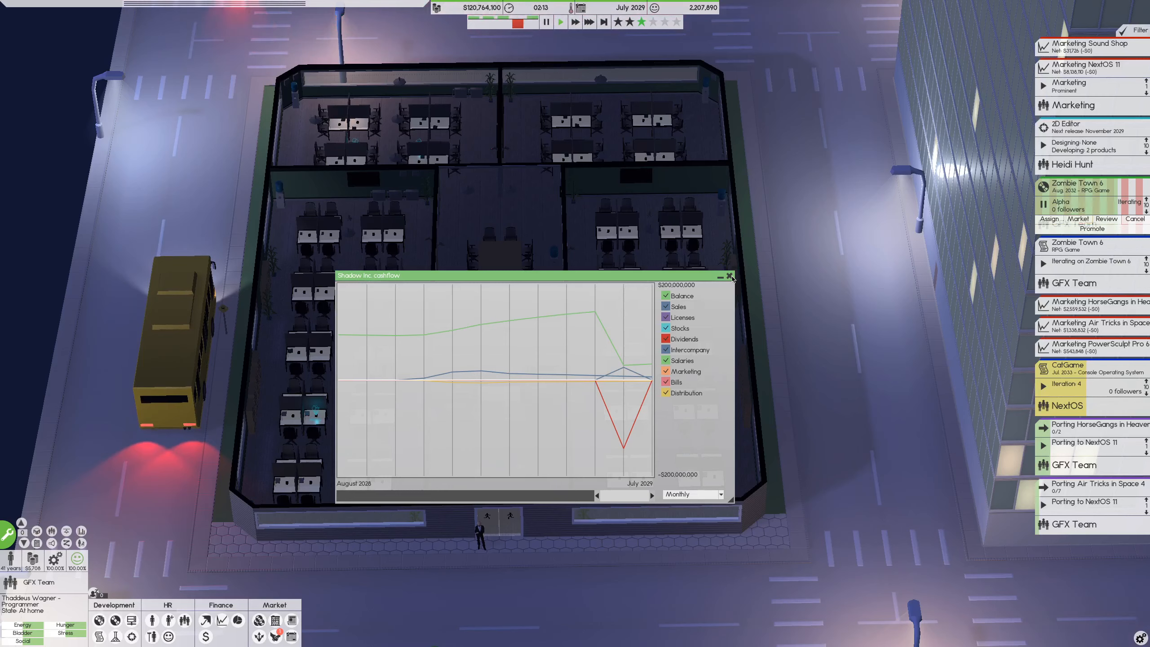
mouse_move(630, 366)
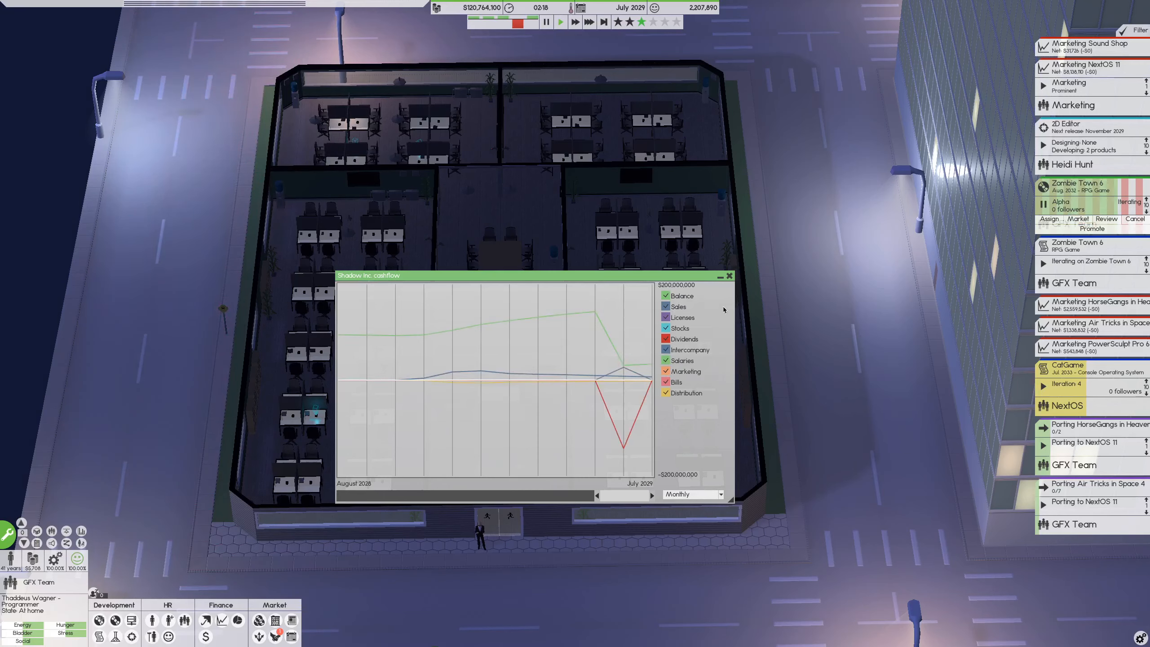
Close the Shadow Inc. cashflow chart
left_click(728, 276)
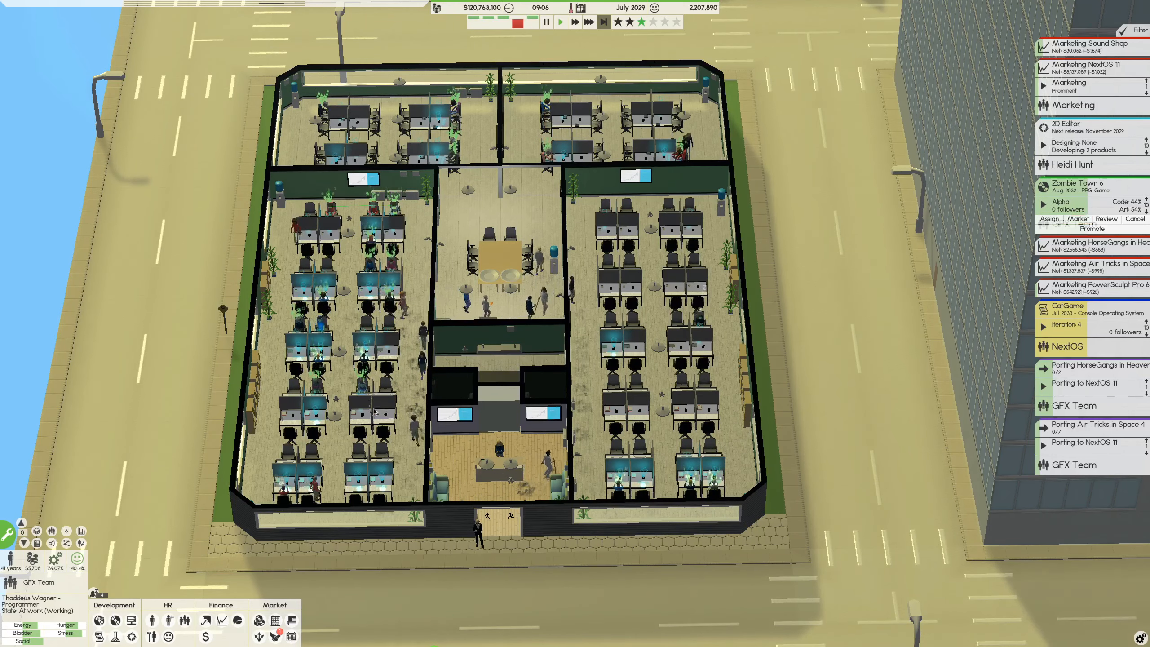
mouse_move(166, 620)
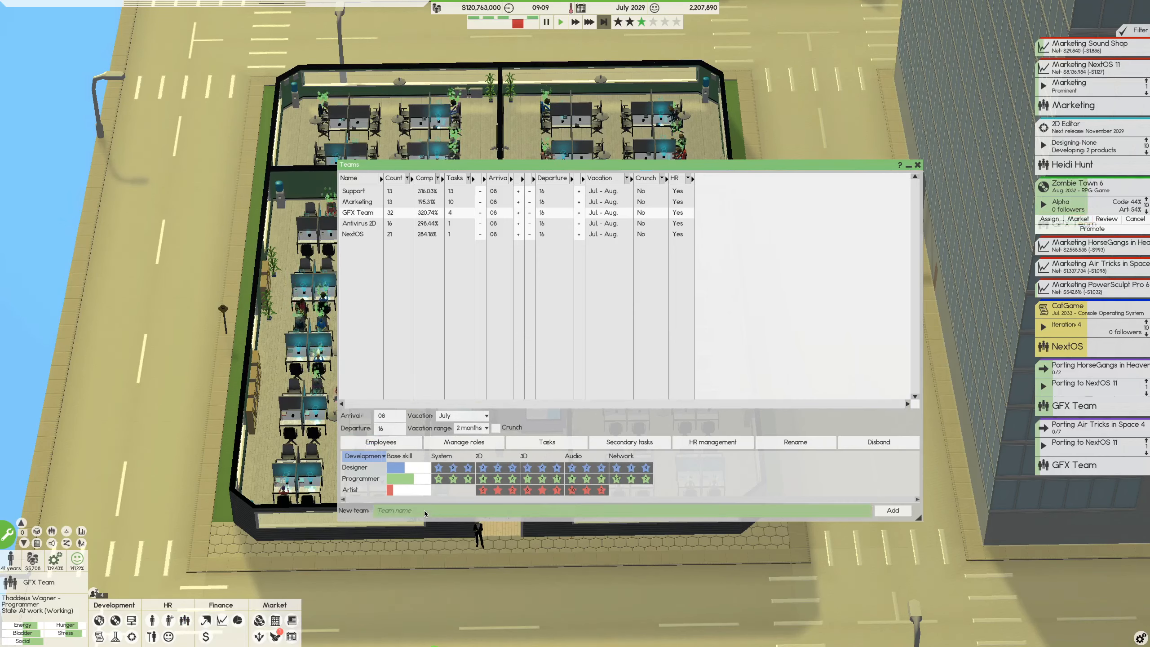
Create a new team named 'Research' and close the Teams overview
type("Rea")
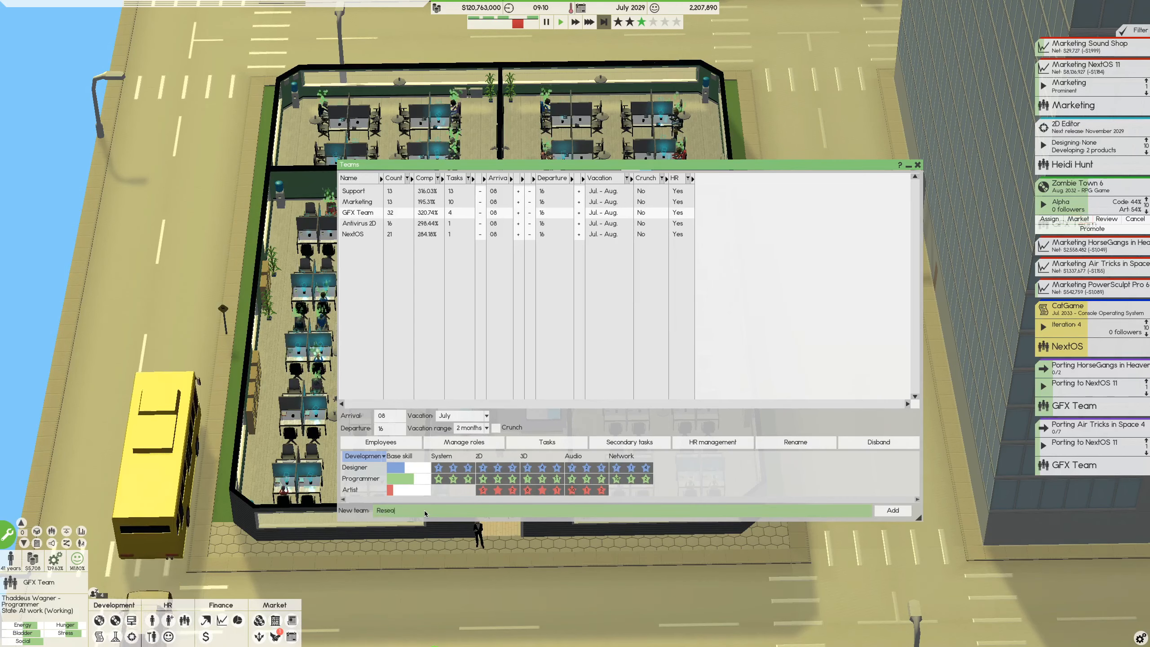
type("Research")
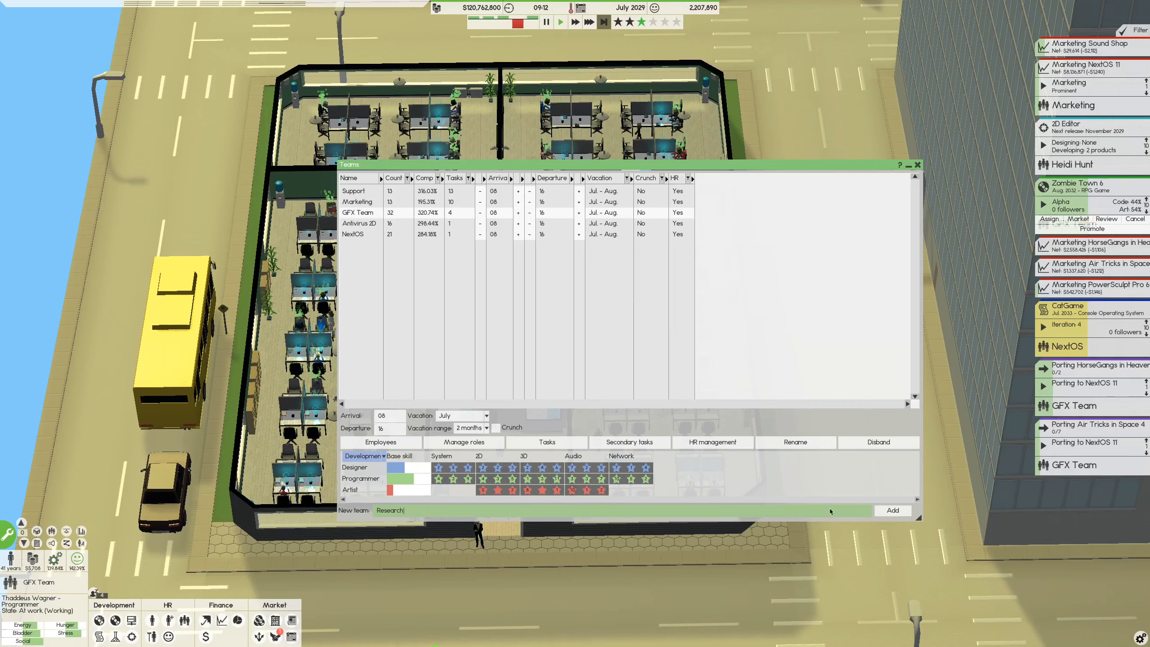
left_click(893, 510)
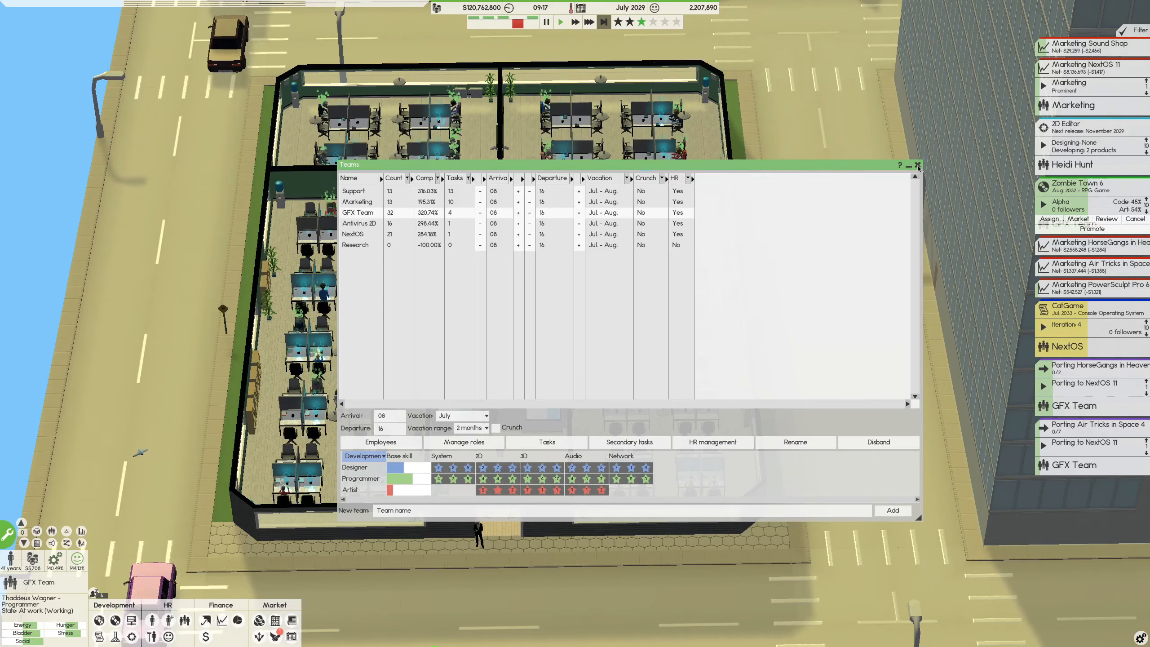
left_click(918, 165)
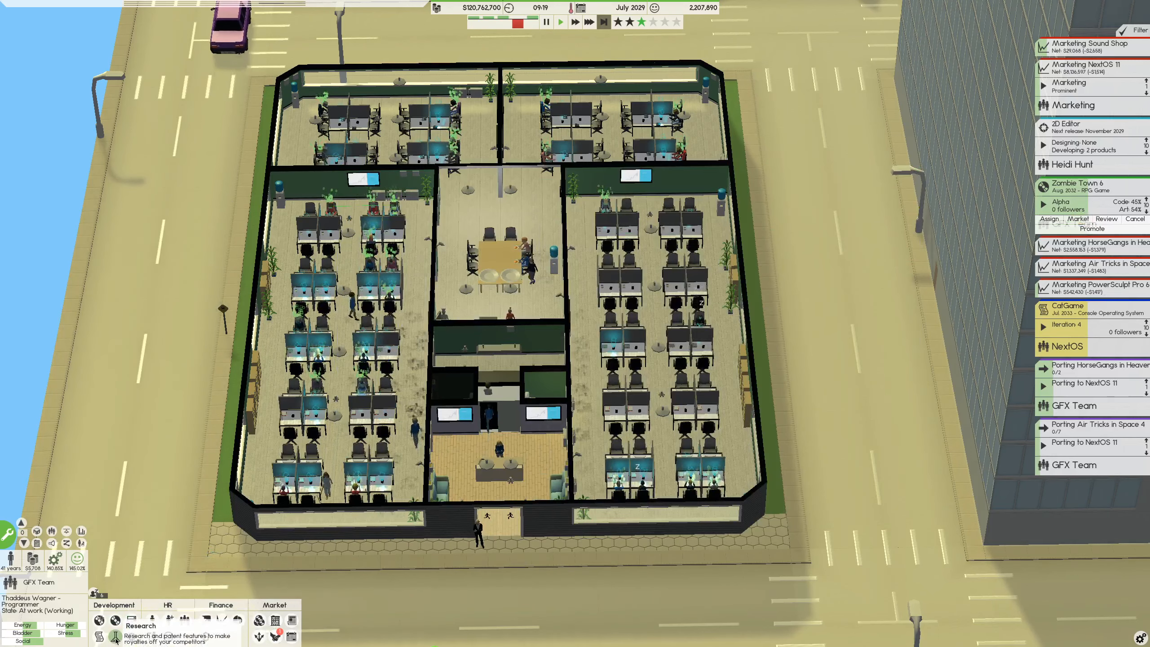
Browse the Network, Audio, 2D and System research levels
left_click(115, 634)
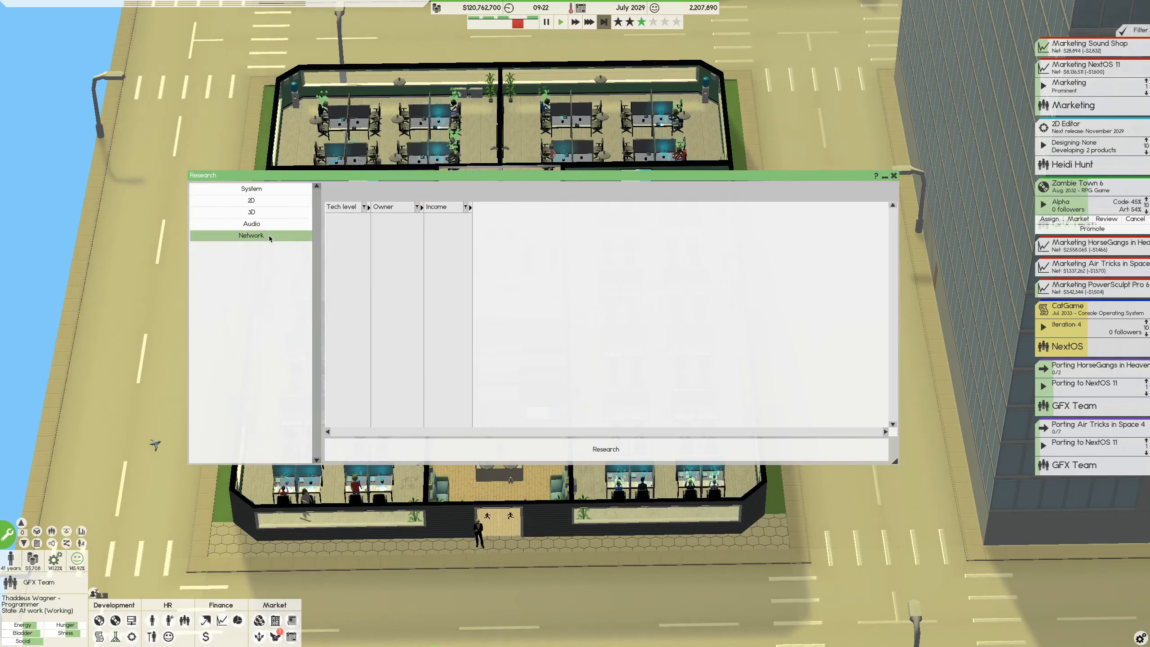
left_click(251, 235)
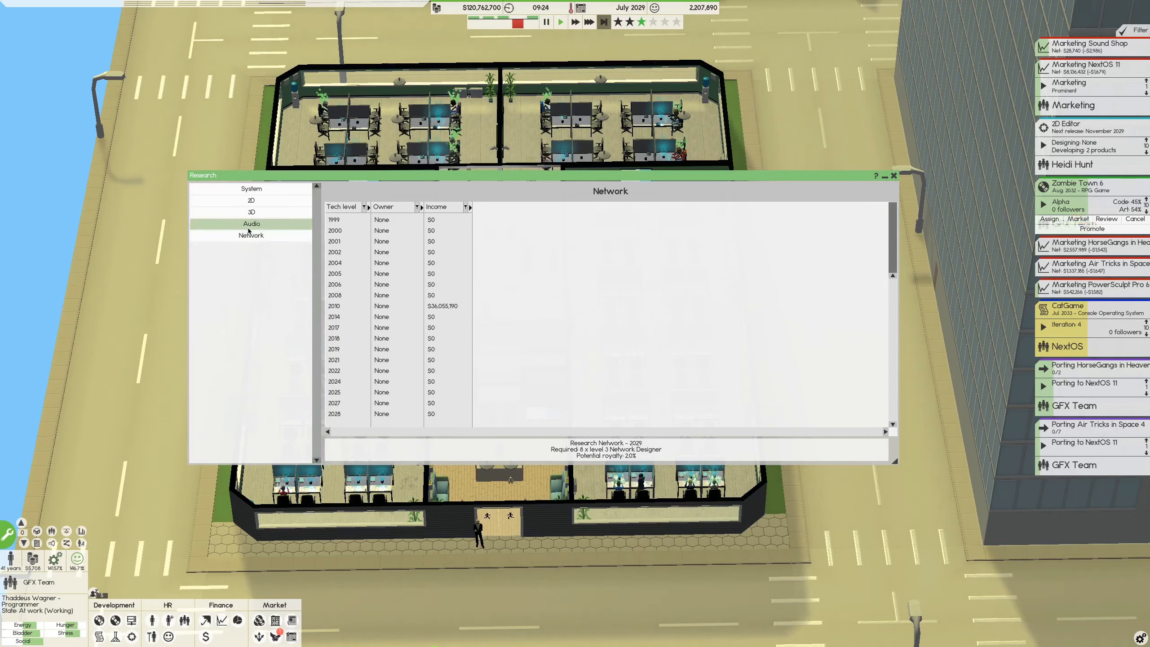
left_click(251, 212)
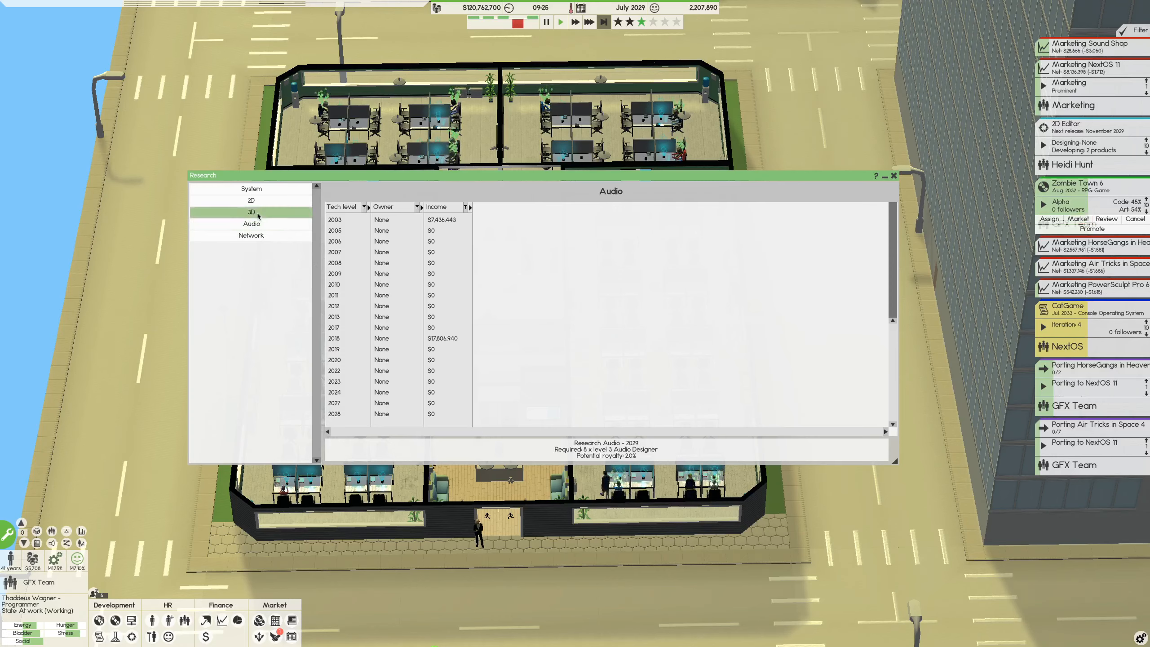
left_click(251, 200)
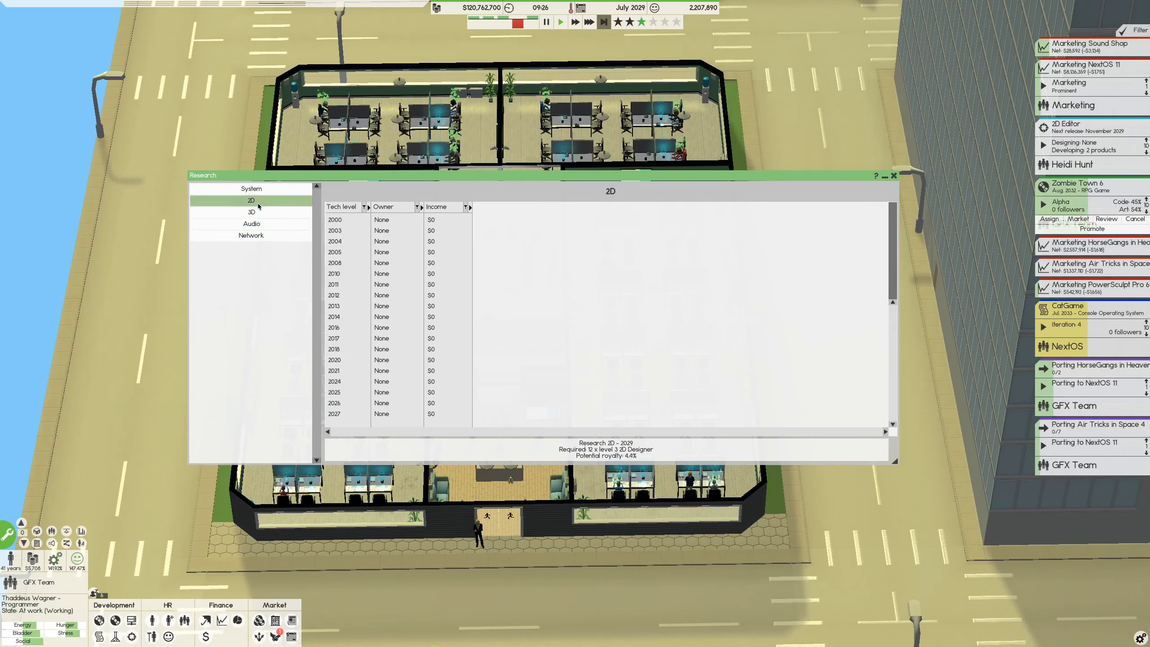
left_click(251, 188)
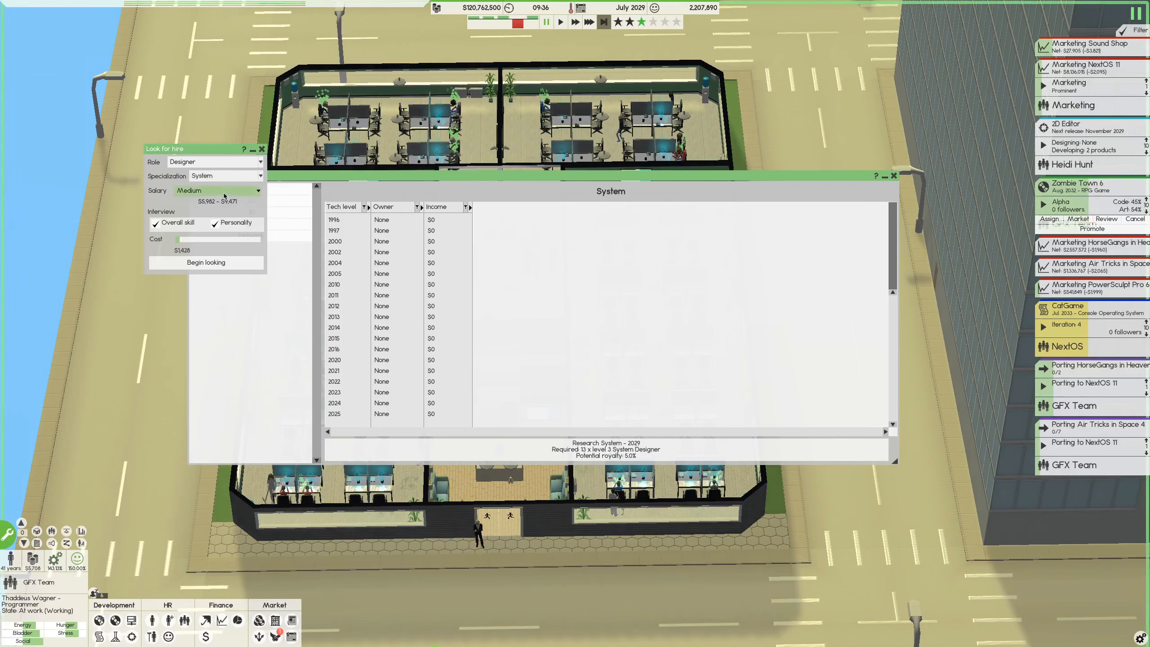
Set the hiring salary to High and begin looking for candidates
left_click(217, 190)
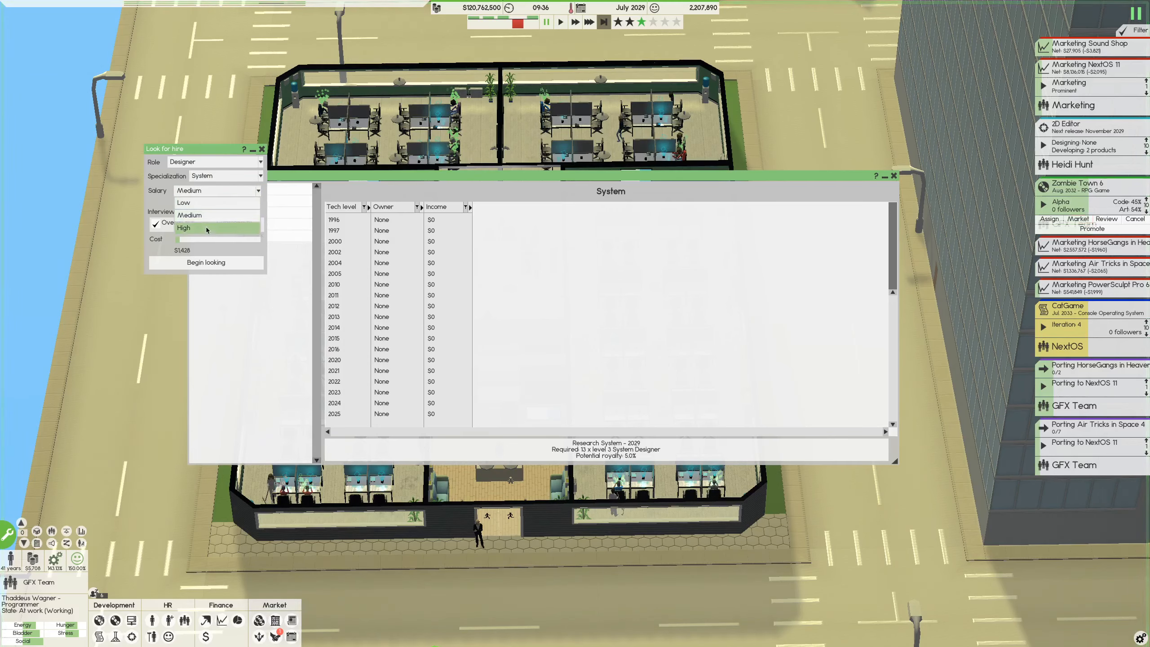
left_click(183, 228)
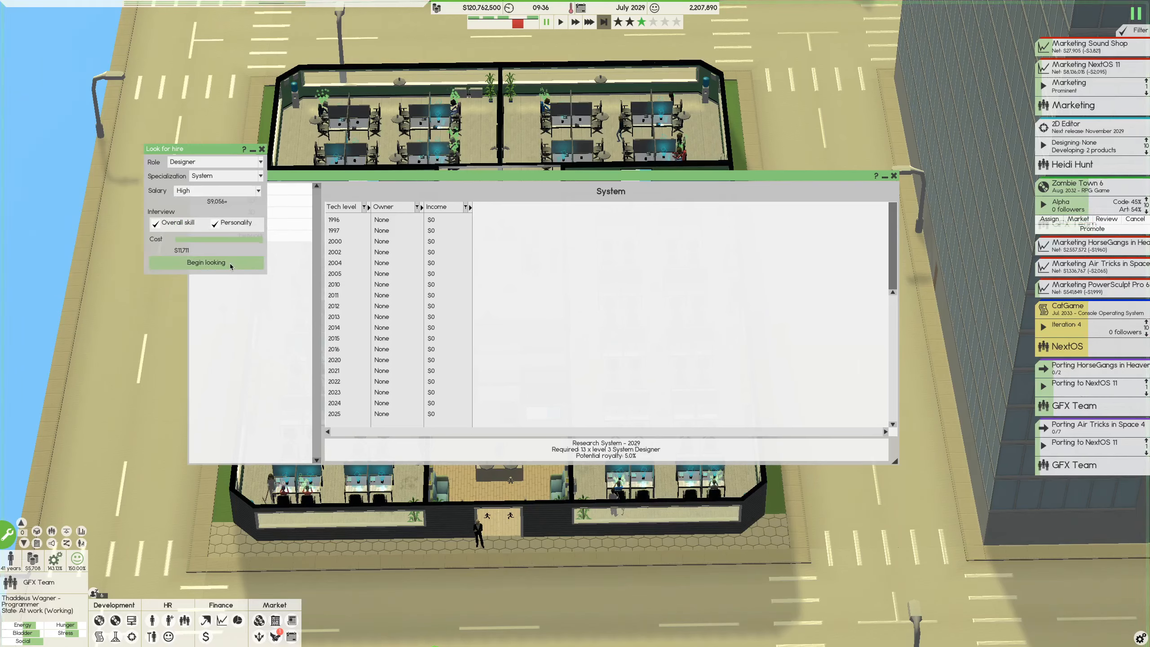
left_click(206, 262)
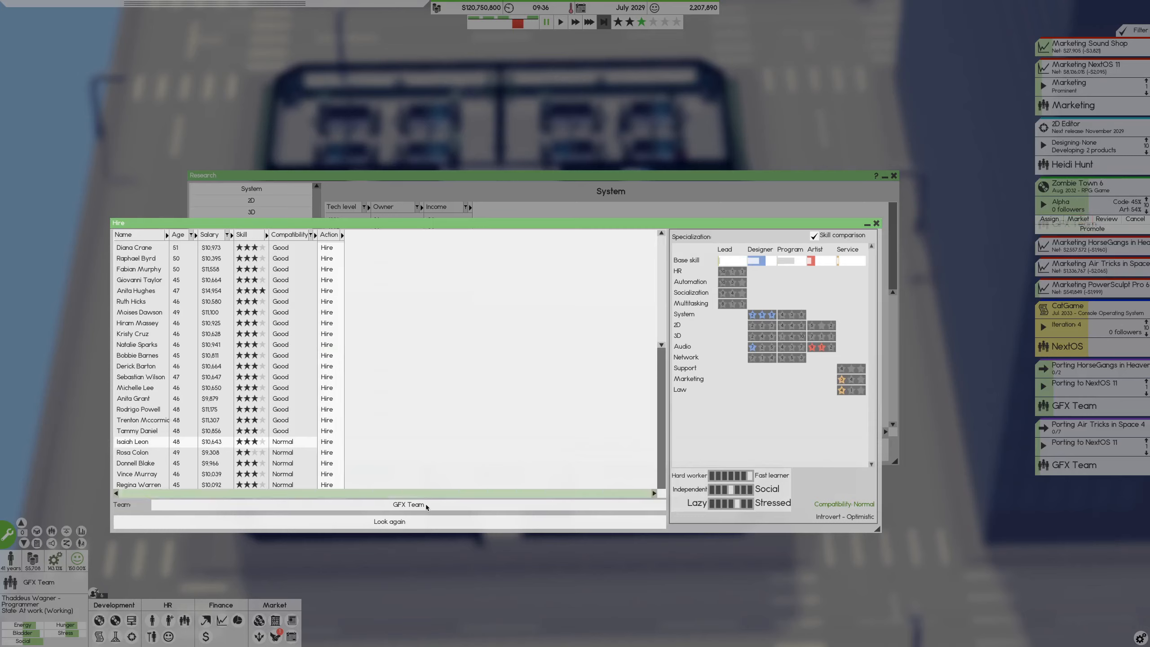
Target new hires at the NextOS team and sort candidates by compatibility
left_click(408, 505)
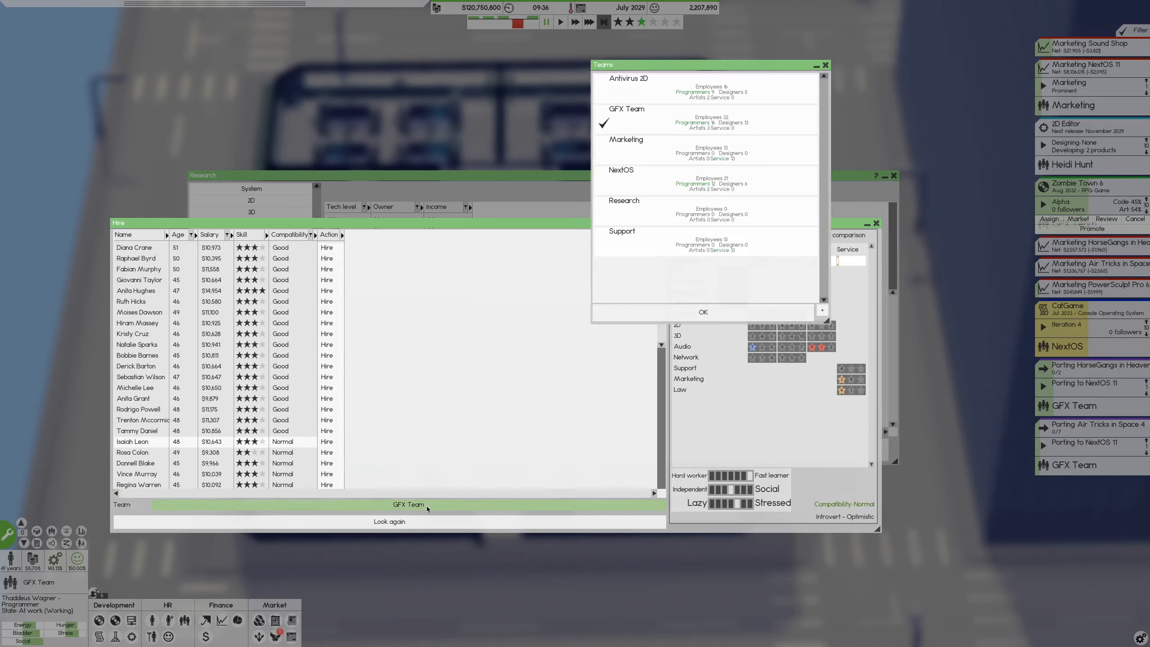
left_click(621, 169)
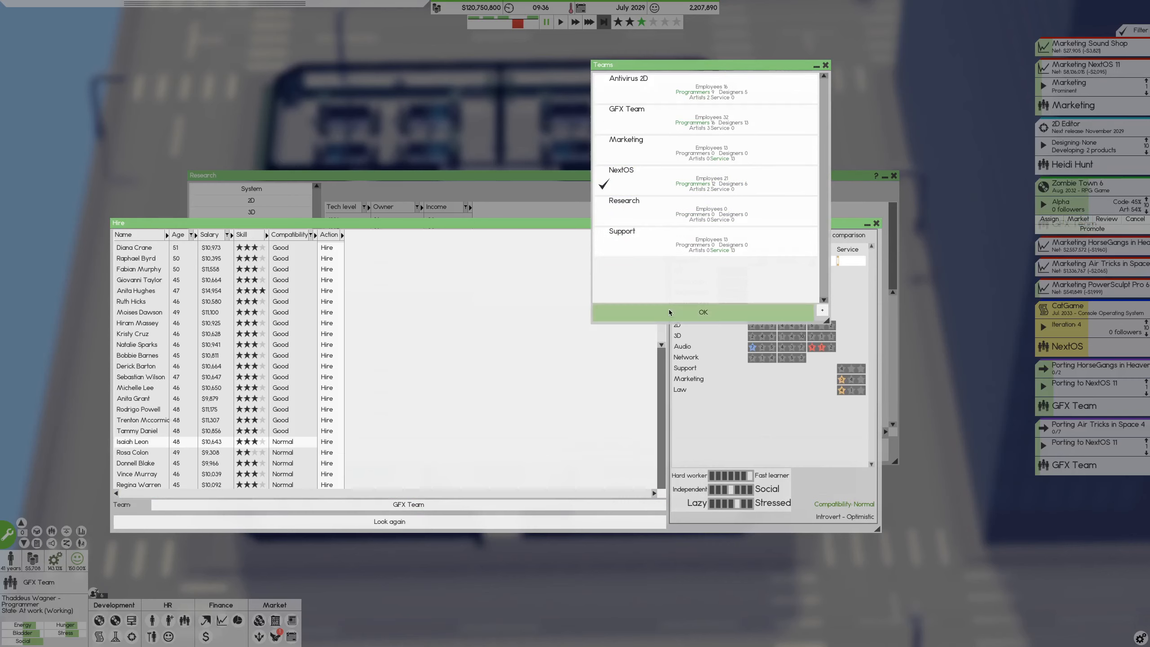
left_click(703, 312)
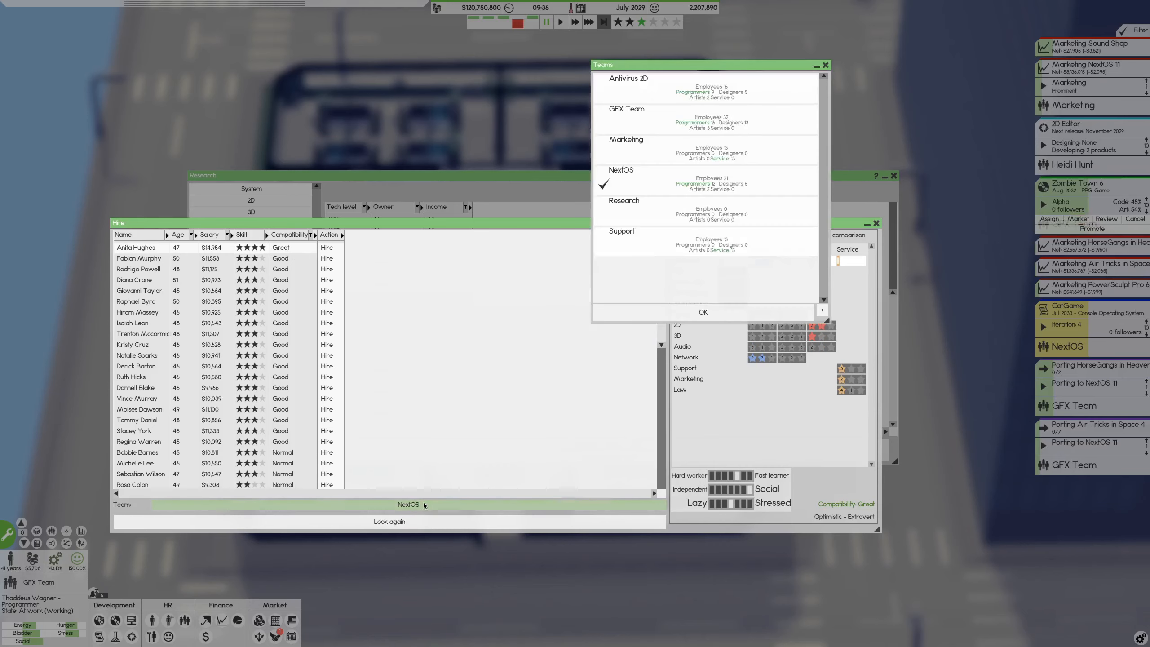
mouse_move(636, 238)
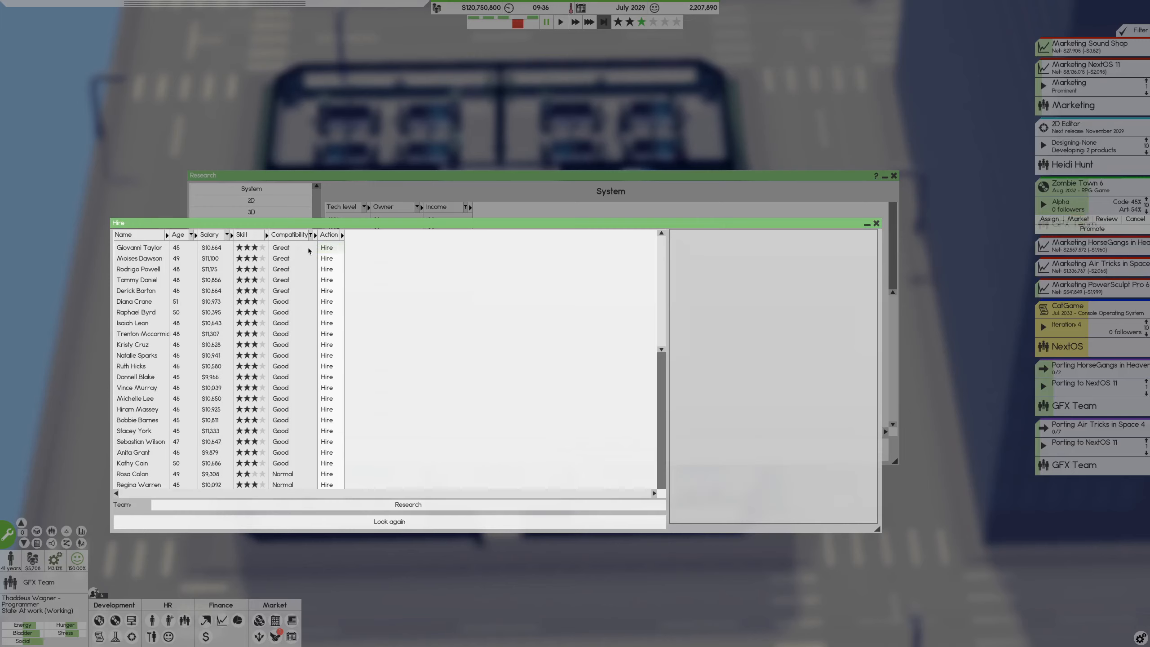
Hire the top two Great-compatibility applicants
left_click(327, 248)
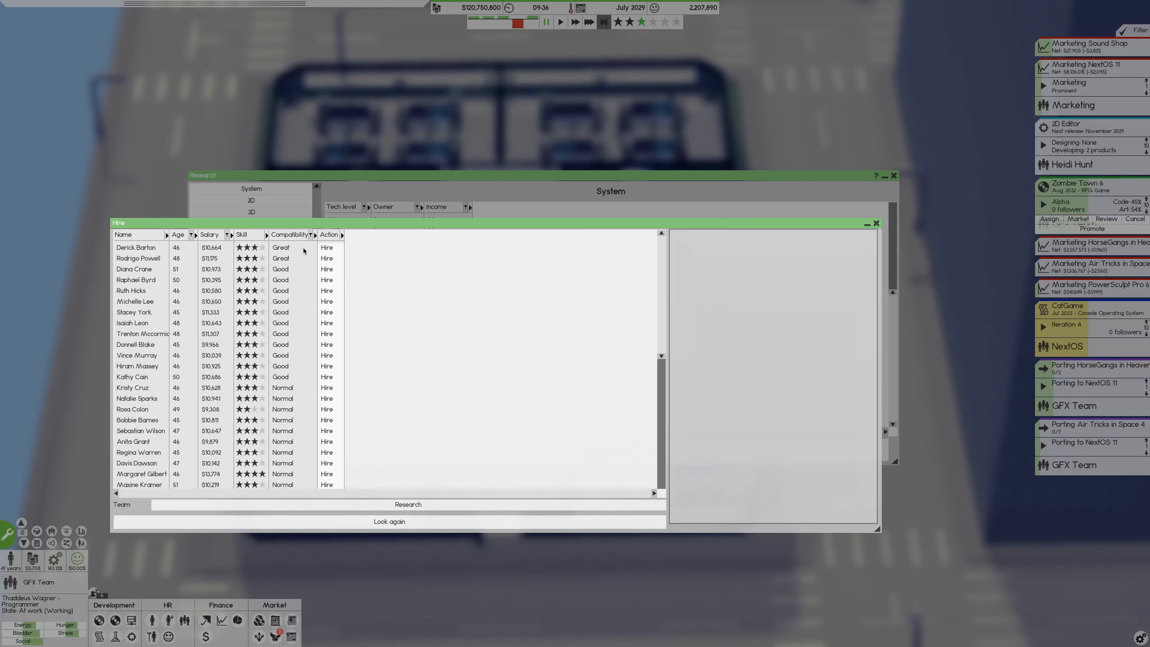
scroll("down", 3)
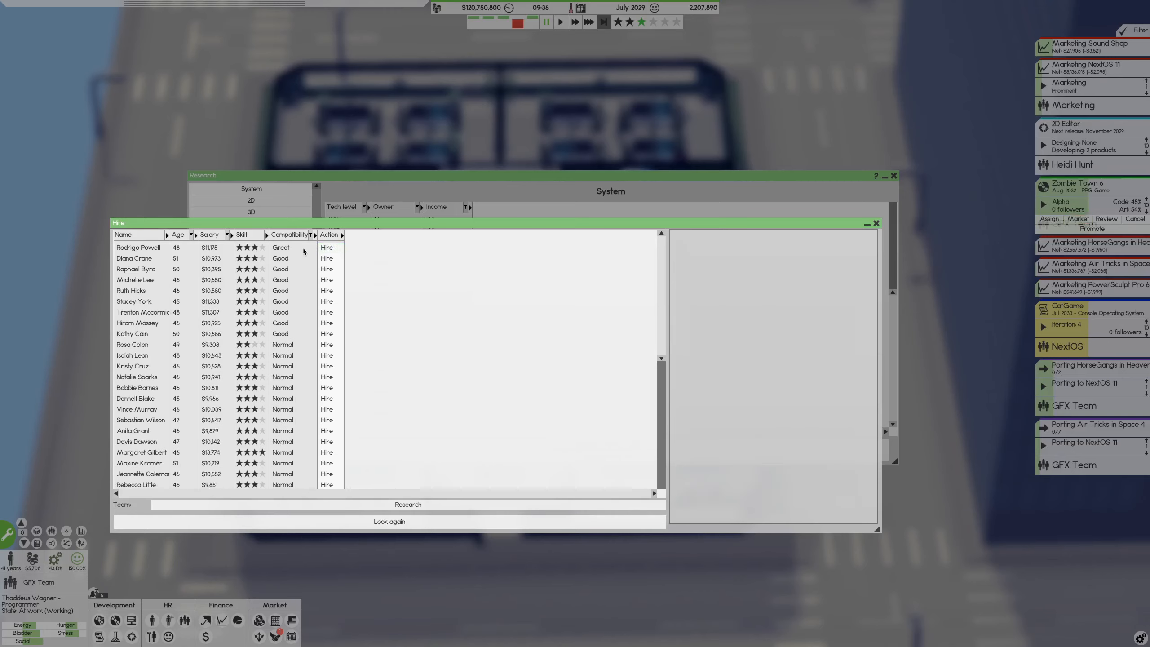
left_click(326, 247)
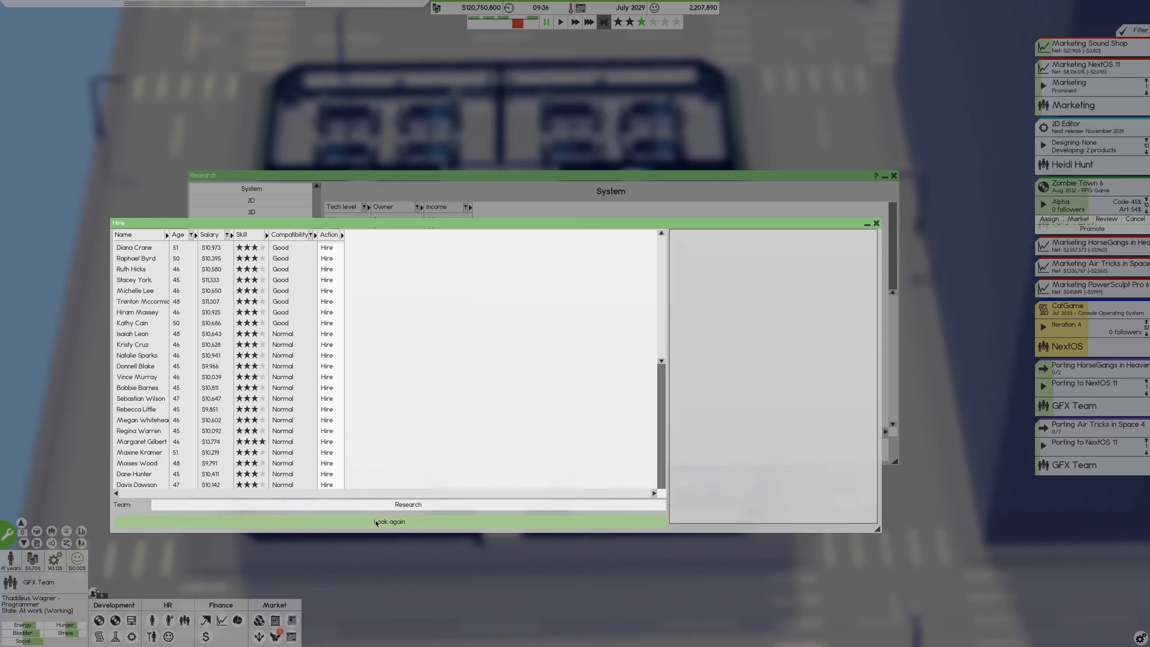
Re-roll the applicant pool twice, confirming each paid search
left_click(388, 521)
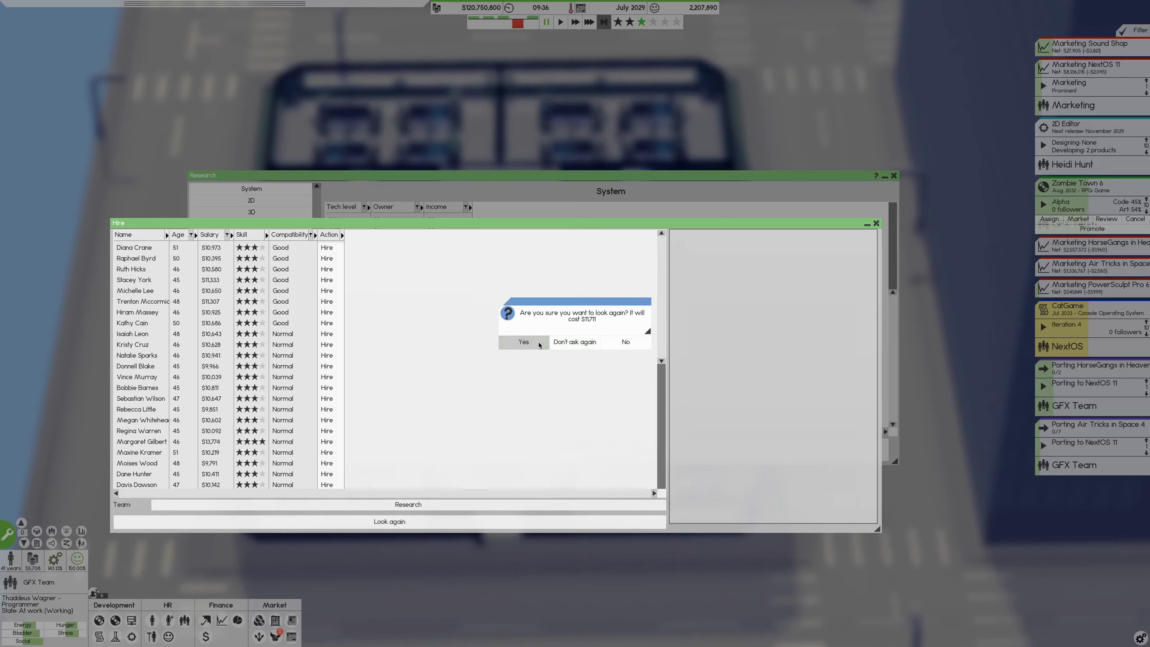
left_click(523, 341)
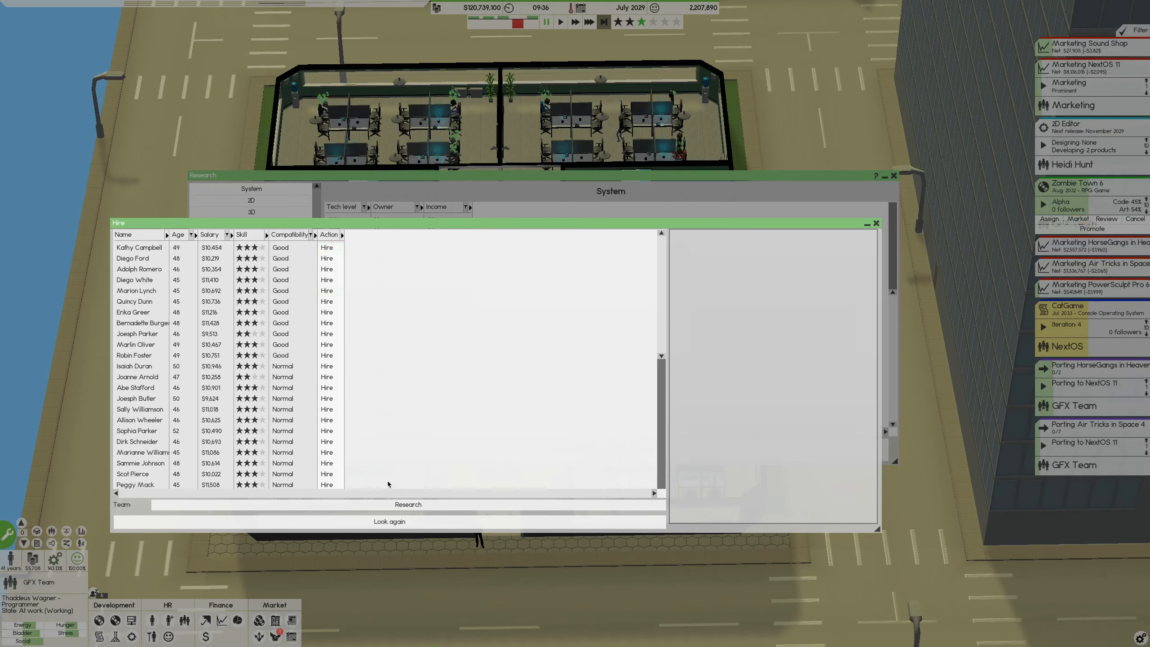
left_click(389, 521)
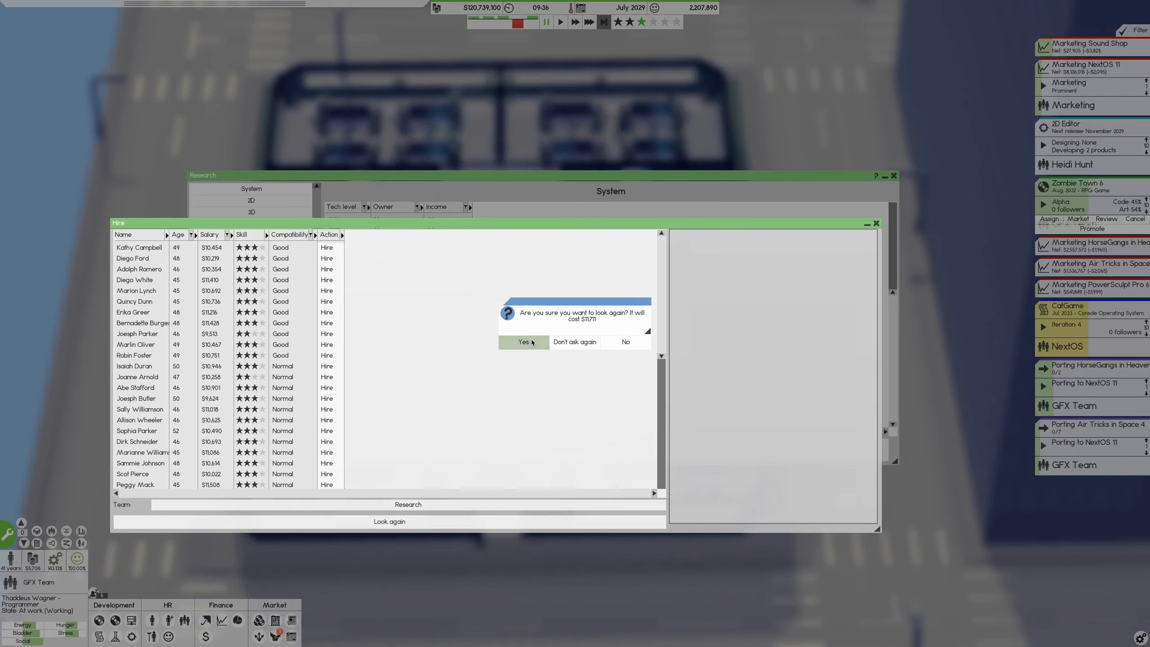
left_click(524, 342)
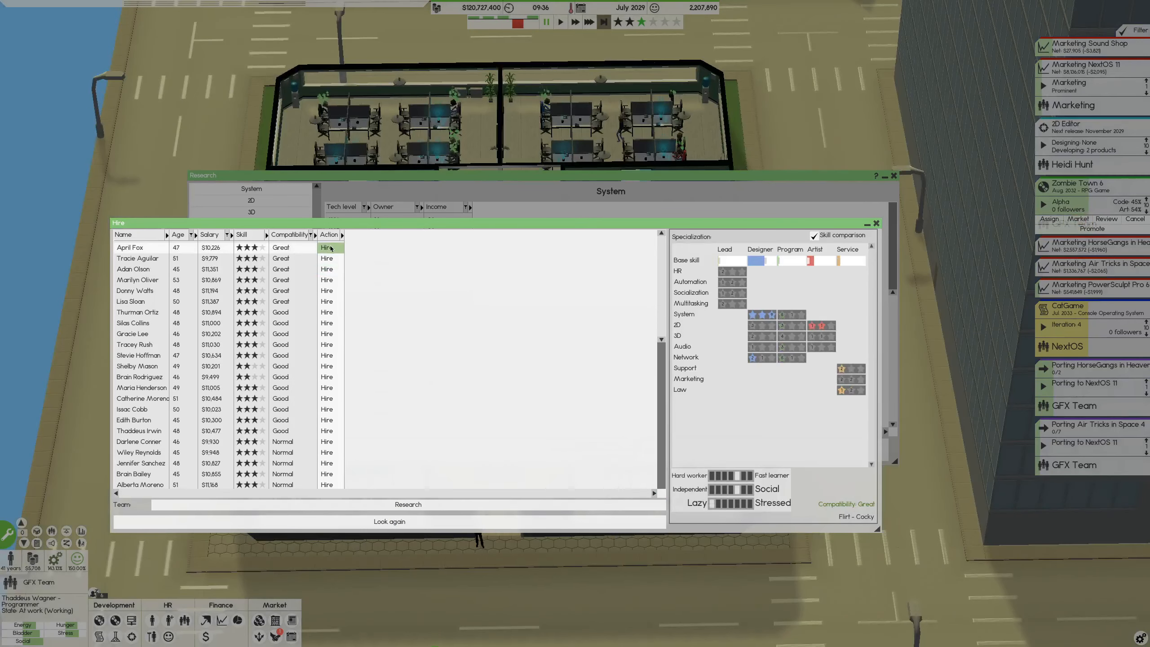
Hire three more top applicants from the fresh list and close it
left_click(327, 248)
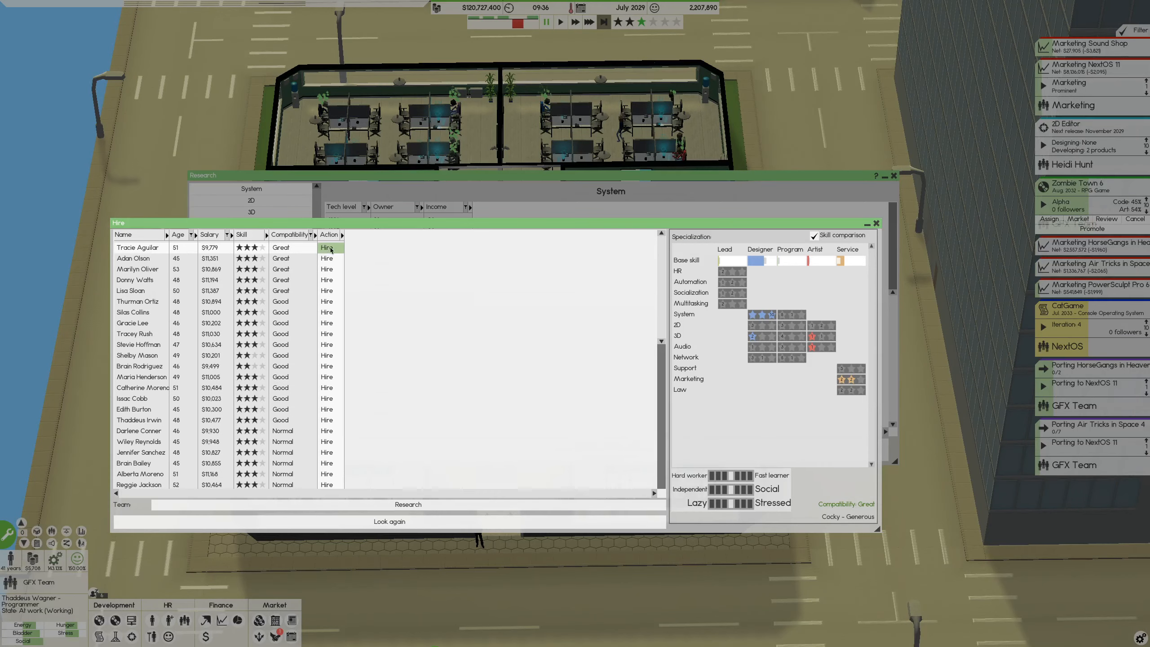
left_click(327, 248)
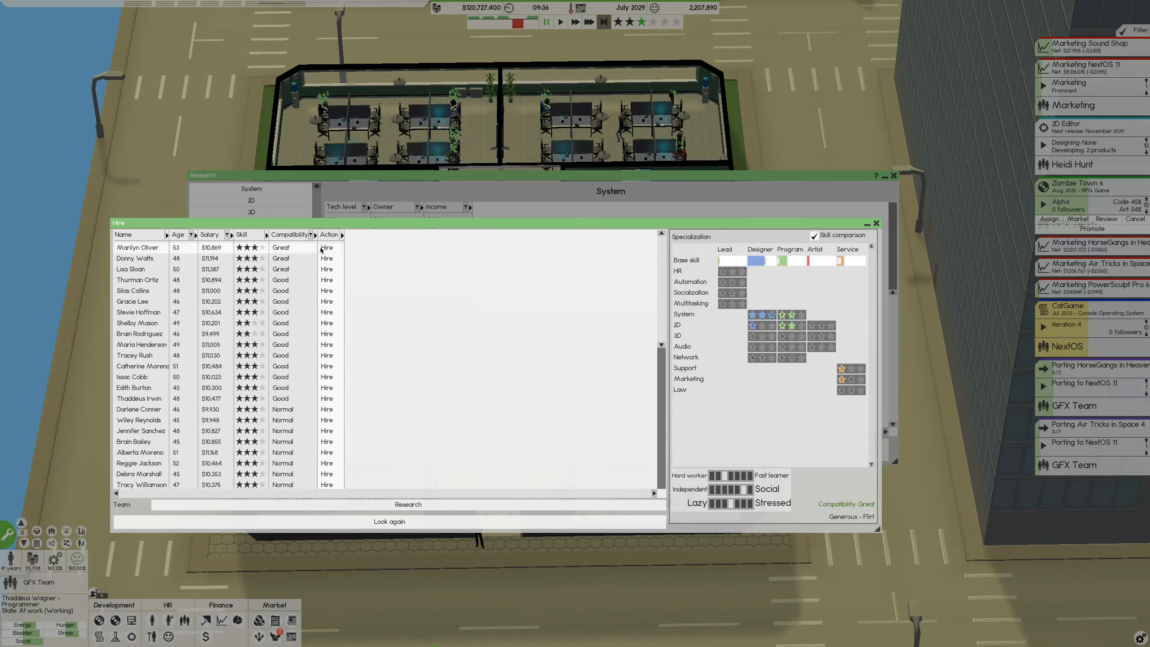
left_click(327, 248)
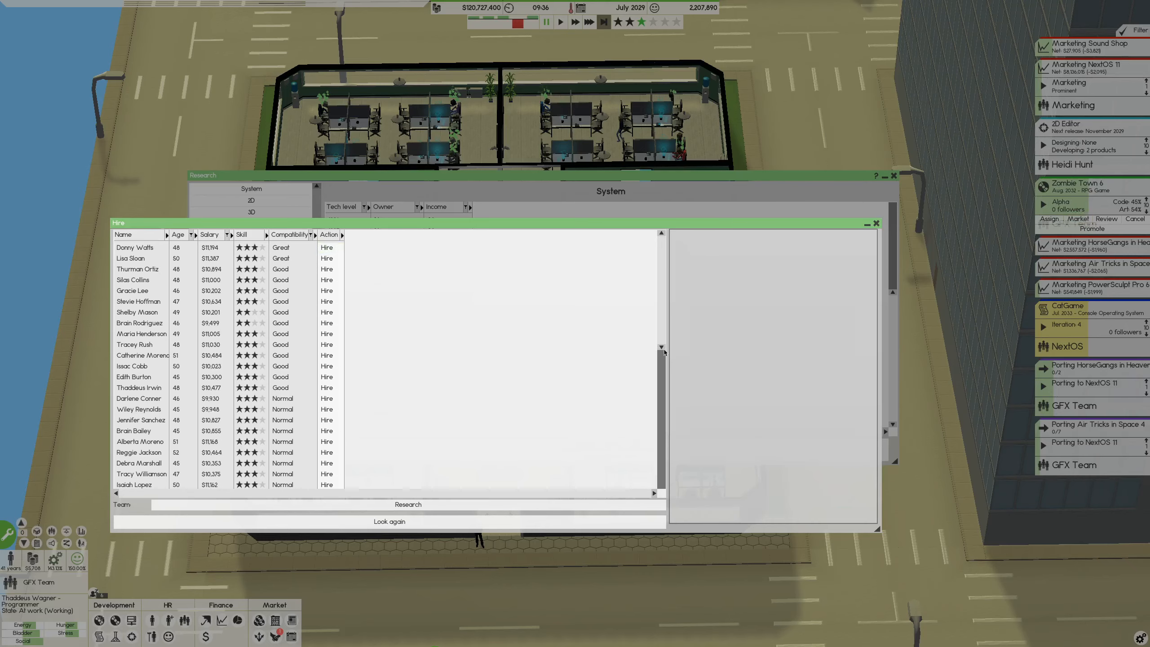
left_click(878, 223)
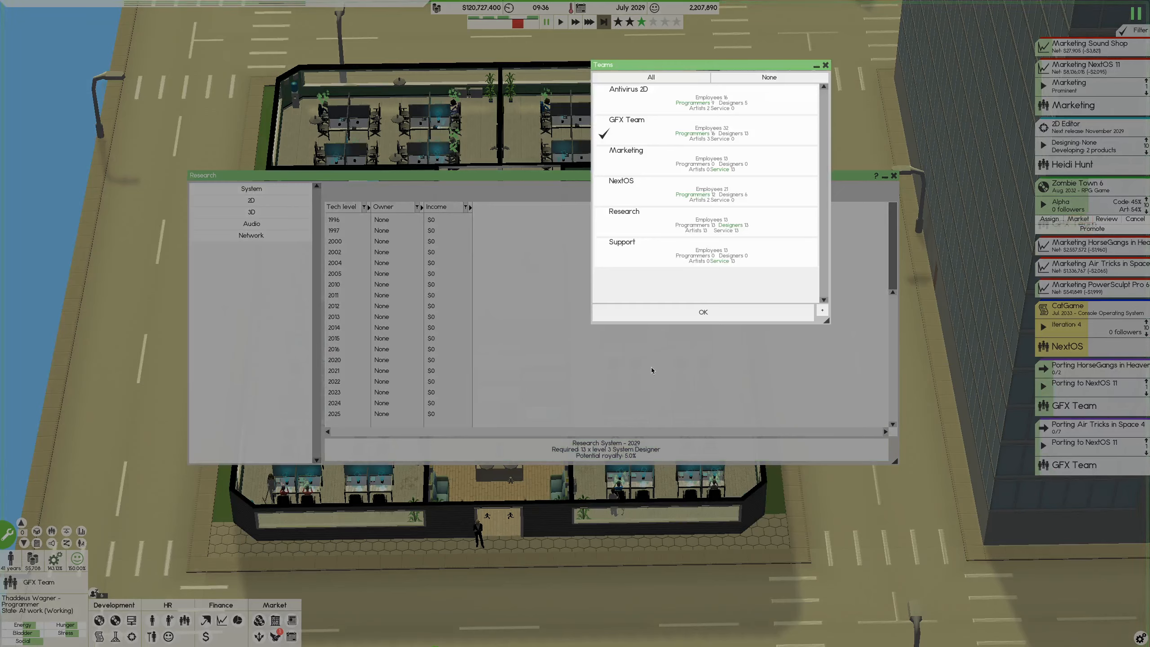
mouse_move(645, 225)
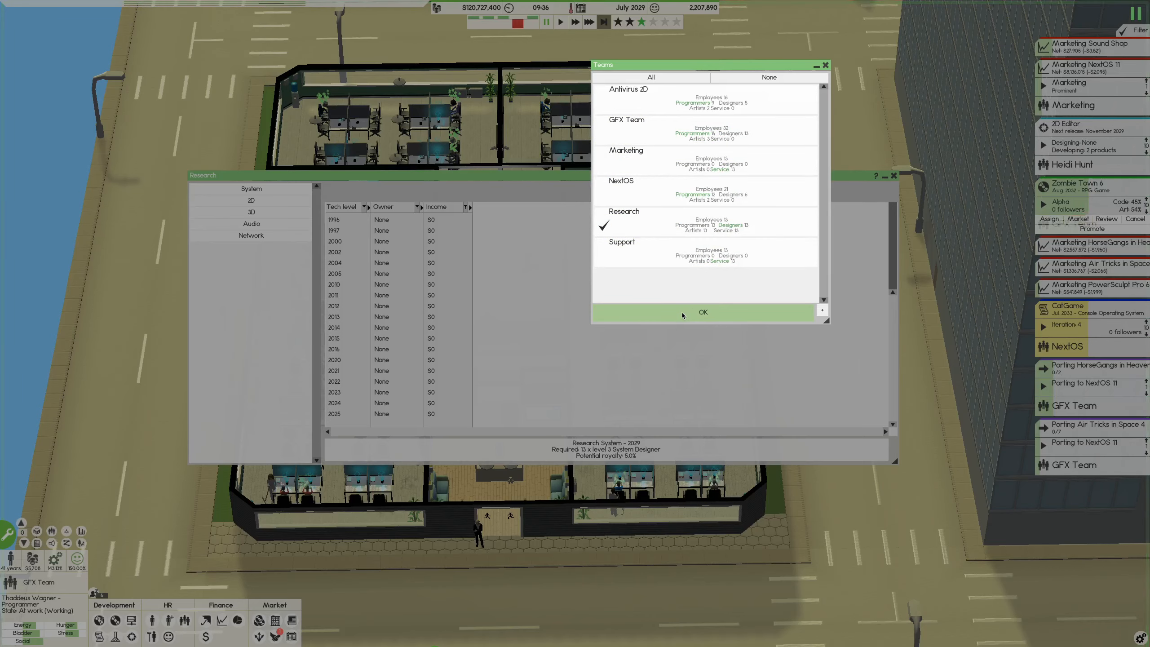
Show the System technology research overview
left_click(702, 312)
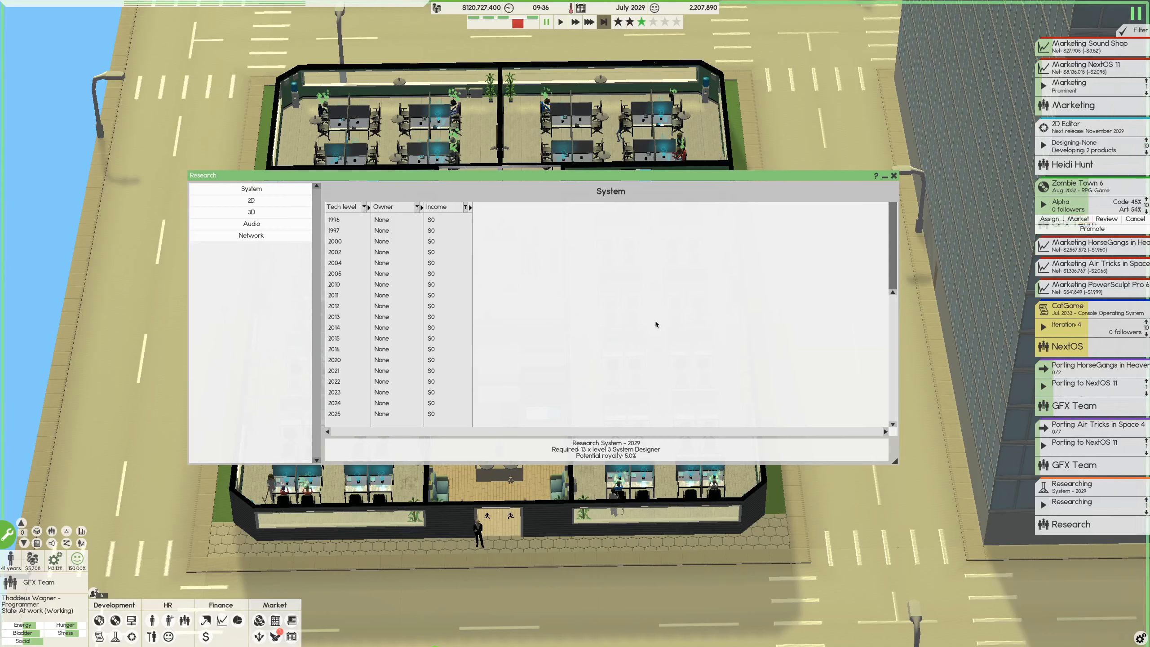
mouse_move(168, 619)
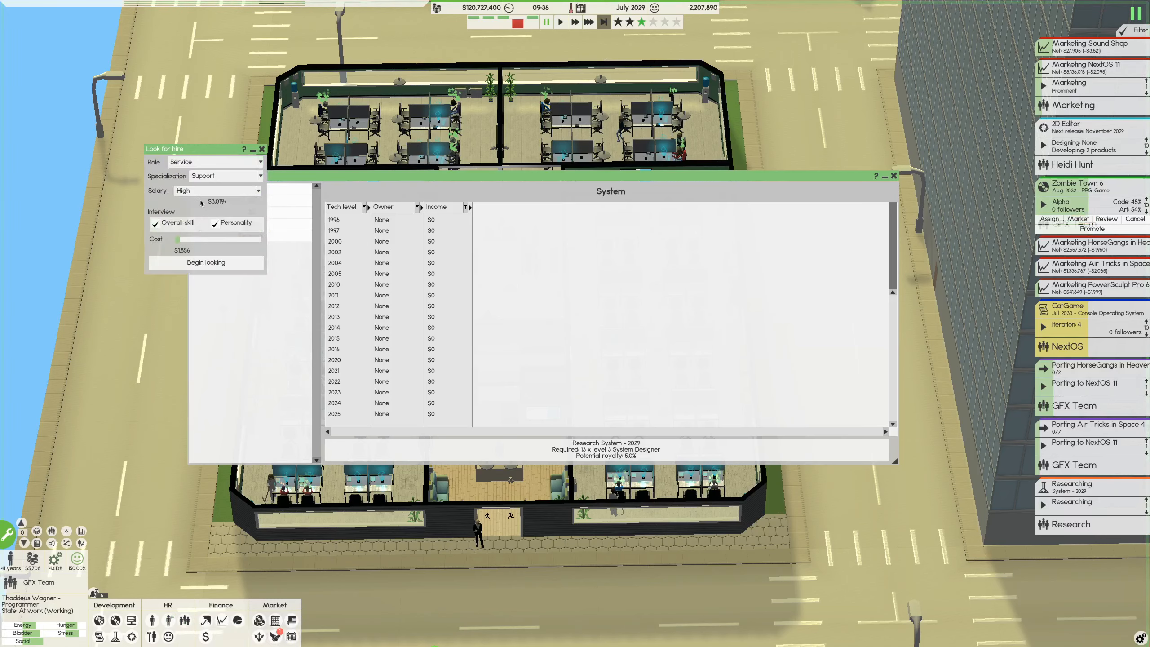
Search for Law-specialised service workers on a higher budget and hire Ty Wade
left_click(257, 175)
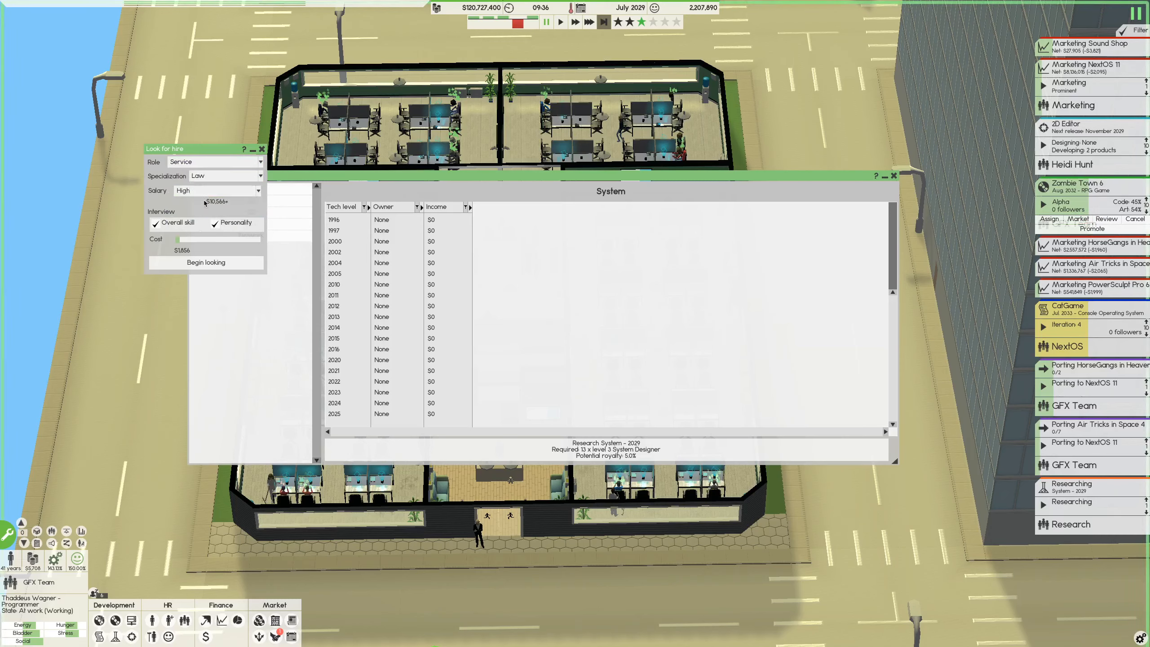
left_click_drag(162, 239, 235, 239)
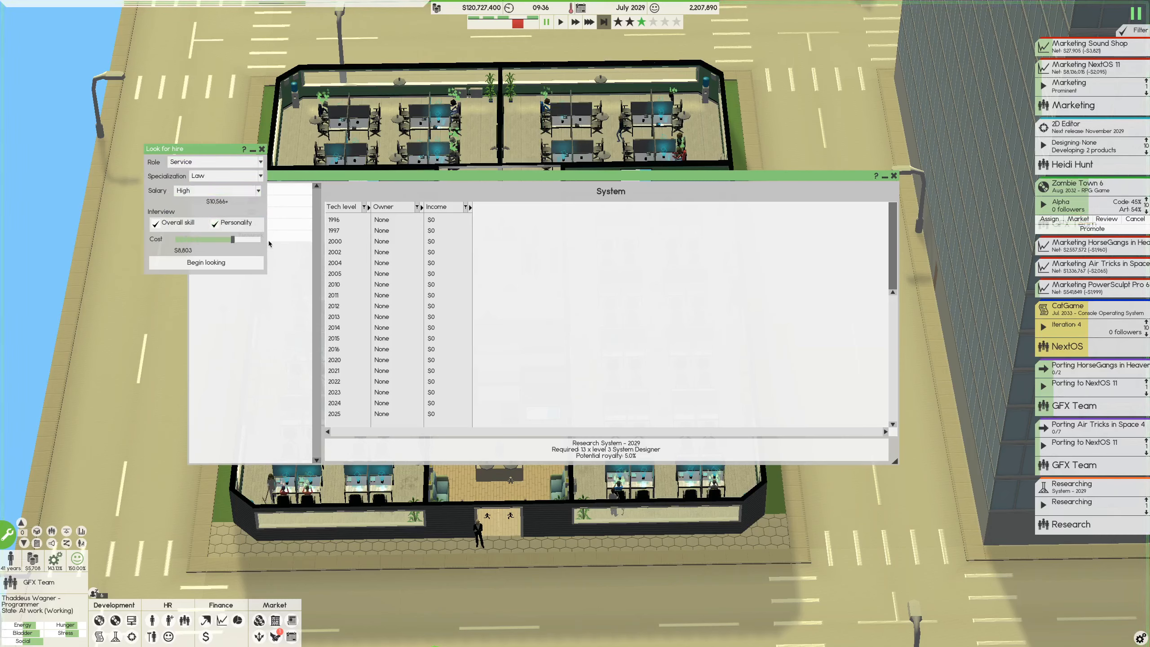
left_click(206, 262)
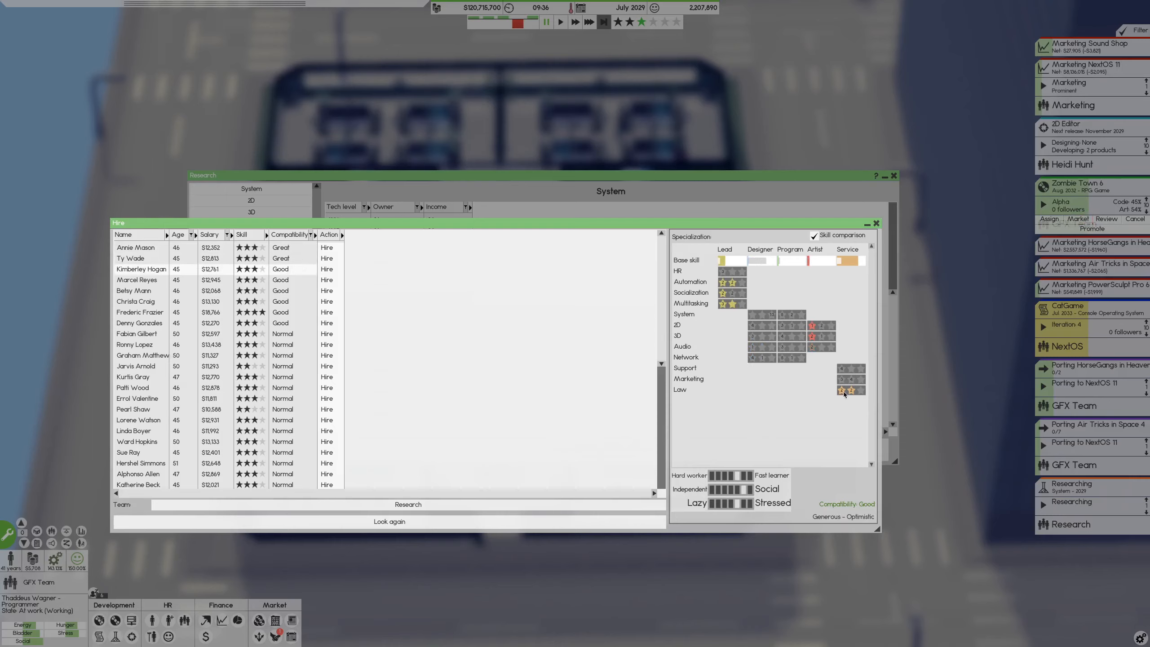
mouse_move(845, 393)
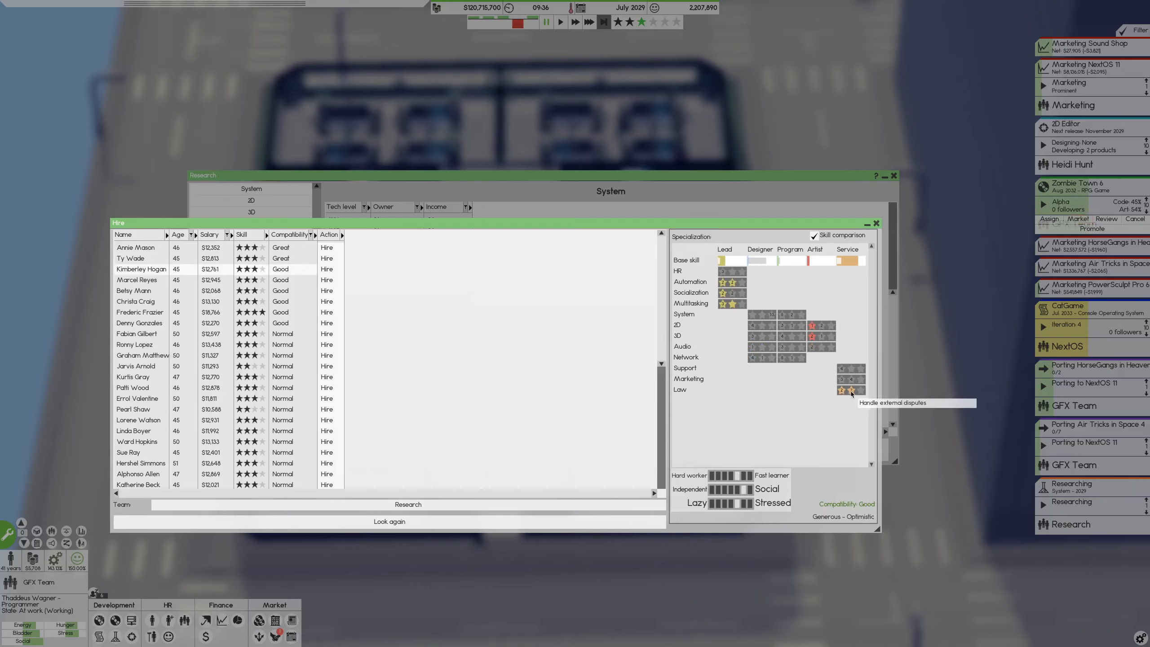
mouse_move(858, 392)
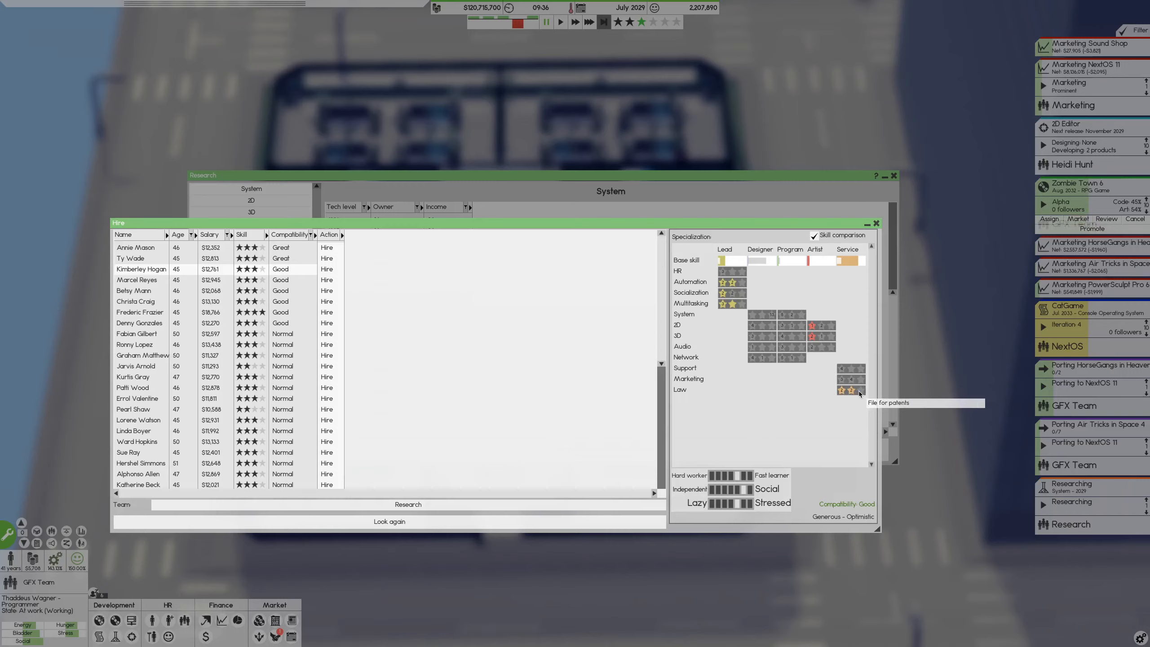
mouse_move(340, 301)
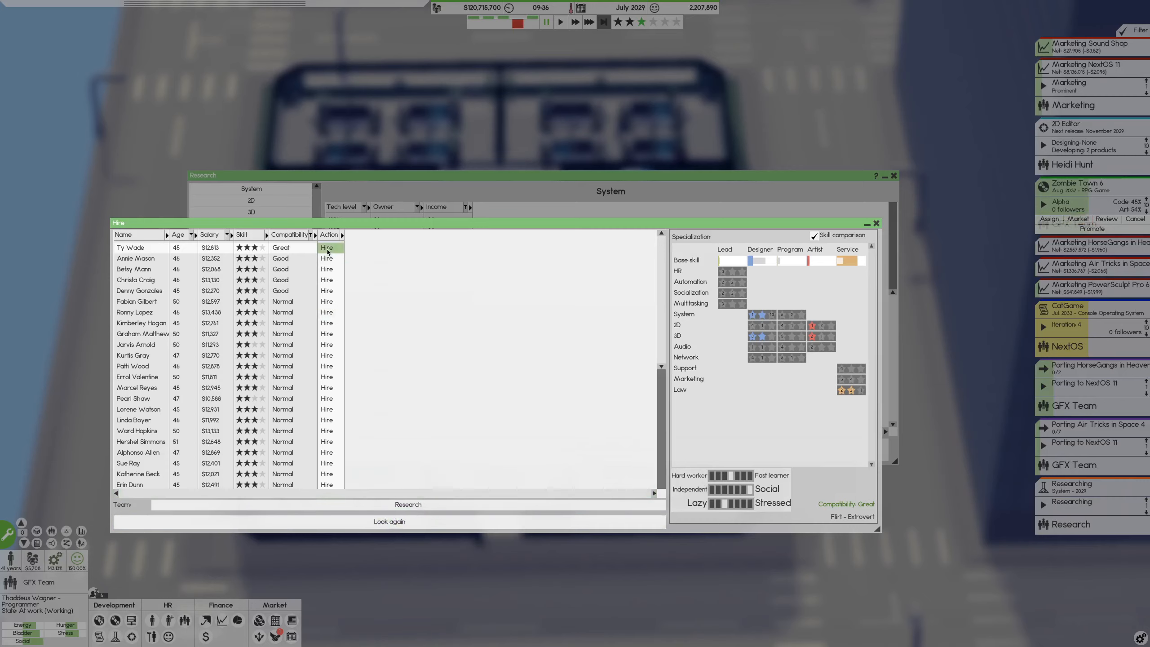
left_click(327, 247)
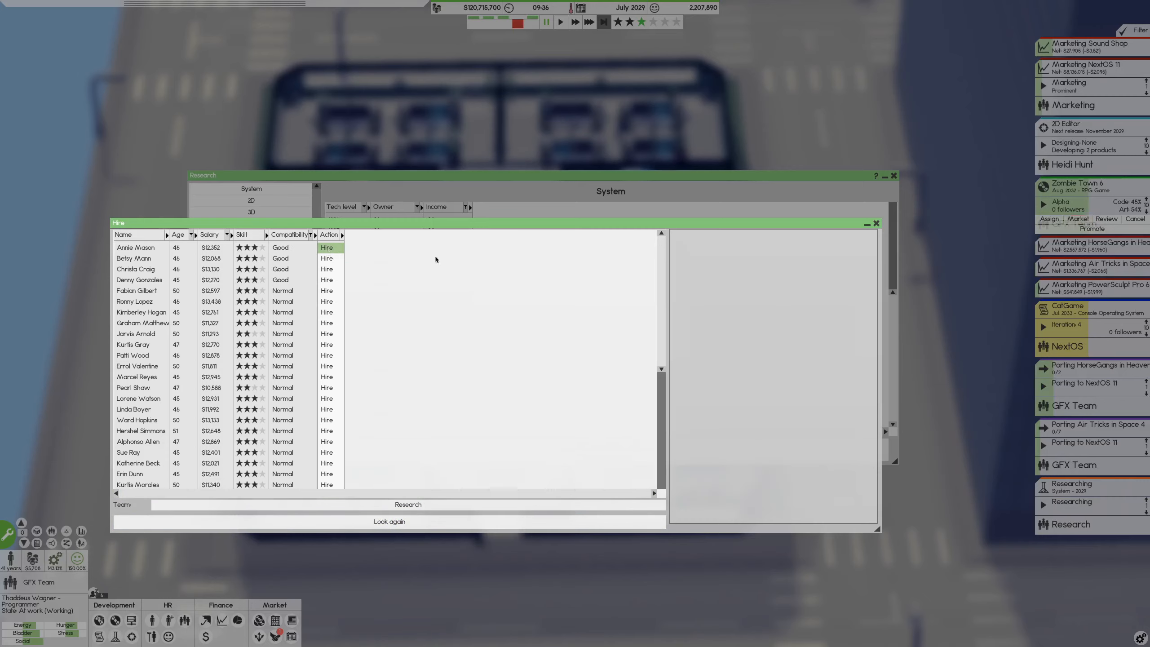
left_click(877, 224)
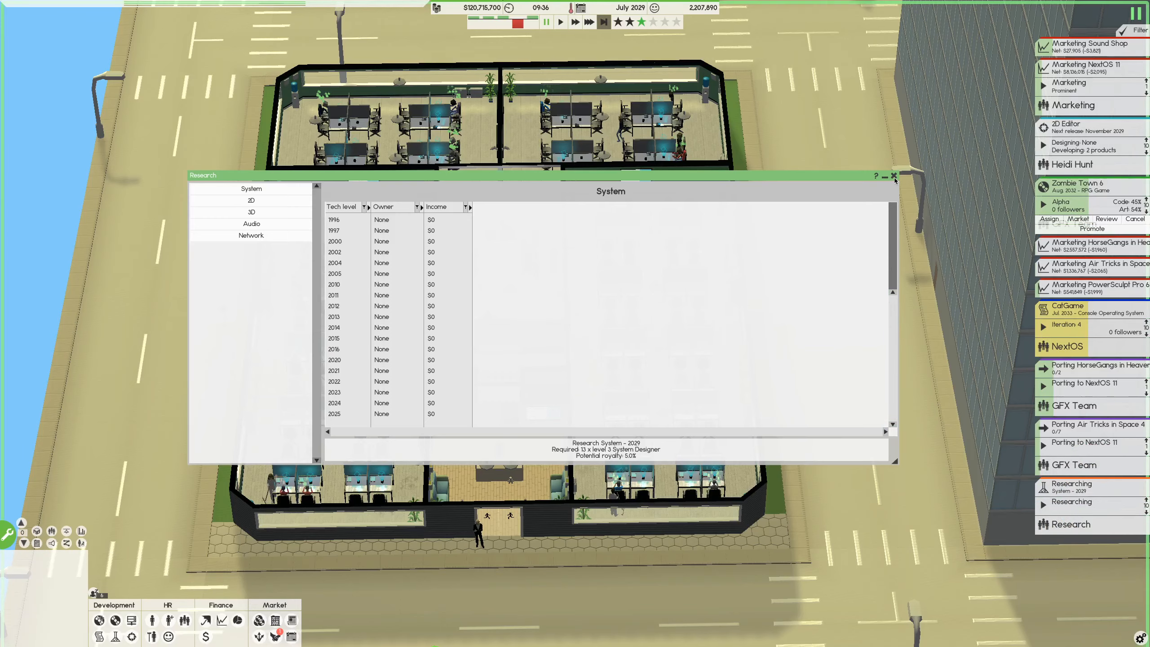
Close the research overview and assign the office room to the Research team
left_click(894, 176)
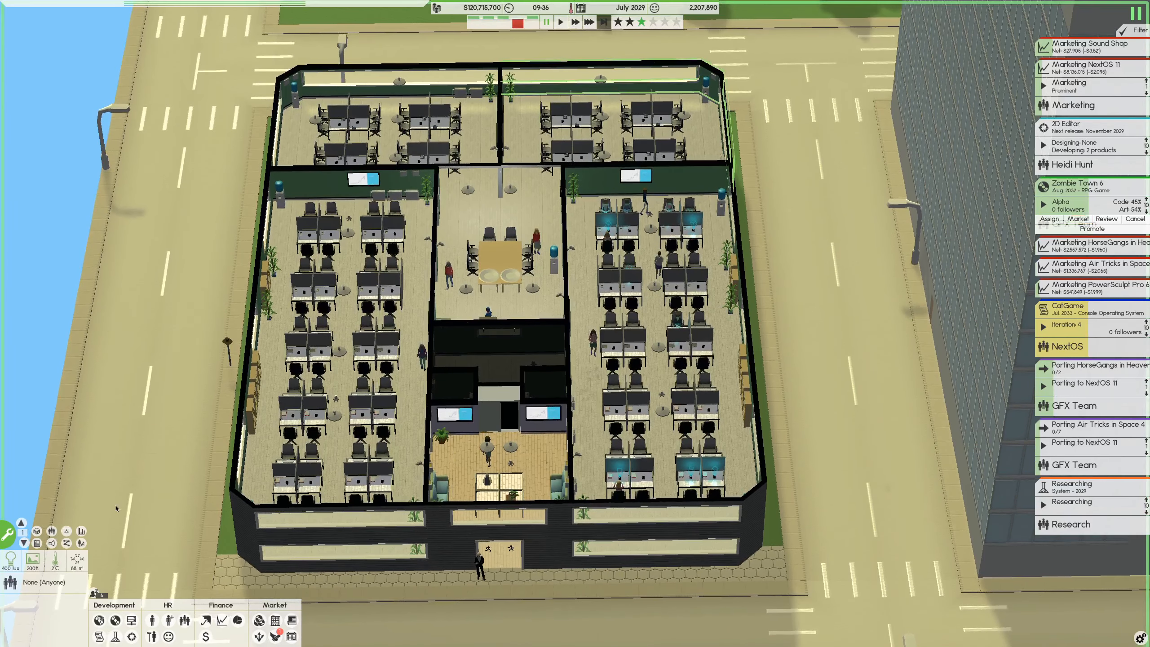
mouse_move(37, 542)
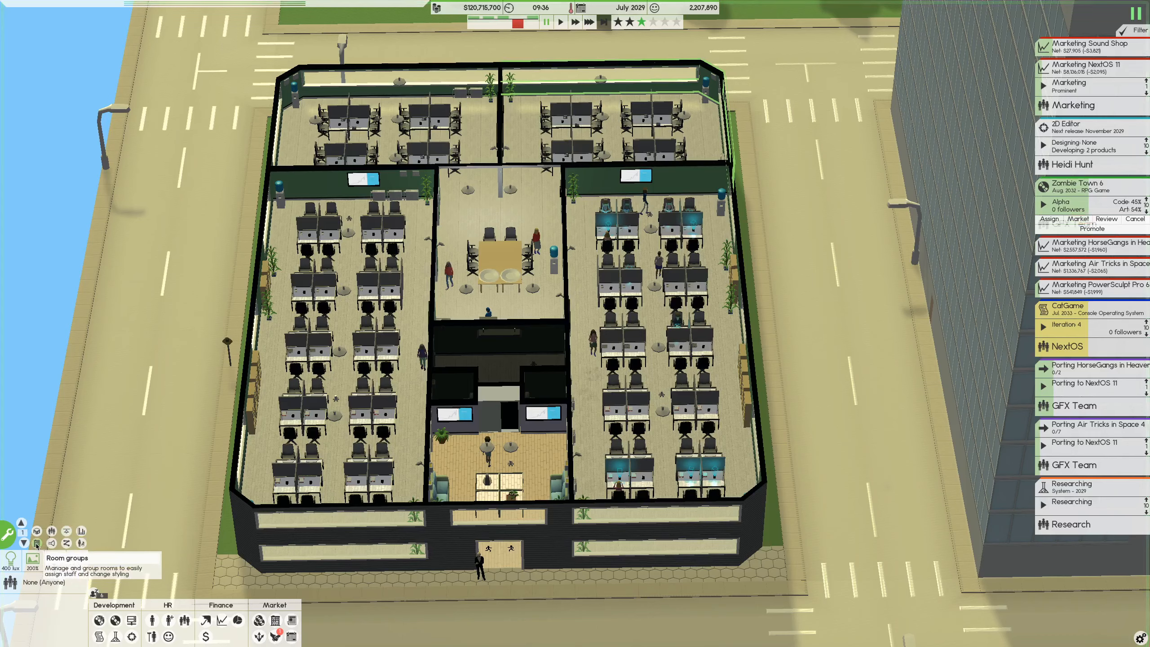
left_click(36, 543)
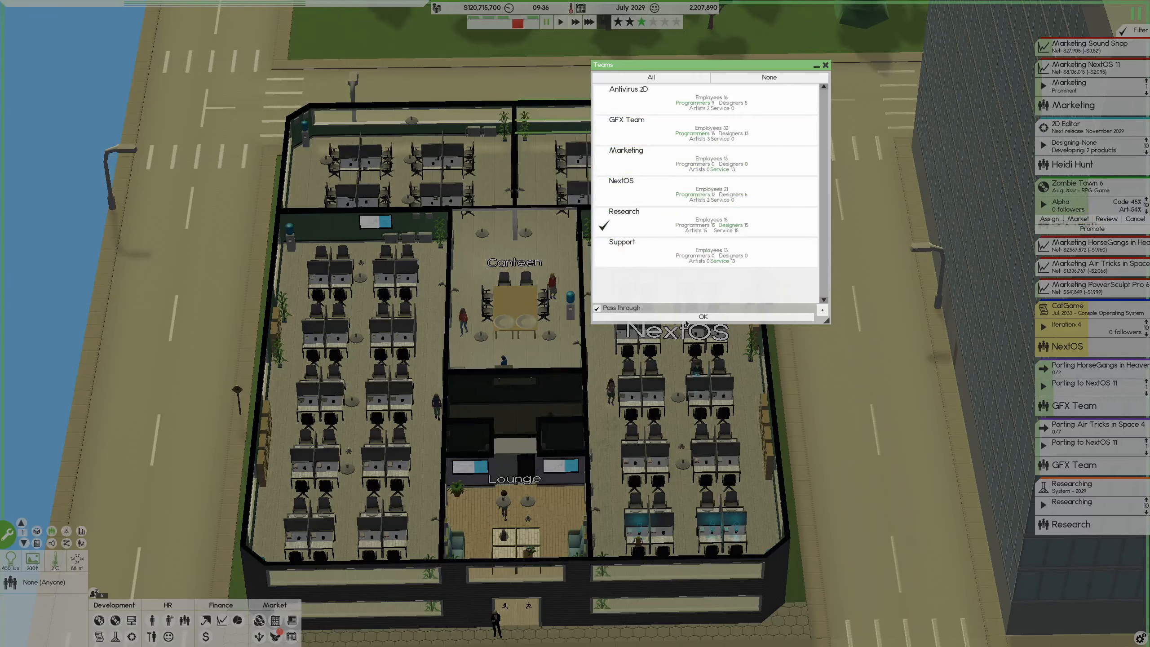
left_click(703, 316)
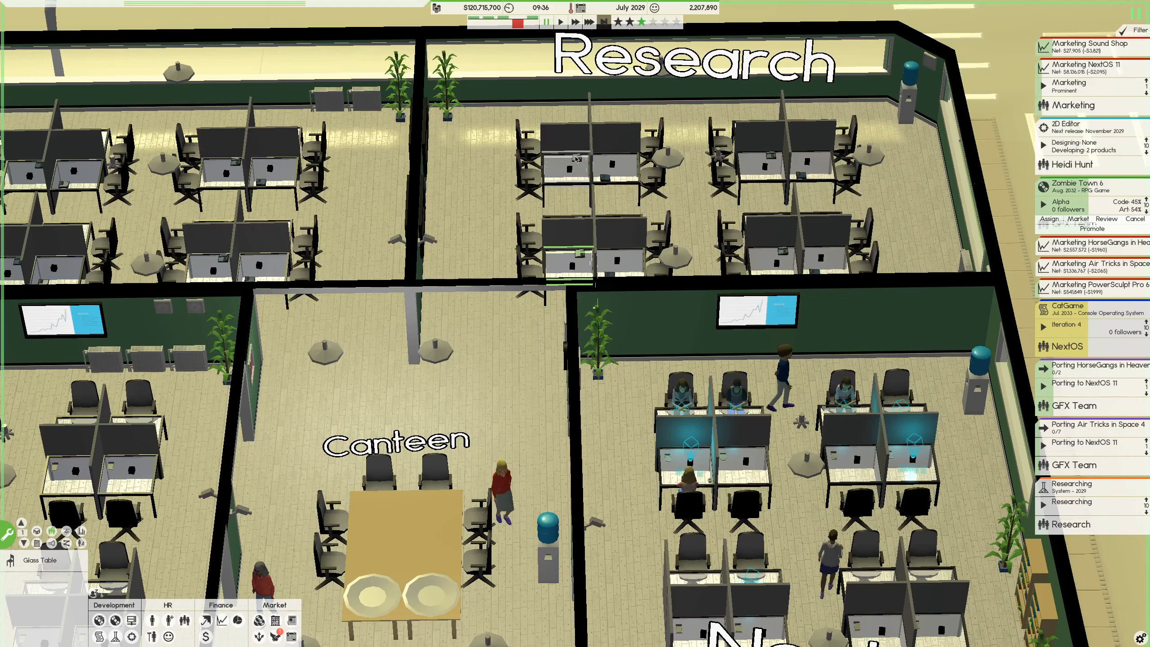
mouse_move(581, 252)
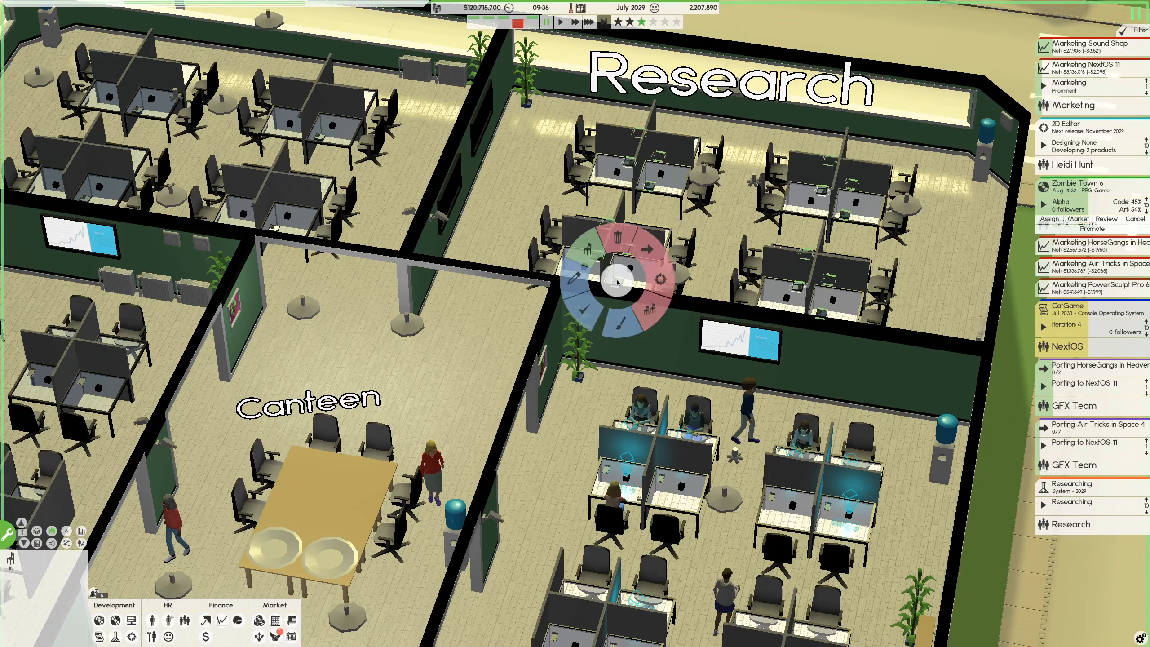
mouse_move(576, 284)
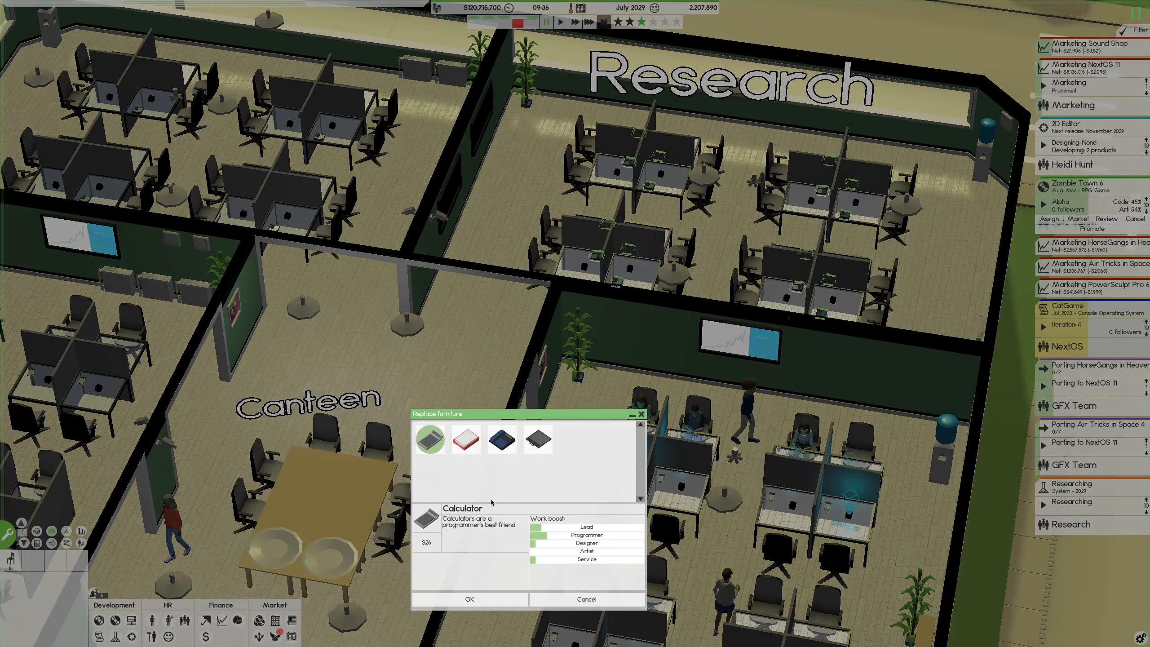
Replace the Research desks' accessories with Inboxes after previewing Phone and Drawing Tablet
left_click(466, 440)
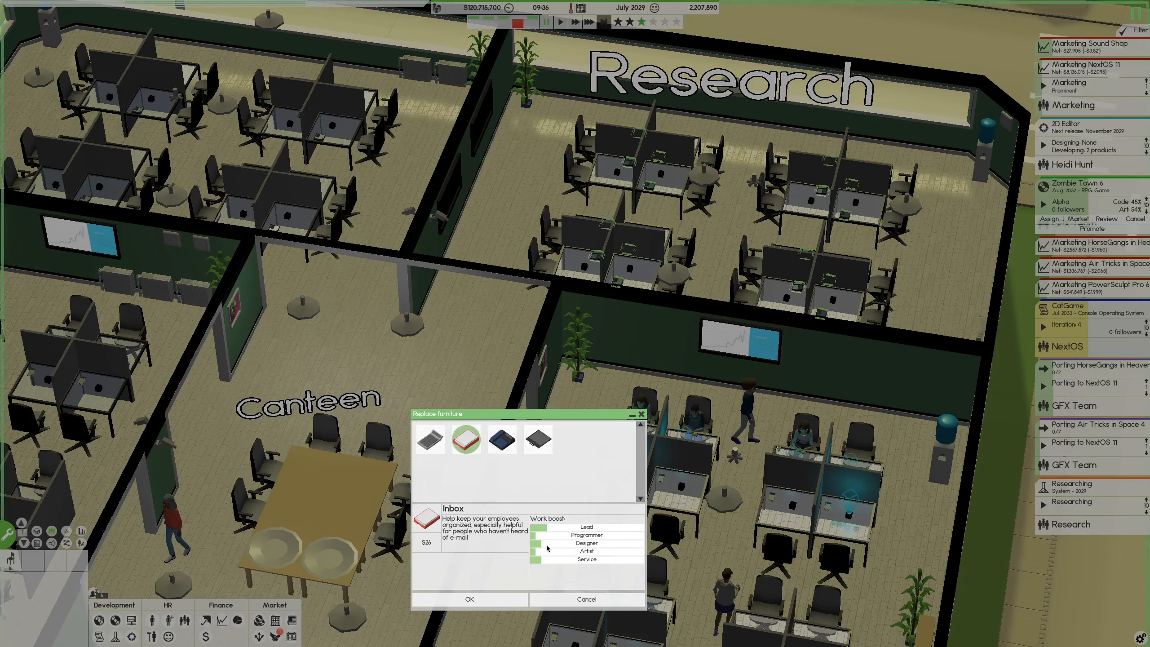
left_click(502, 439)
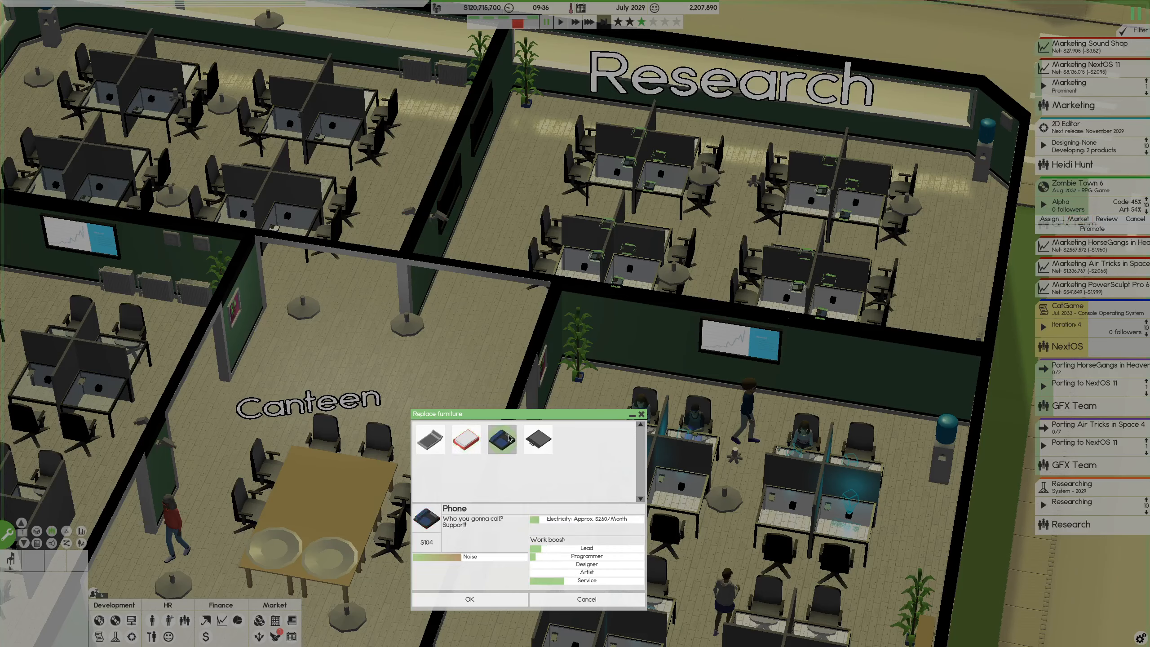
left_click(537, 439)
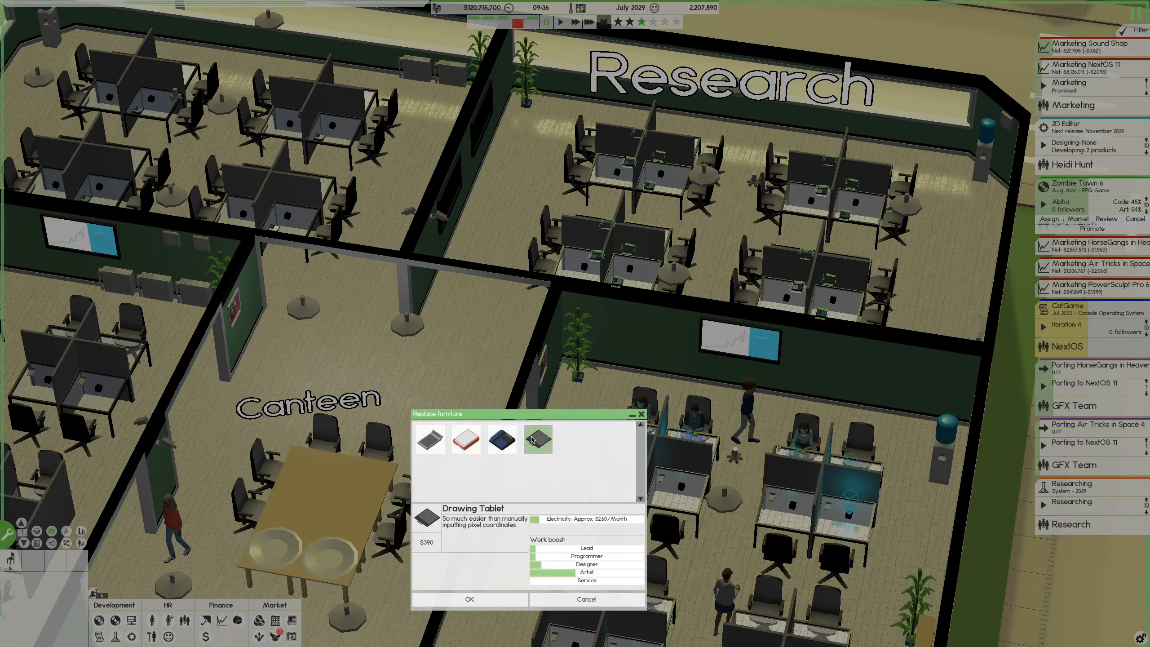
left_click(537, 439)
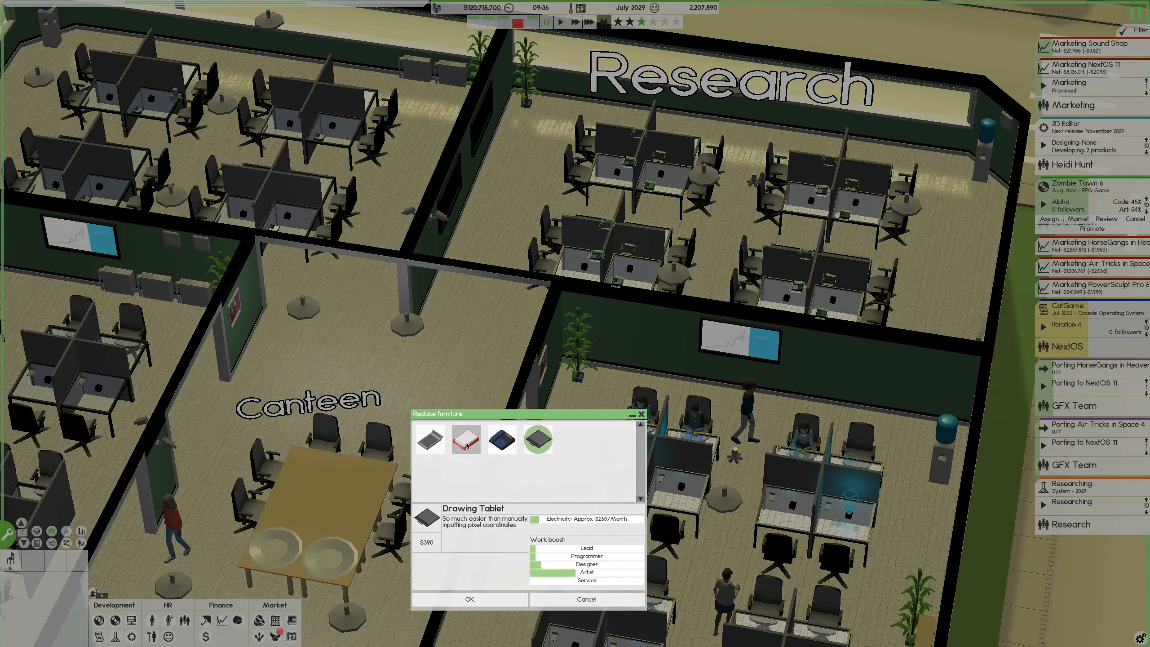
left_click(466, 439)
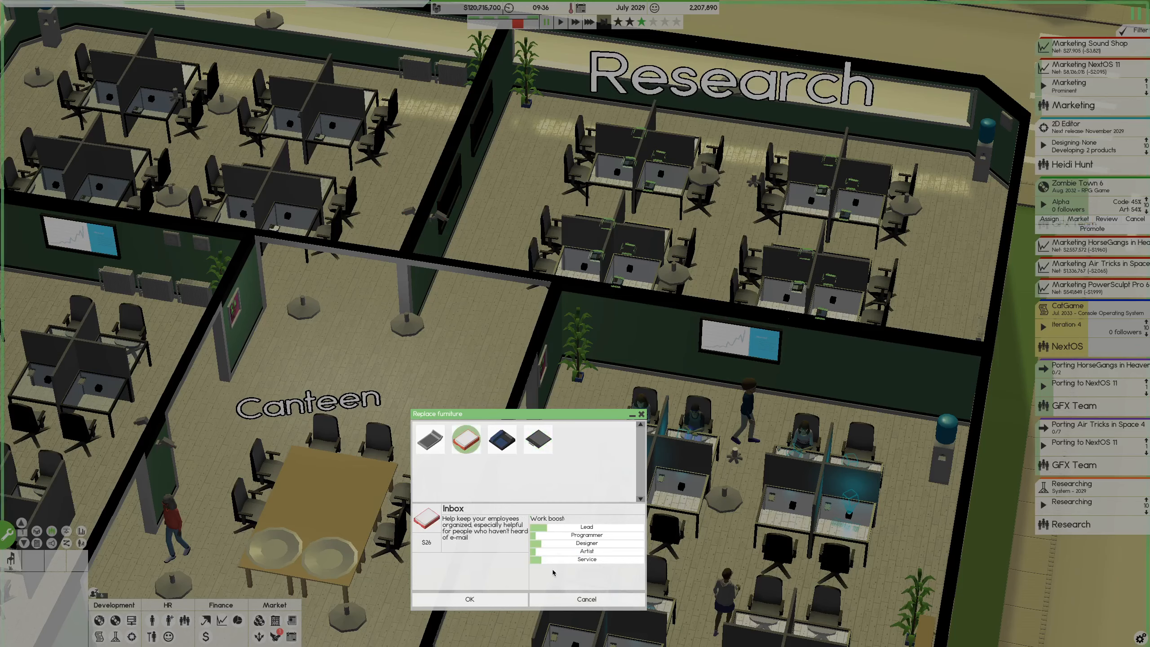
mouse_move(540, 580)
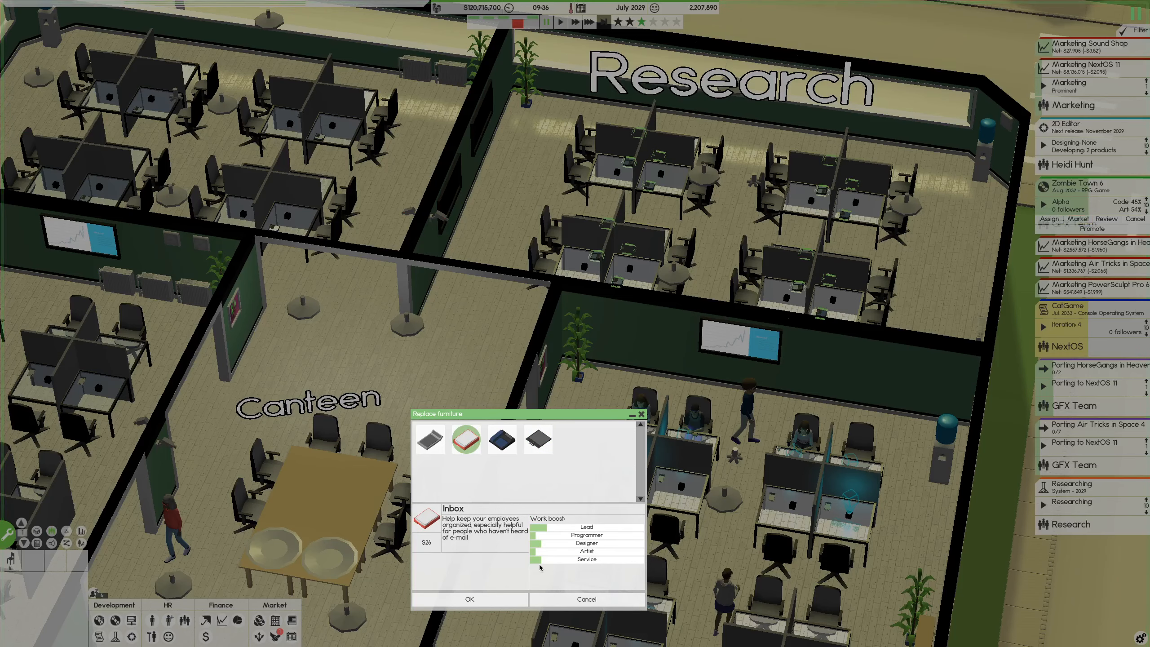
left_click(469, 599)
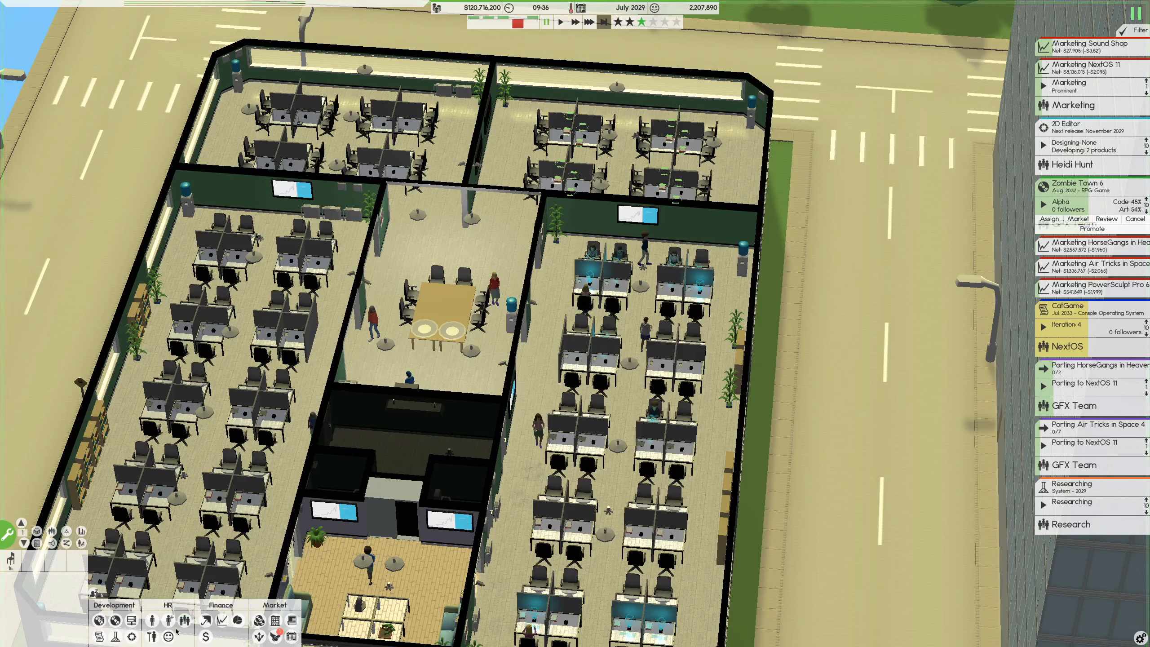
mouse_move(169, 635)
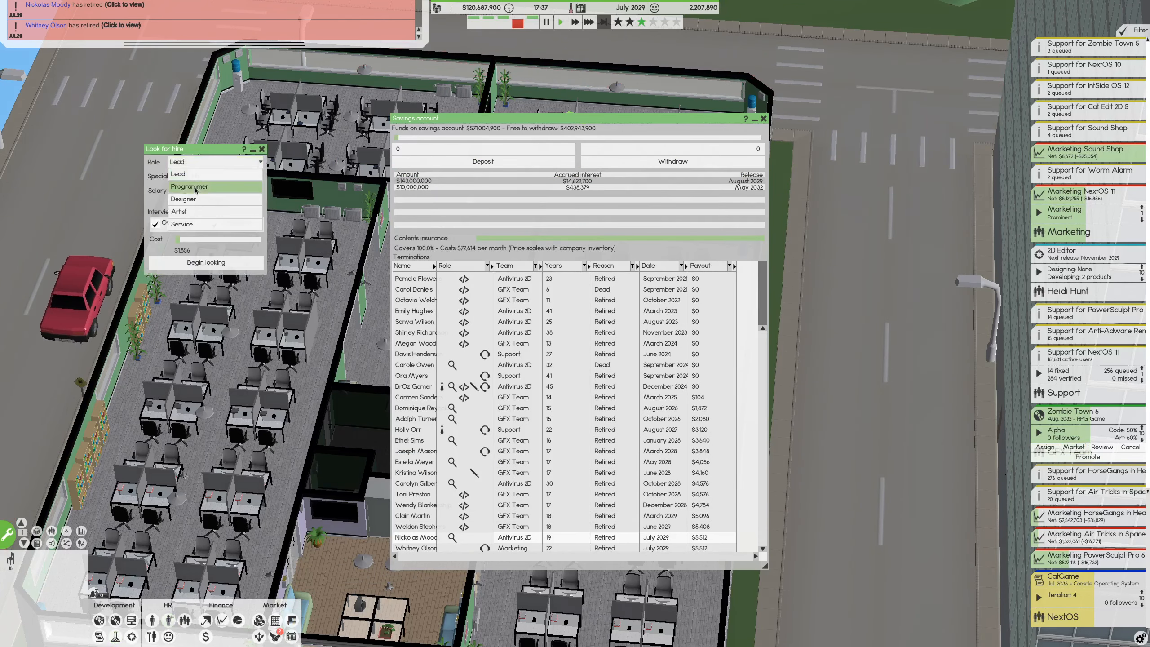
Change the hire search role from lead to Programmer
left_click(189, 187)
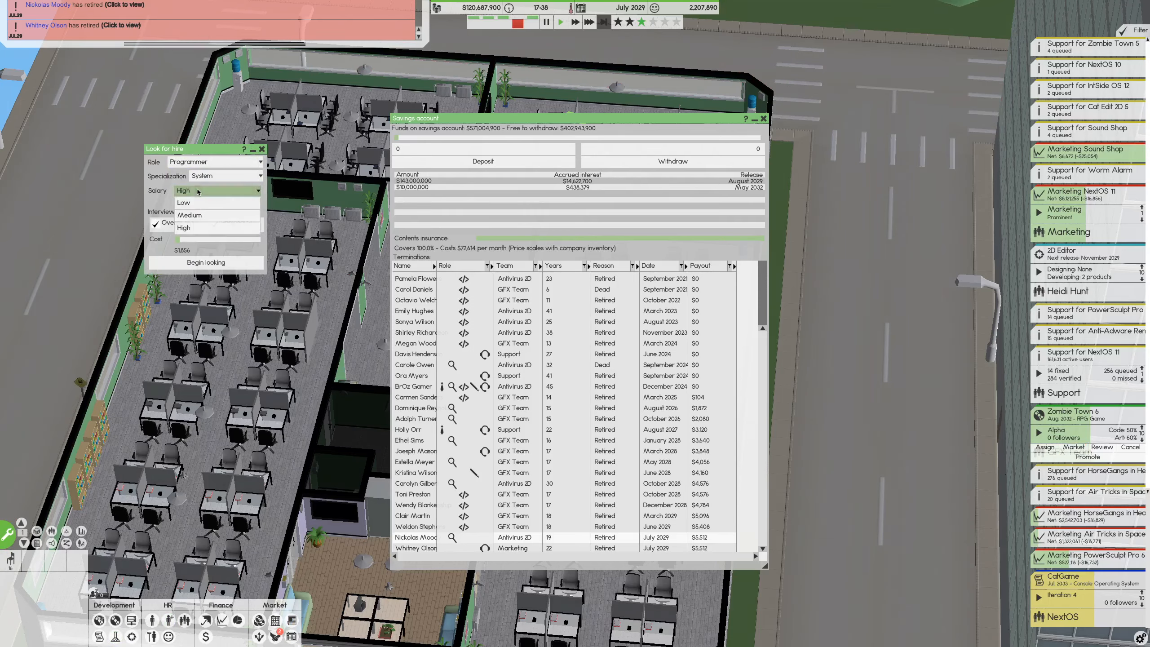
Run a medium-salary System programmer search and start another hire search
left_click(189, 215)
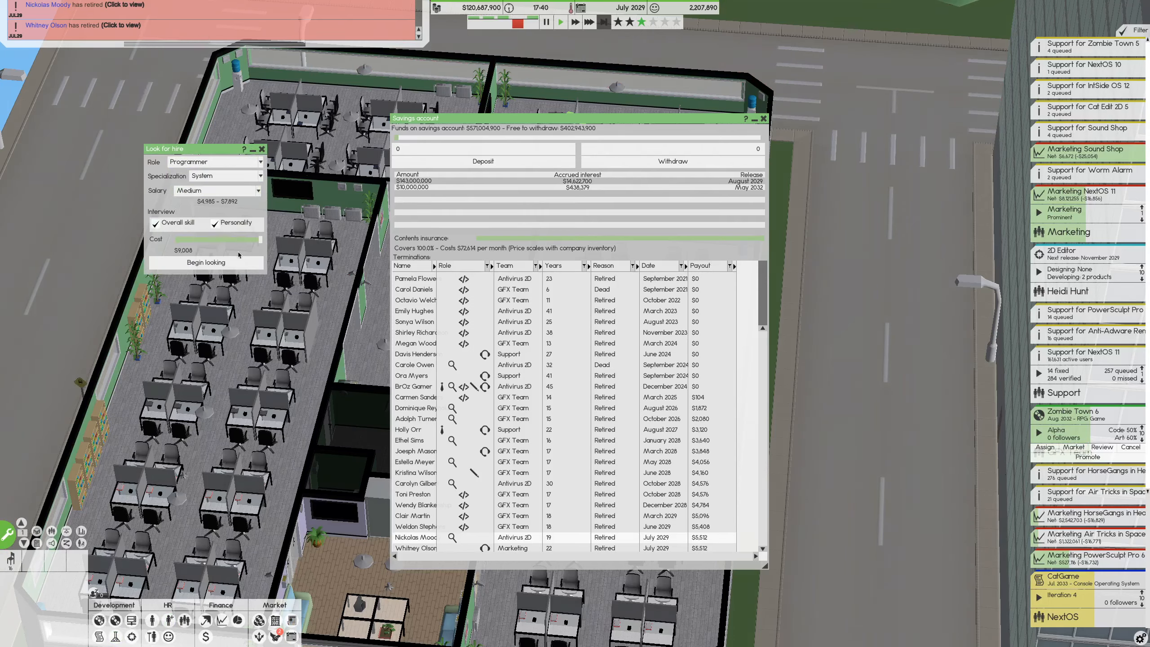
left_click(205, 263)
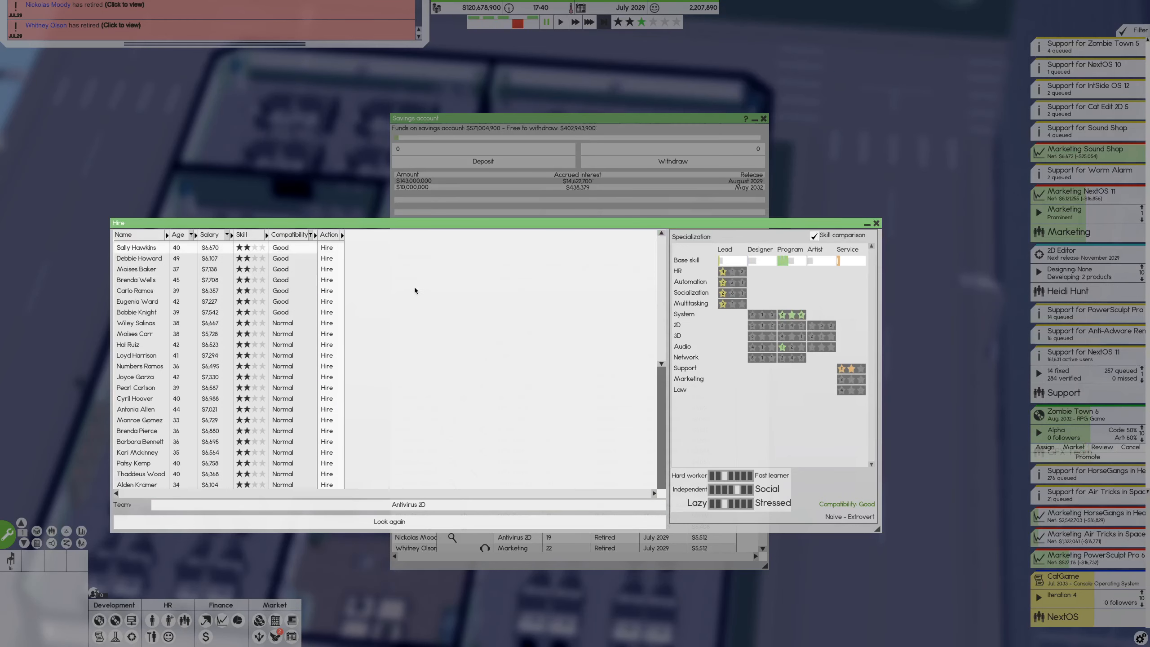
mouse_move(282, 258)
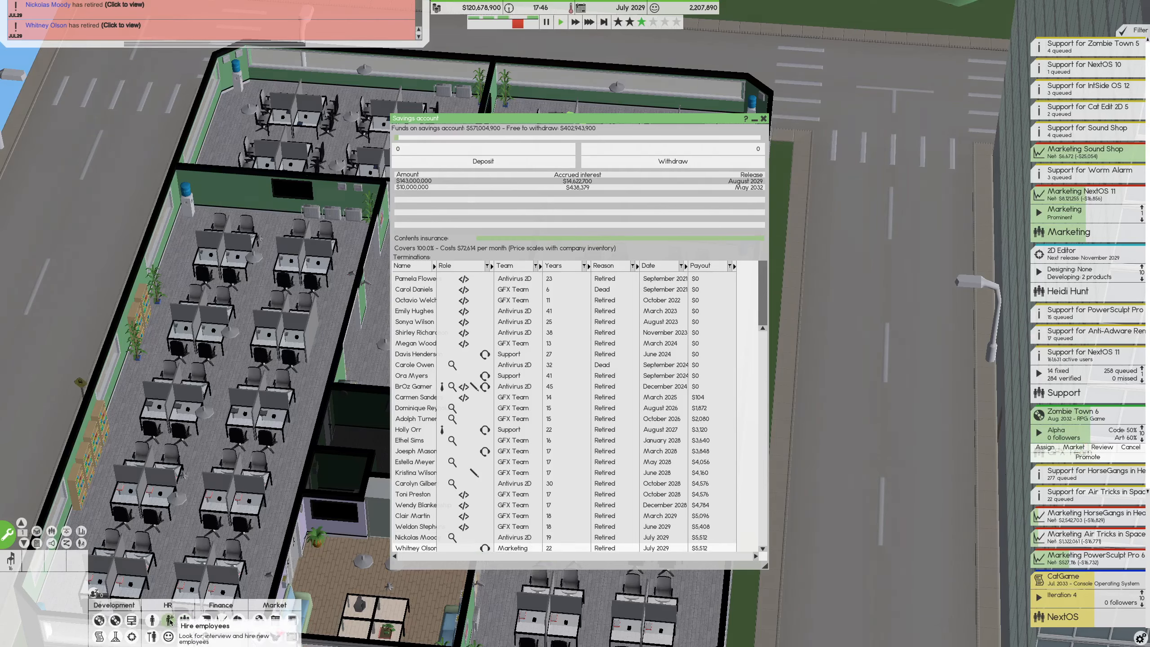
left_click(169, 619)
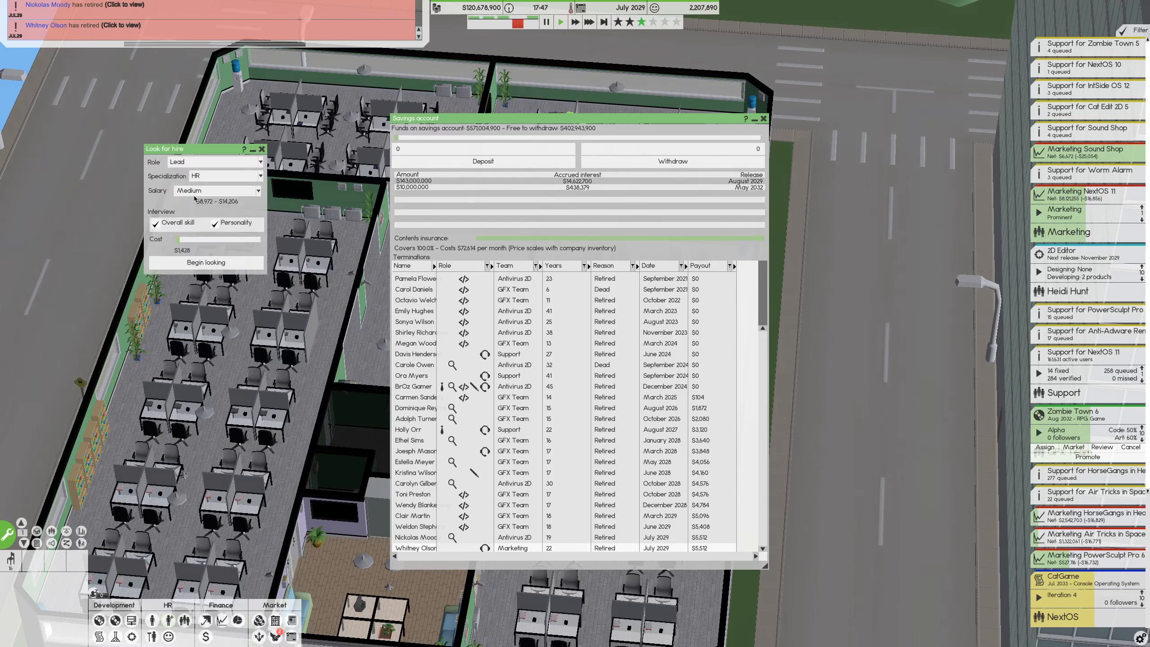
Search for Marketing-specialised service workers for the Marketing team
left_click(215, 162)
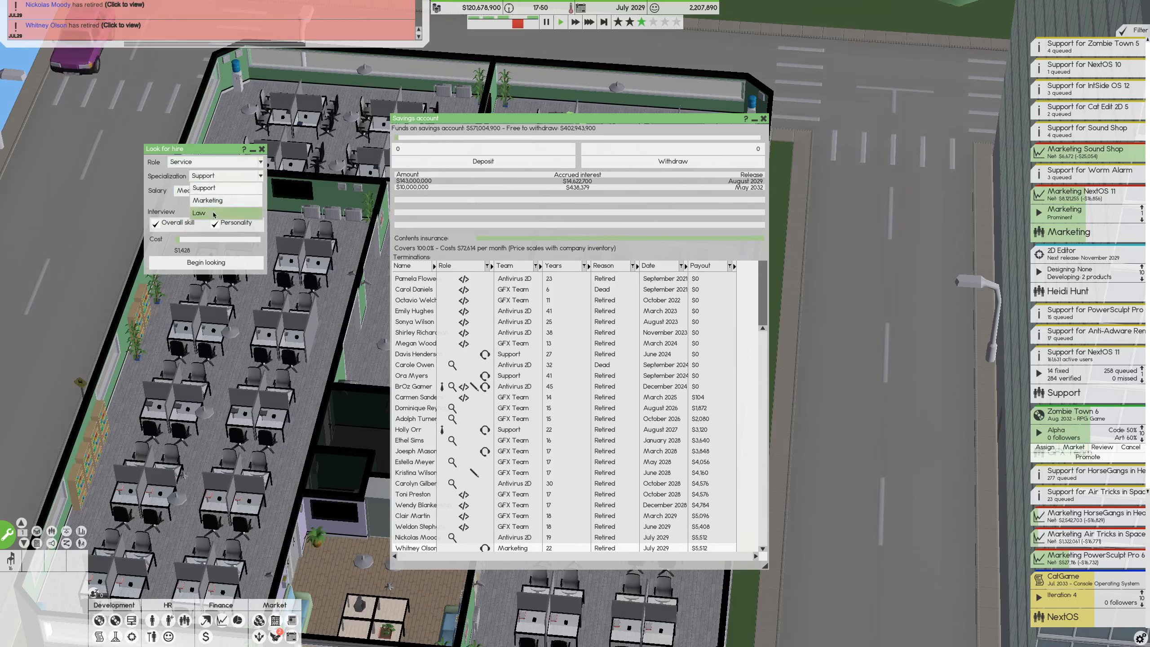
left_click(208, 200)
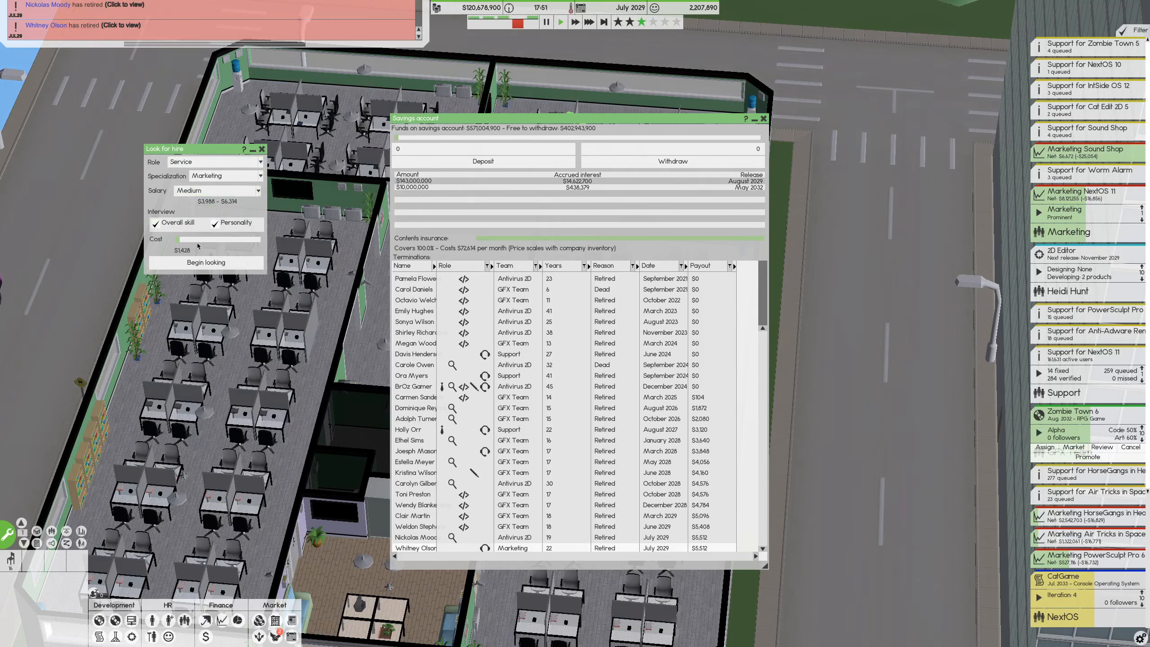
left_click(205, 262)
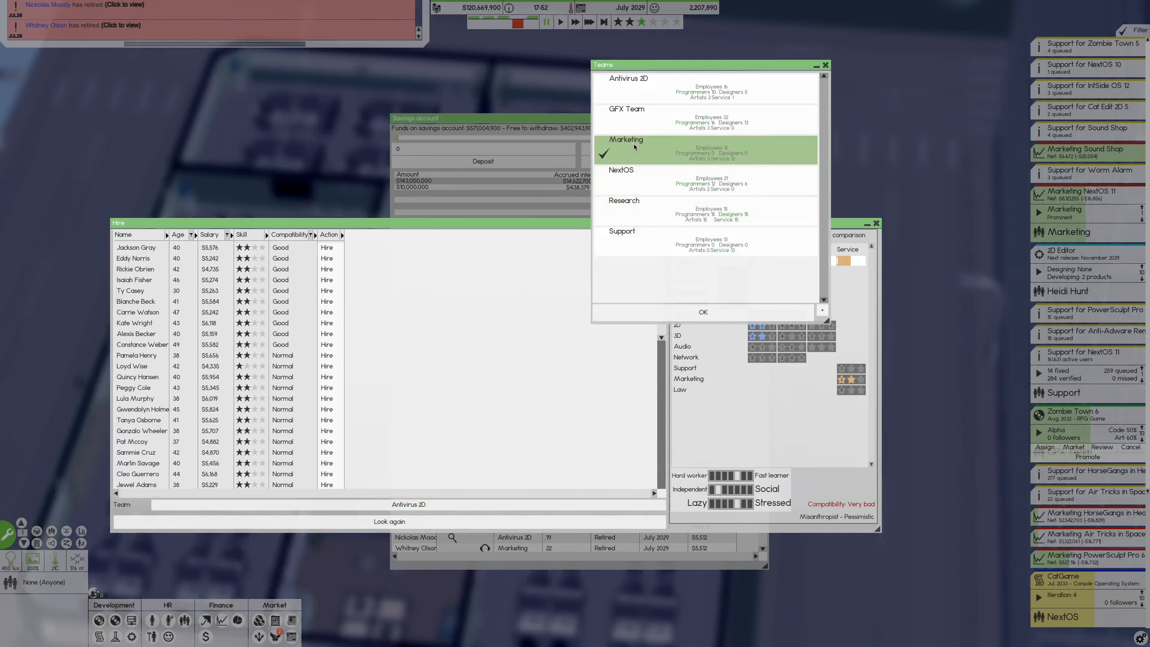
left_click(703, 312)
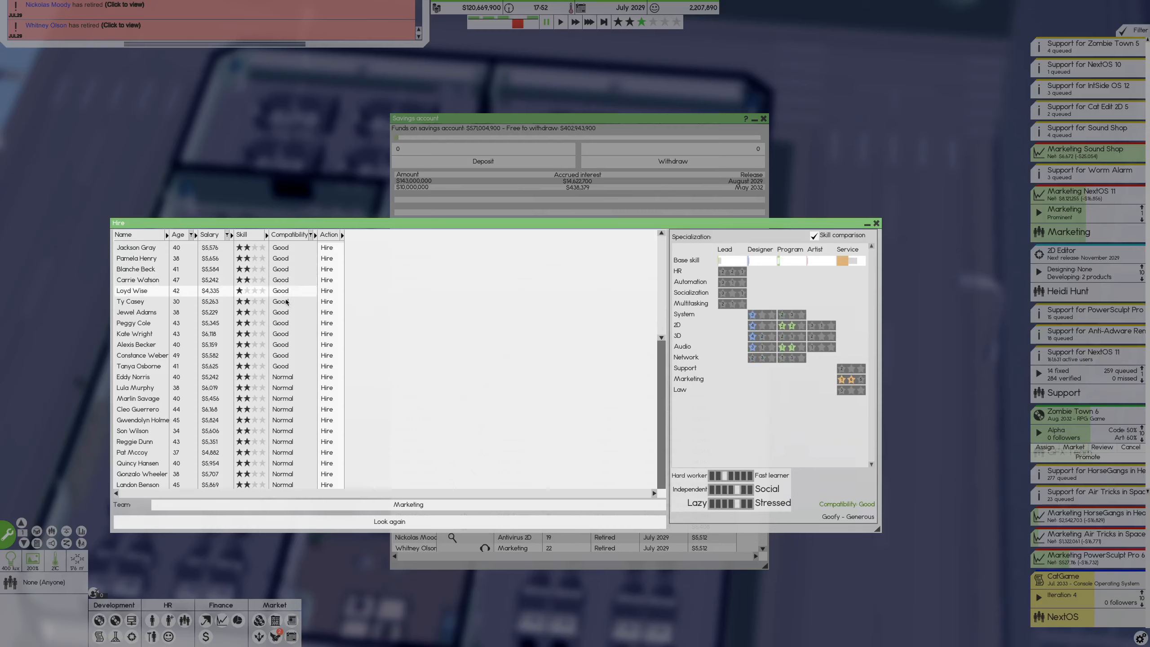
left_click(136, 312)
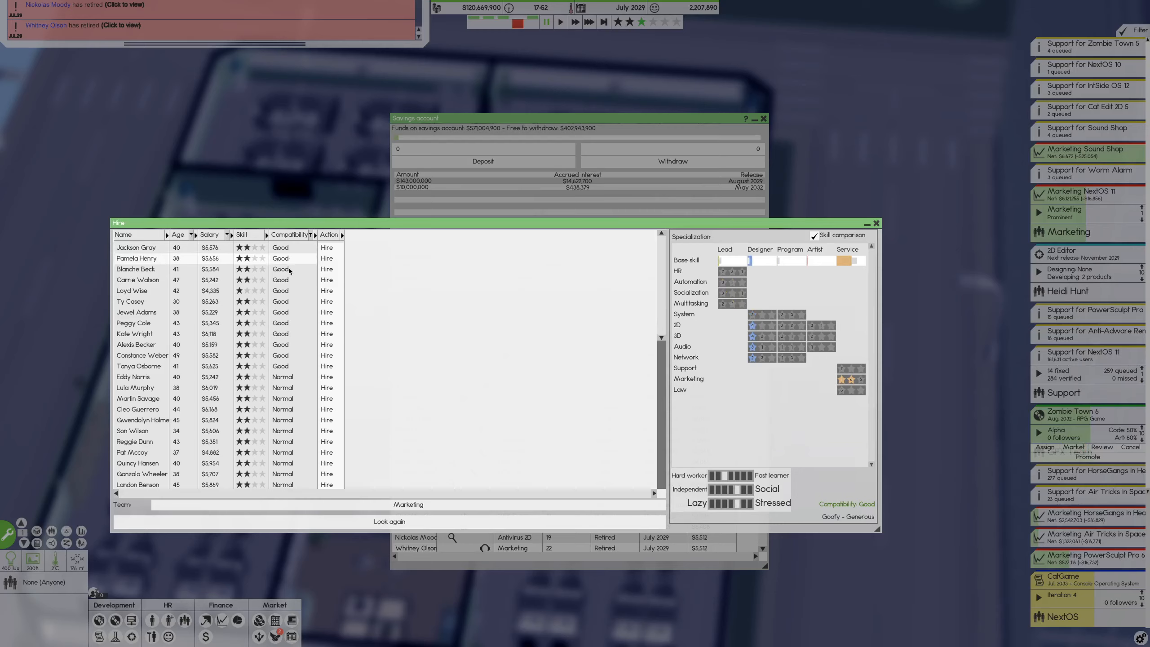
left_click(294, 269)
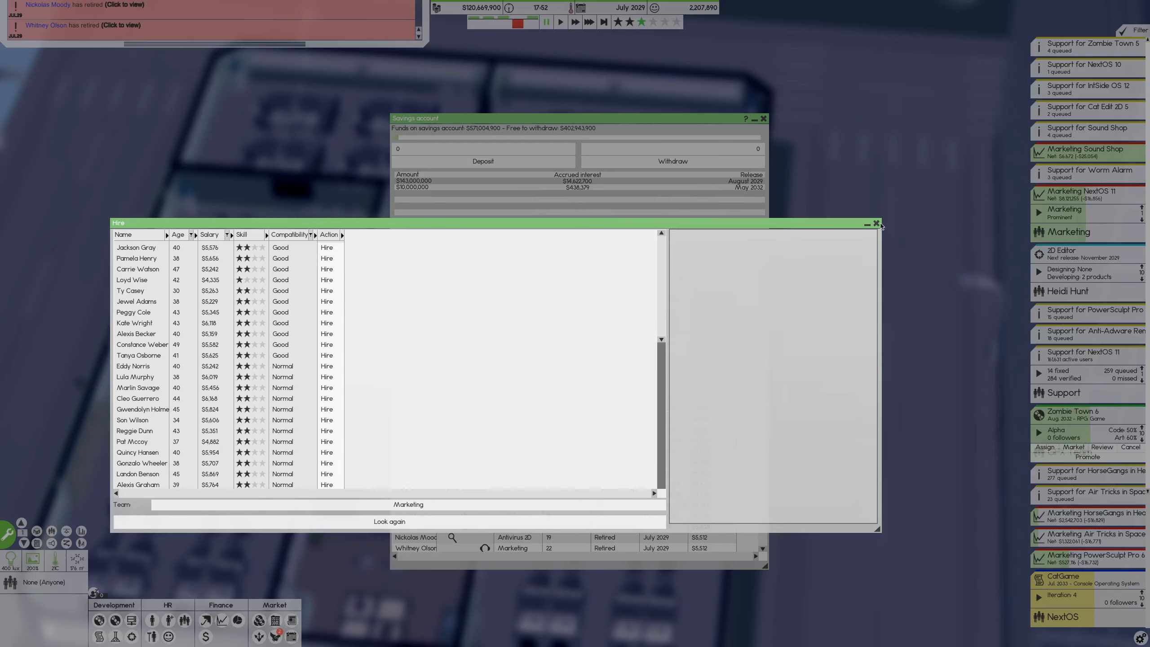
left_click(875, 223)
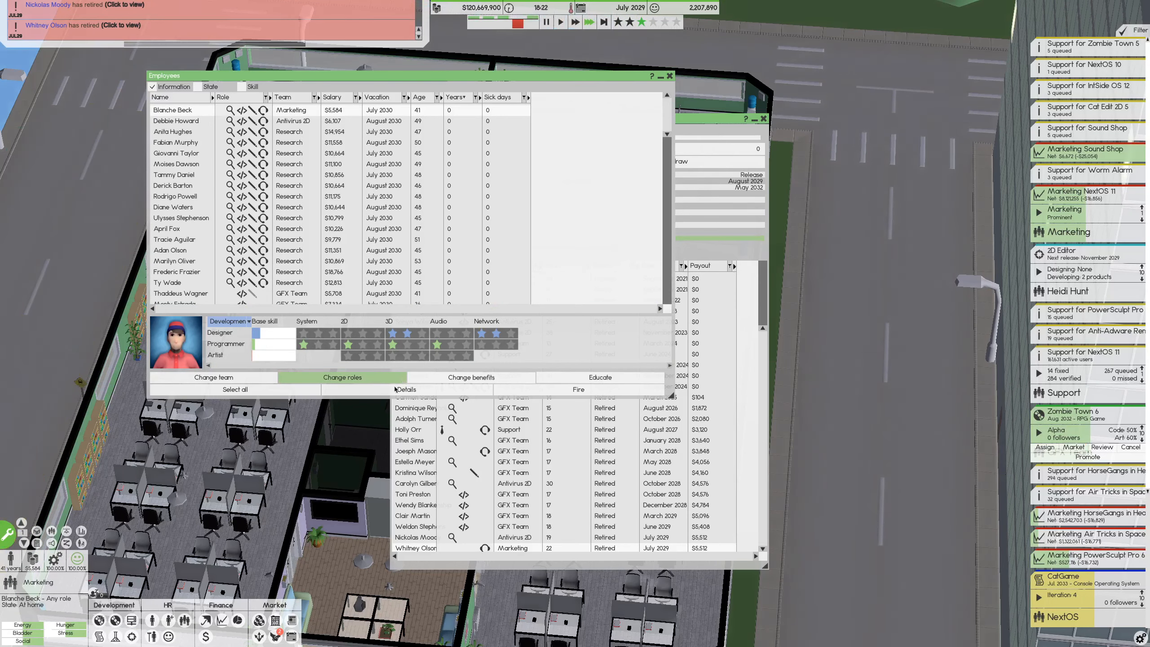
left_click(342, 377)
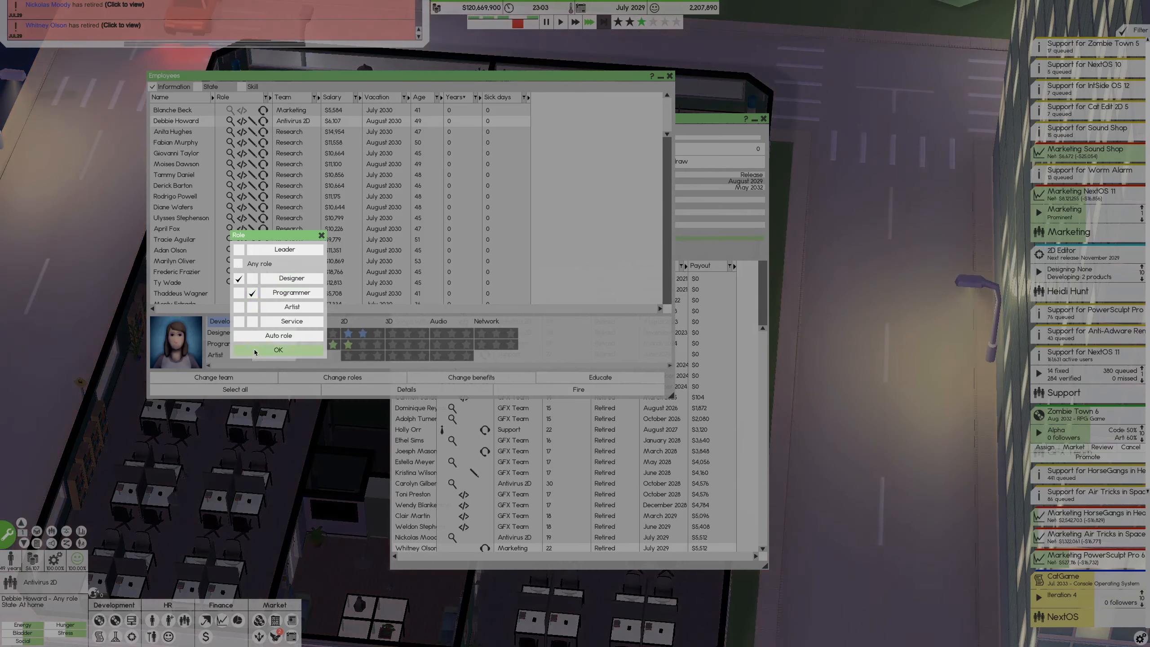
left_click(278, 350)
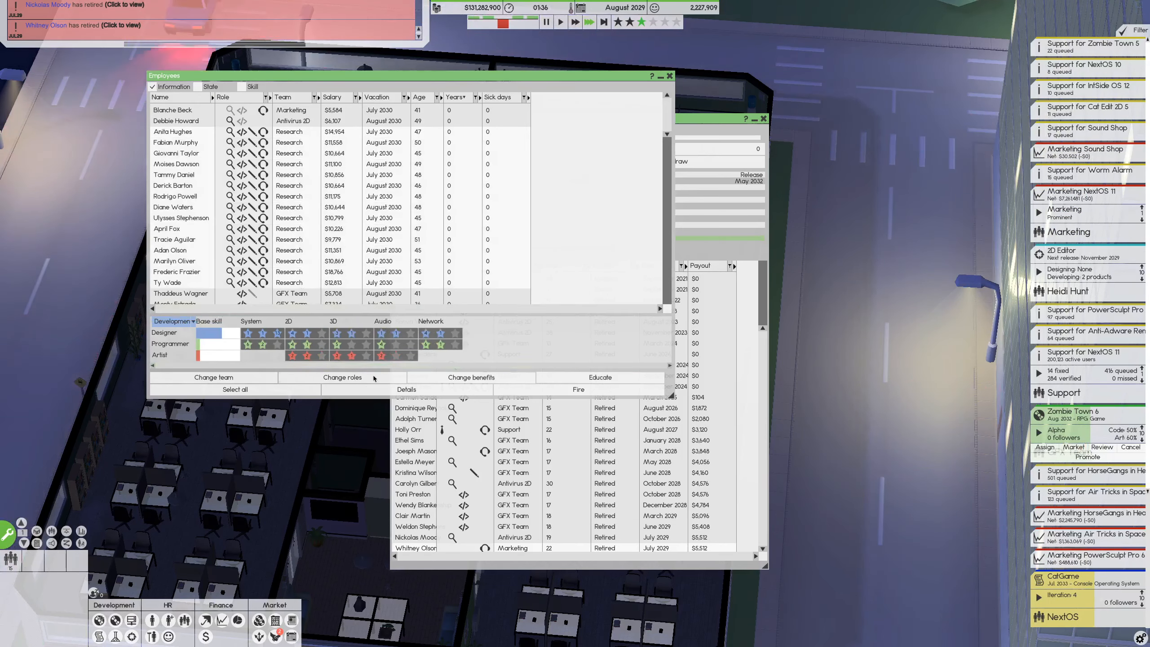
left_click(342, 378)
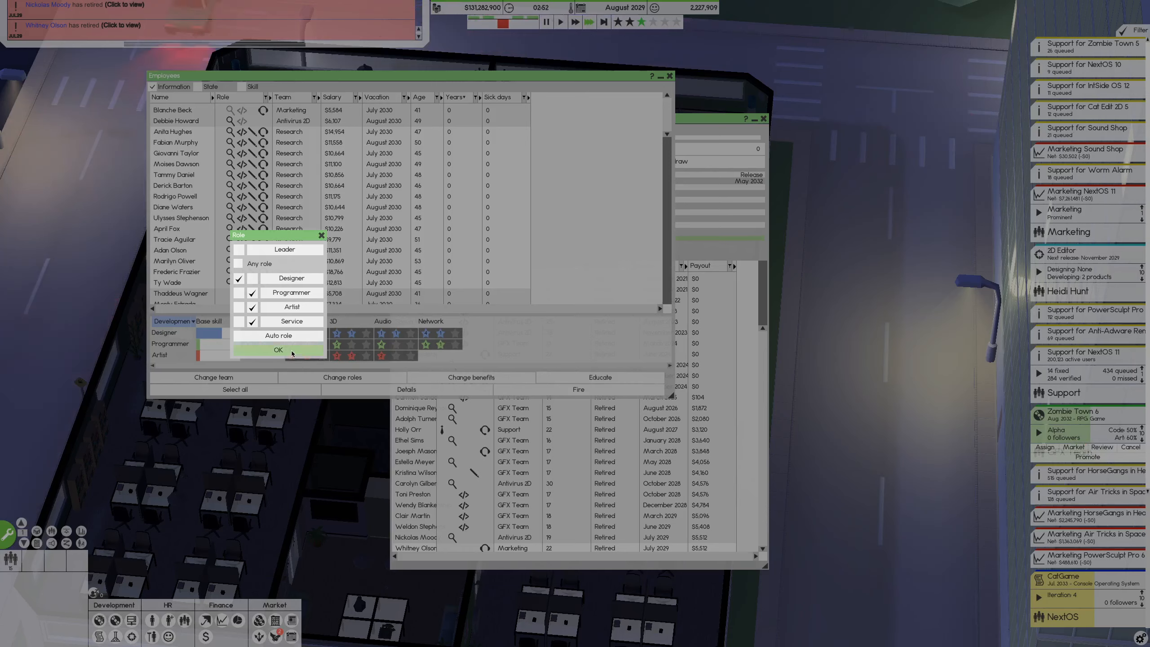
left_click(278, 350)
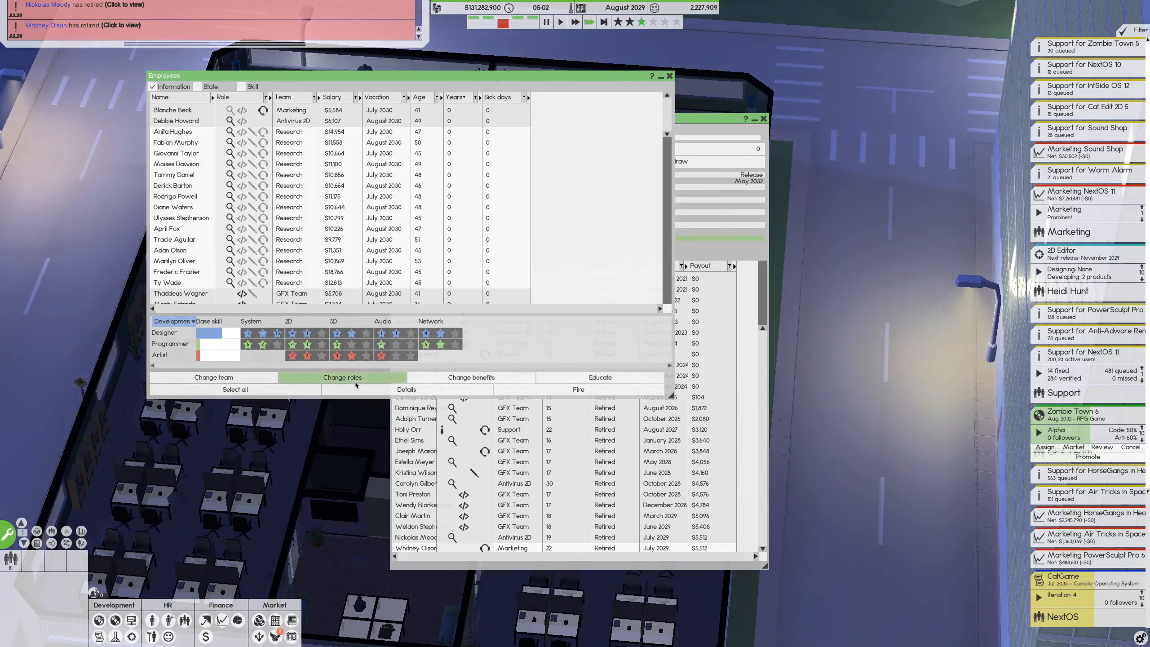
left_click(342, 377)
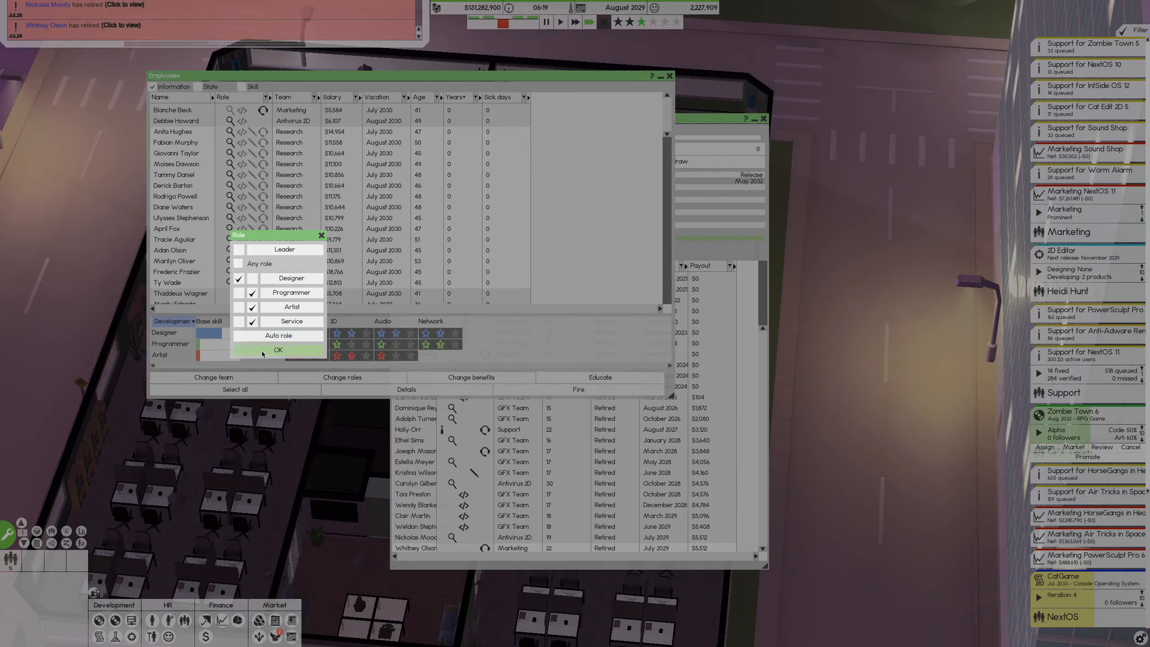
left_click(278, 350)
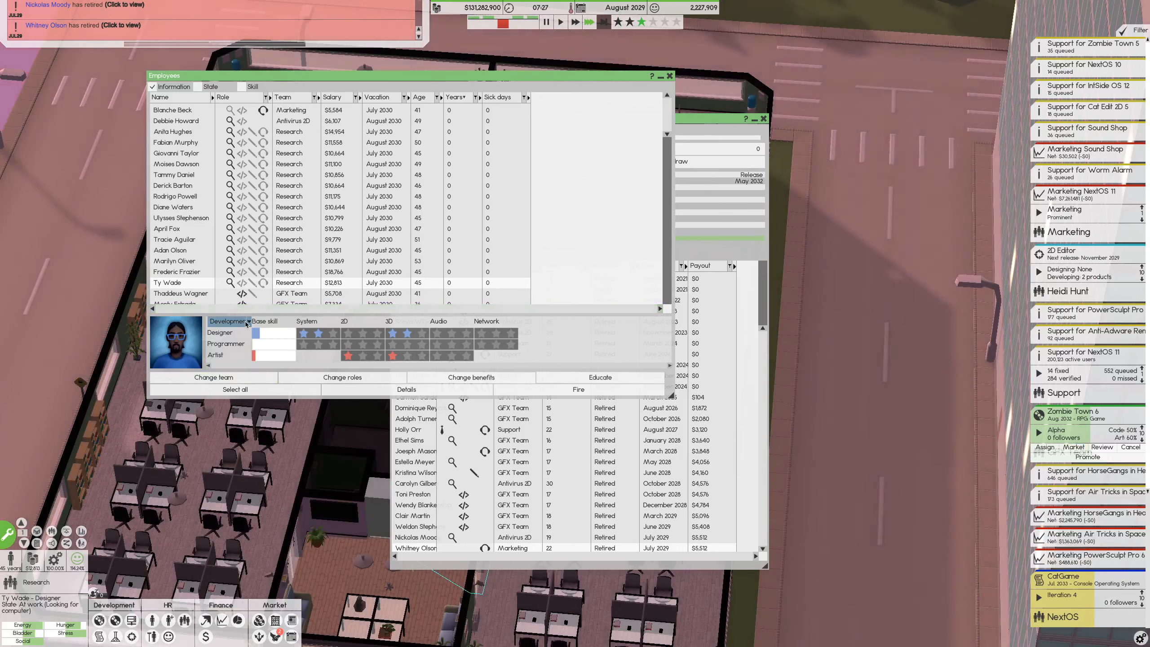
left_click(229, 321)
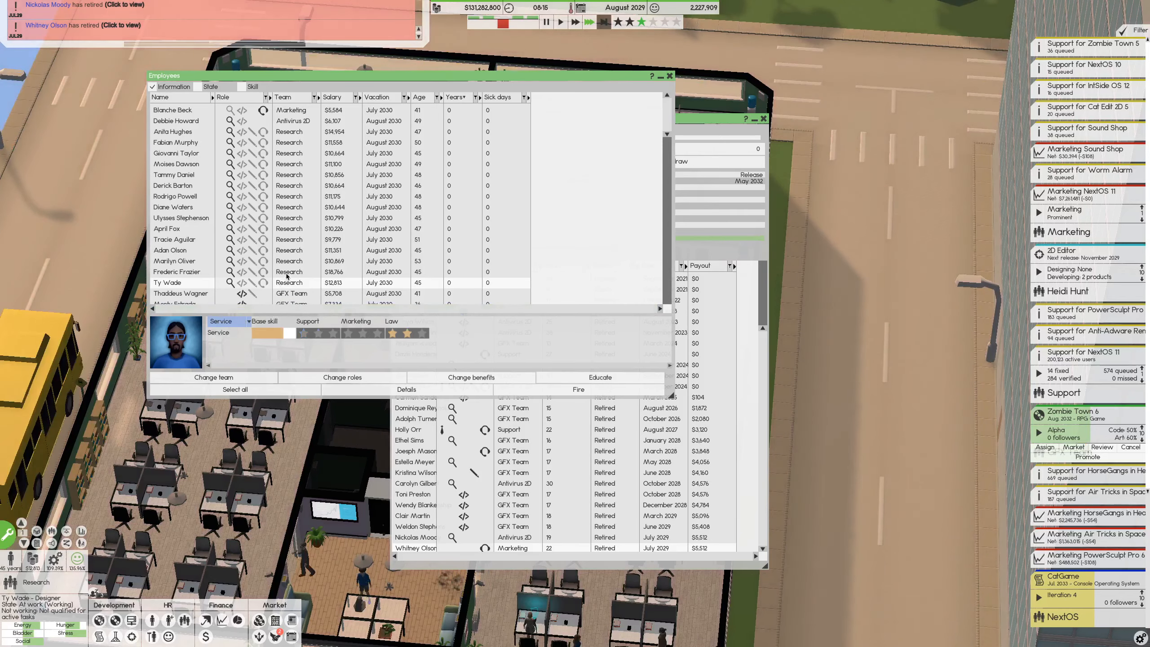
Set Service as lead role for the service-strong research employee, then close the employee list
left_click(177, 272)
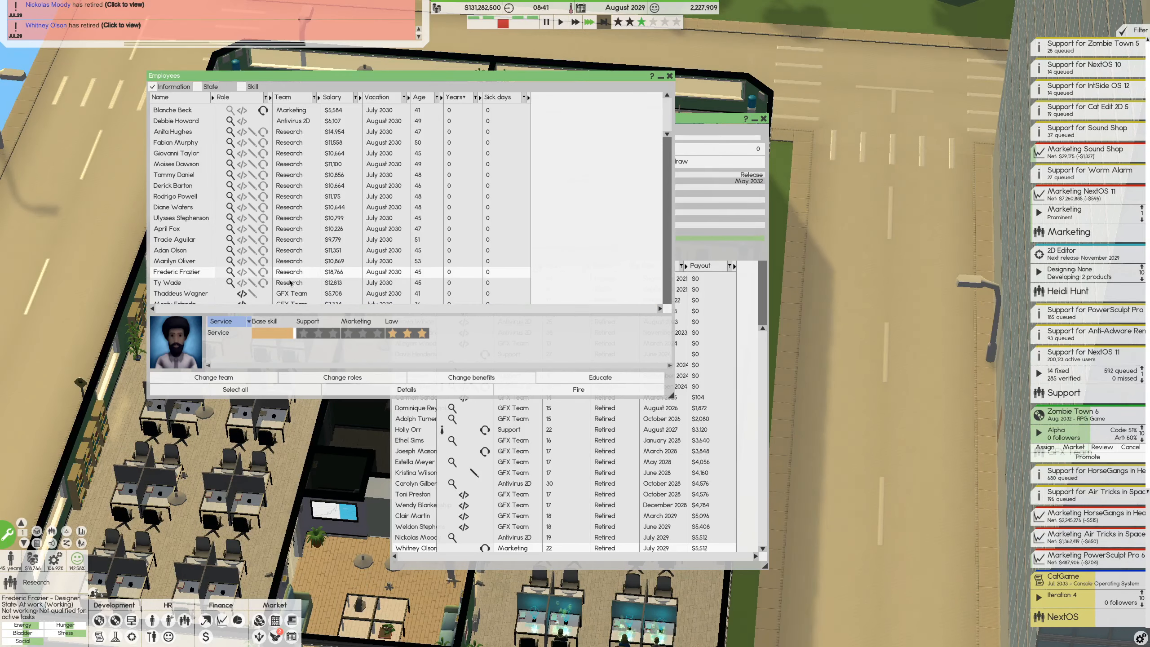
left_click(342, 377)
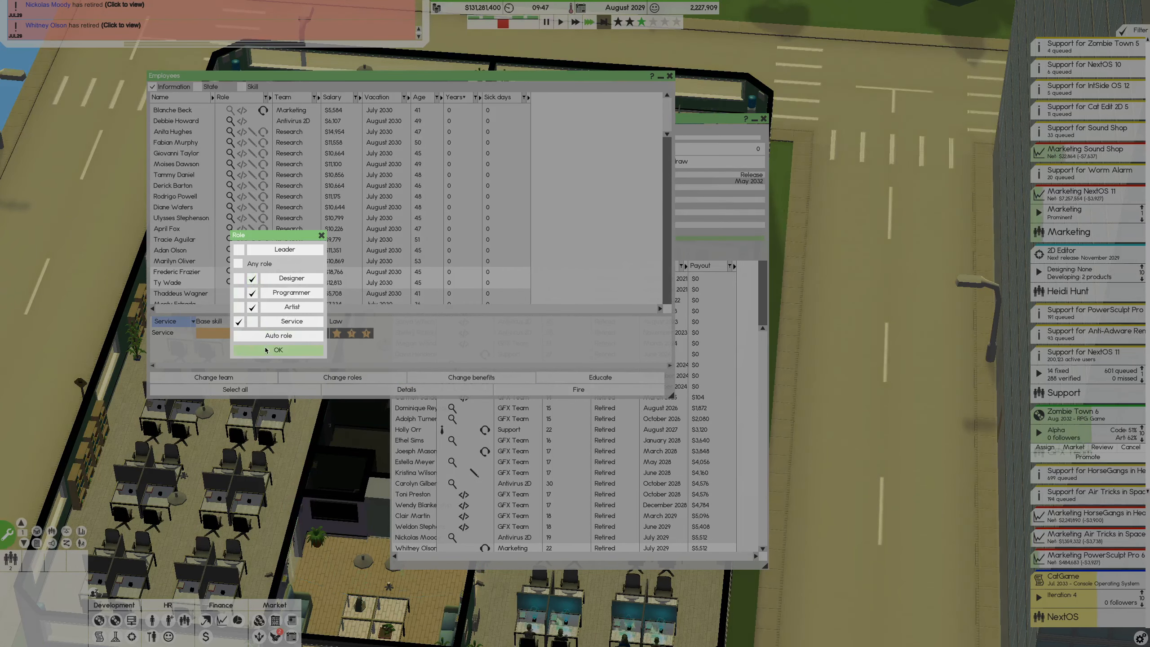
left_click(278, 350)
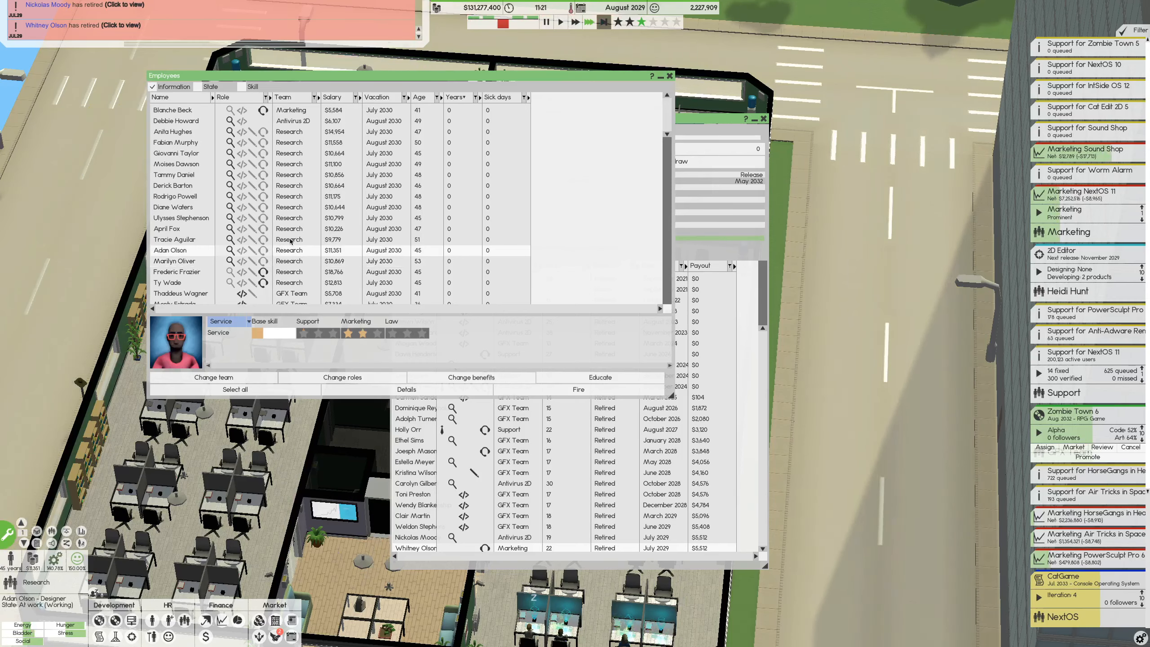
left_click(166, 228)
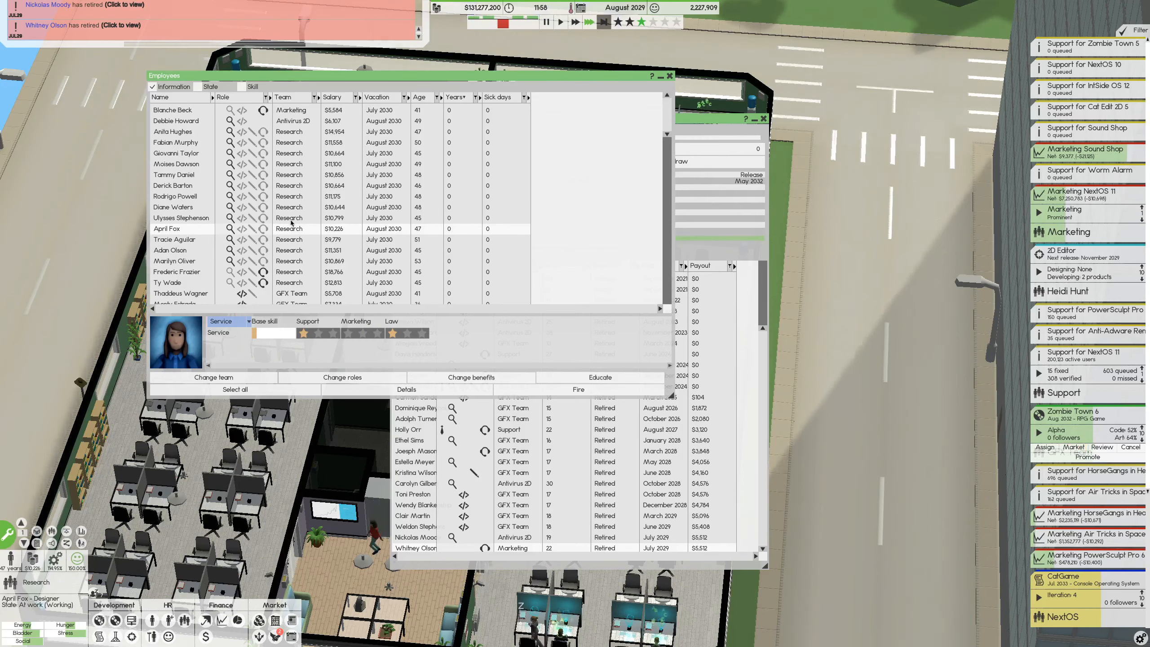
left_click(172, 207)
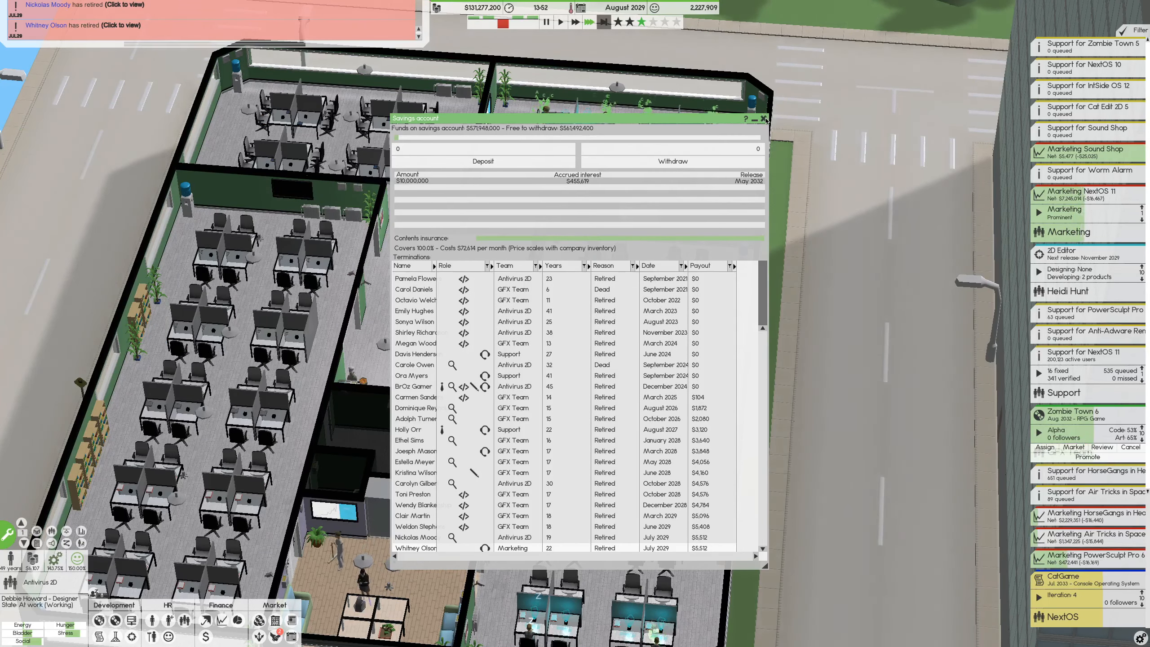
Close the Savings account and terminations window to return to the office floor plan
left_click(761, 119)
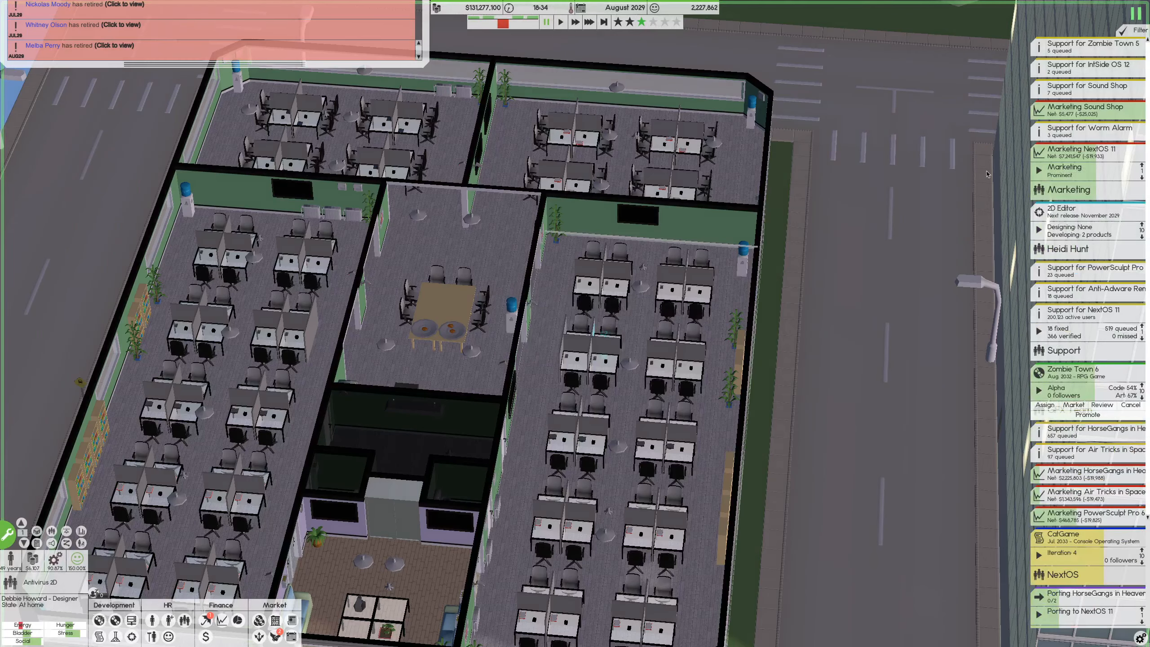
mouse_move(1113, 130)
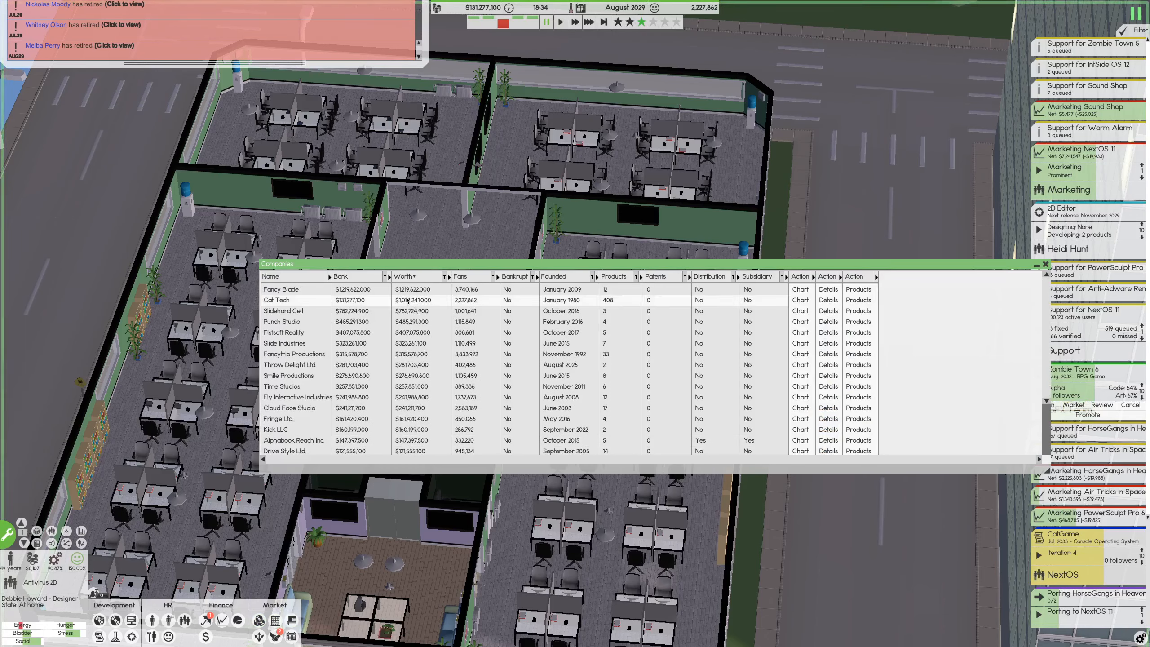
mouse_move(413, 293)
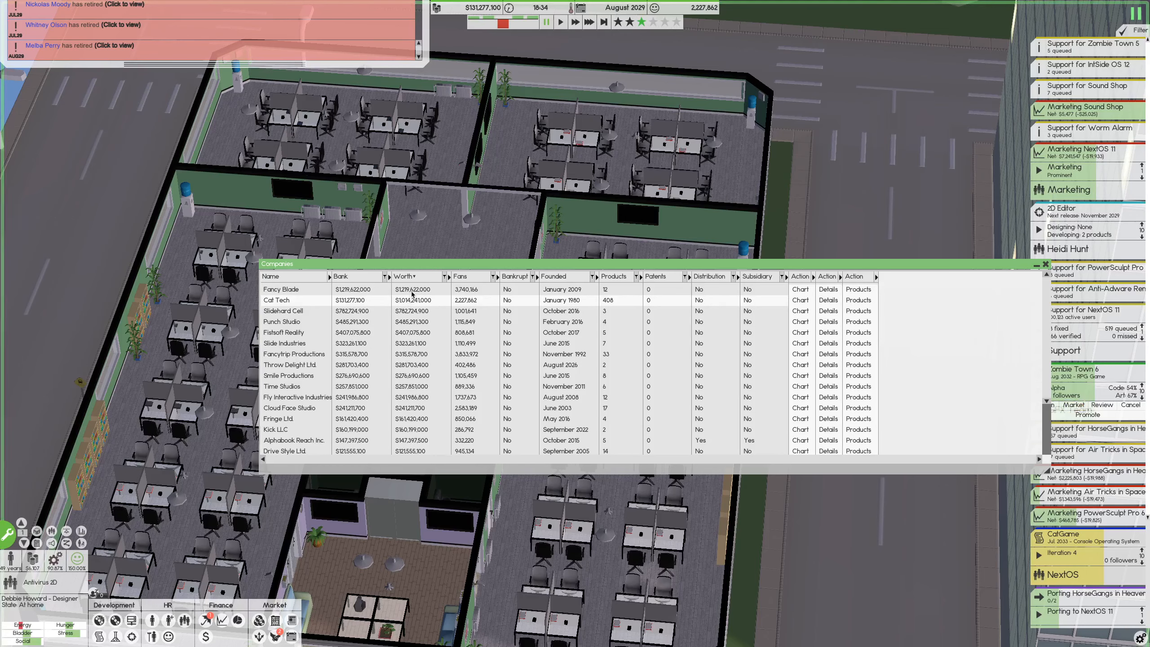
mouse_move(437, 309)
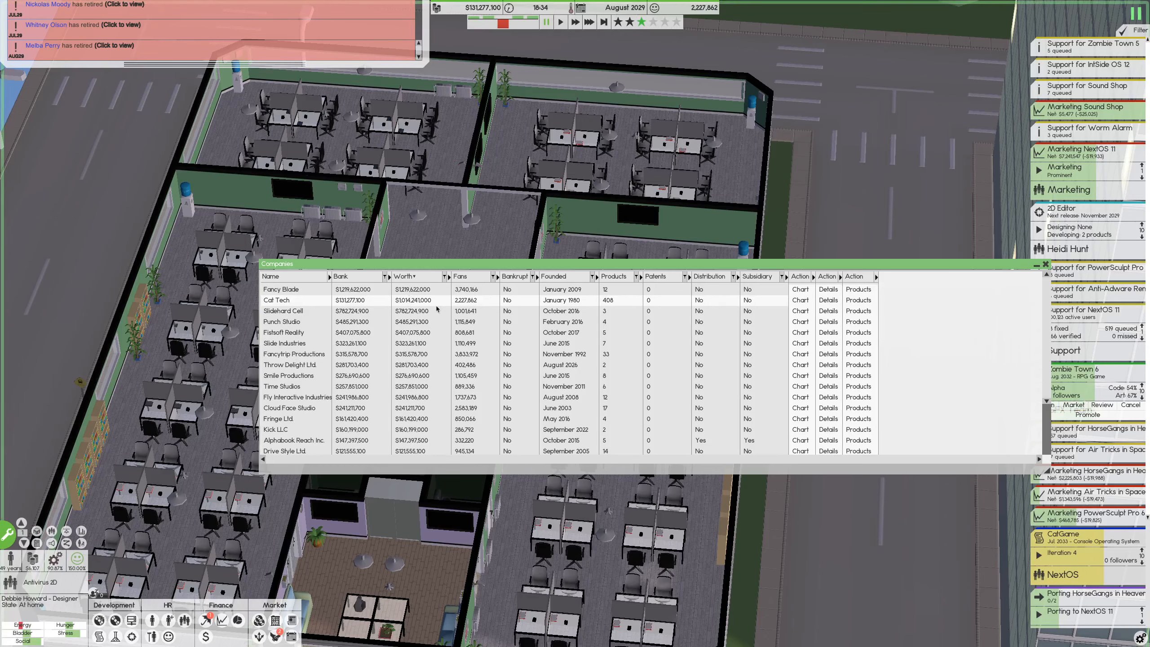
left_click(1047, 264)
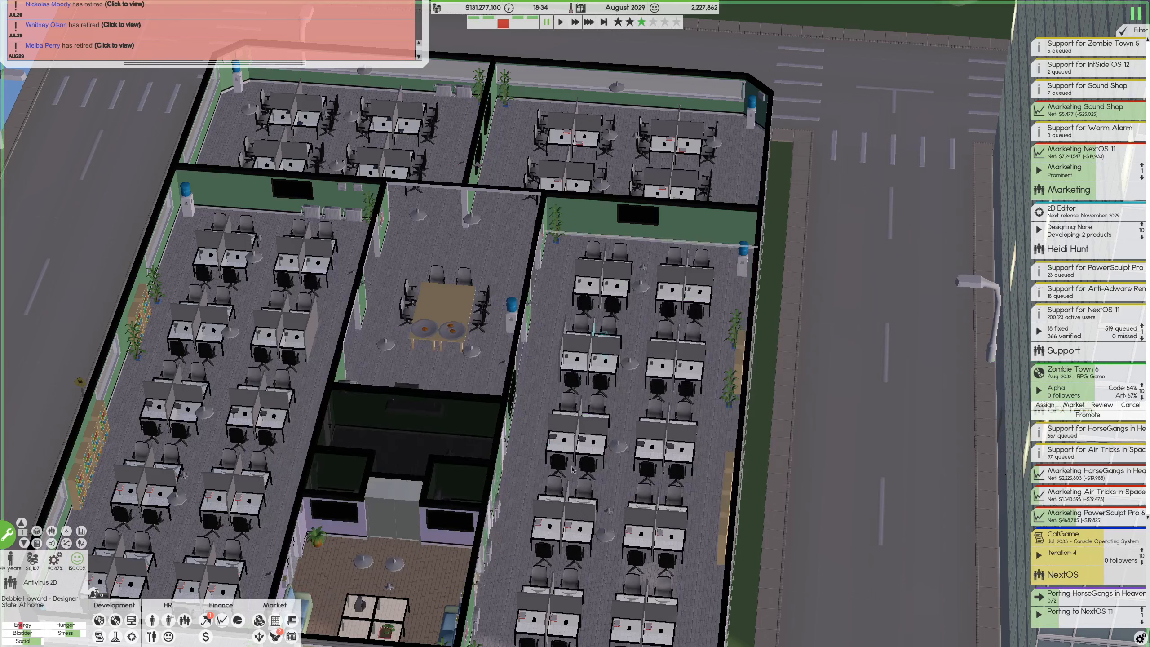
mouse_move(740, 497)
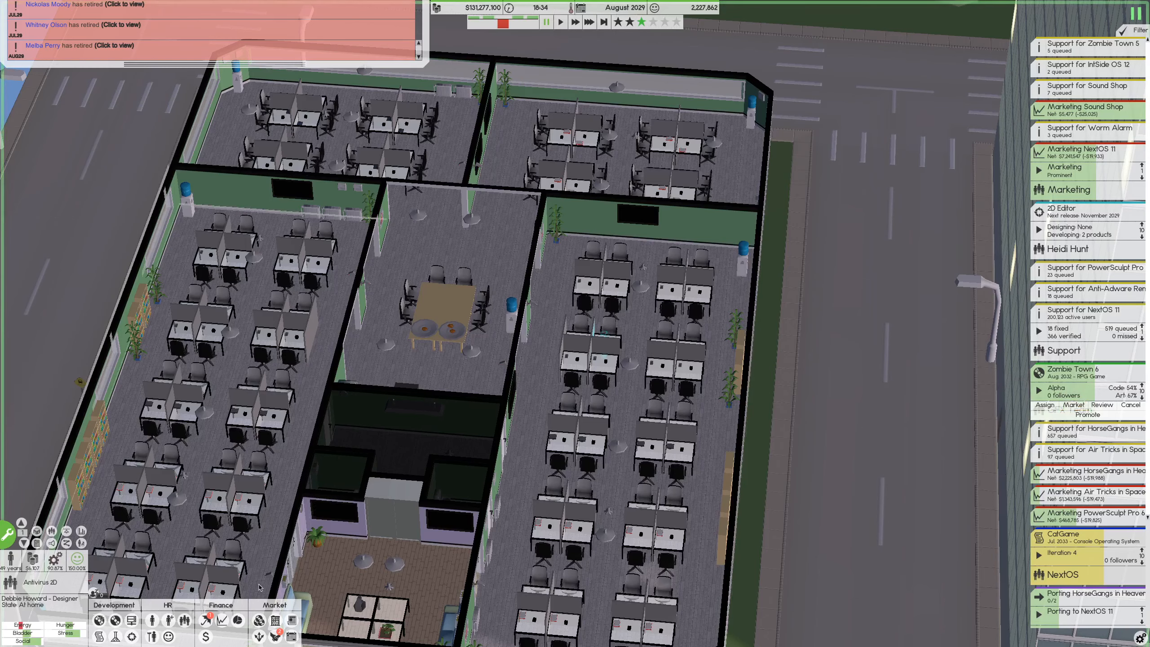
mouse_move(207, 620)
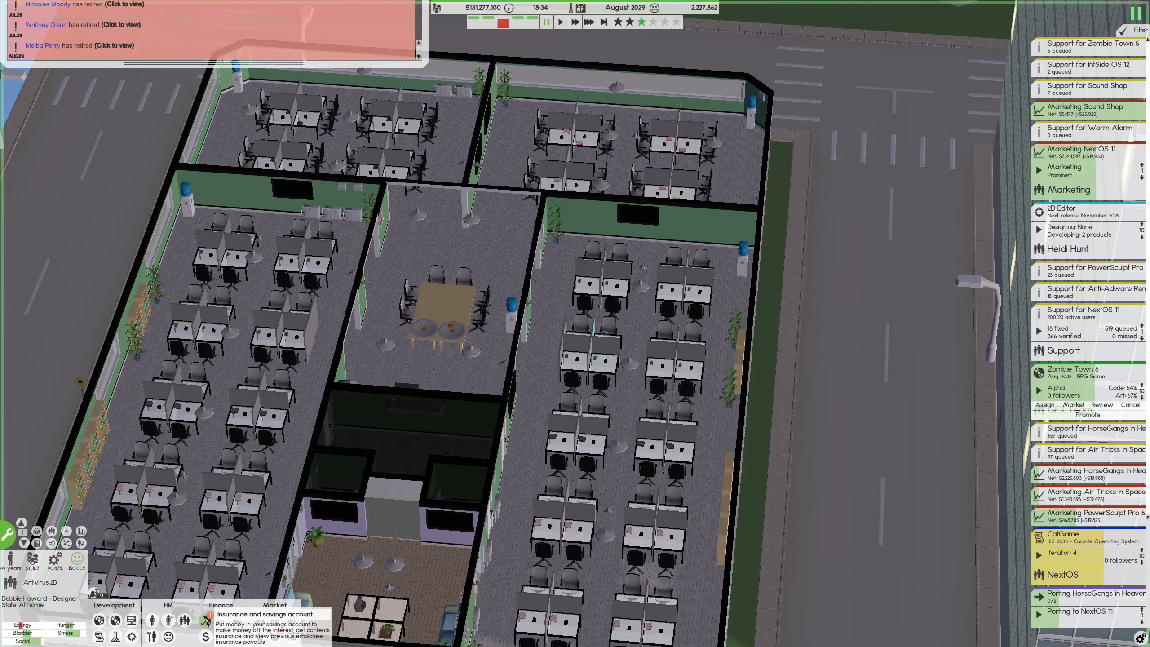
Reopen the Insurance and savings account overview listing savings, insurance and retired staff
left_click(207, 636)
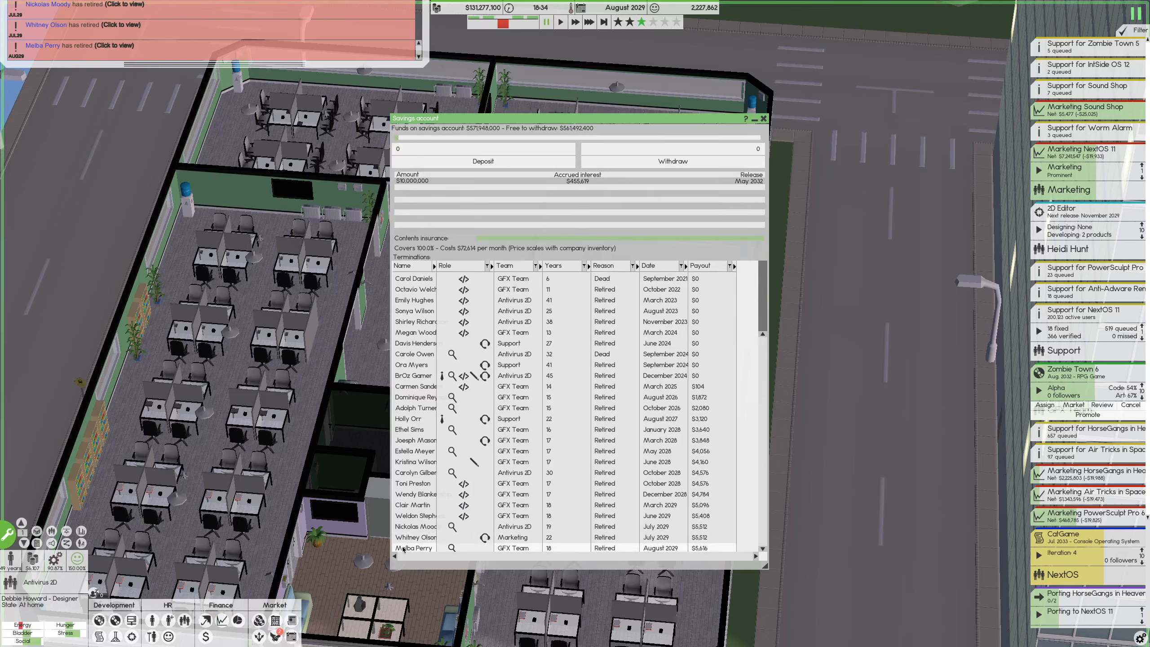
mouse_move(411, 543)
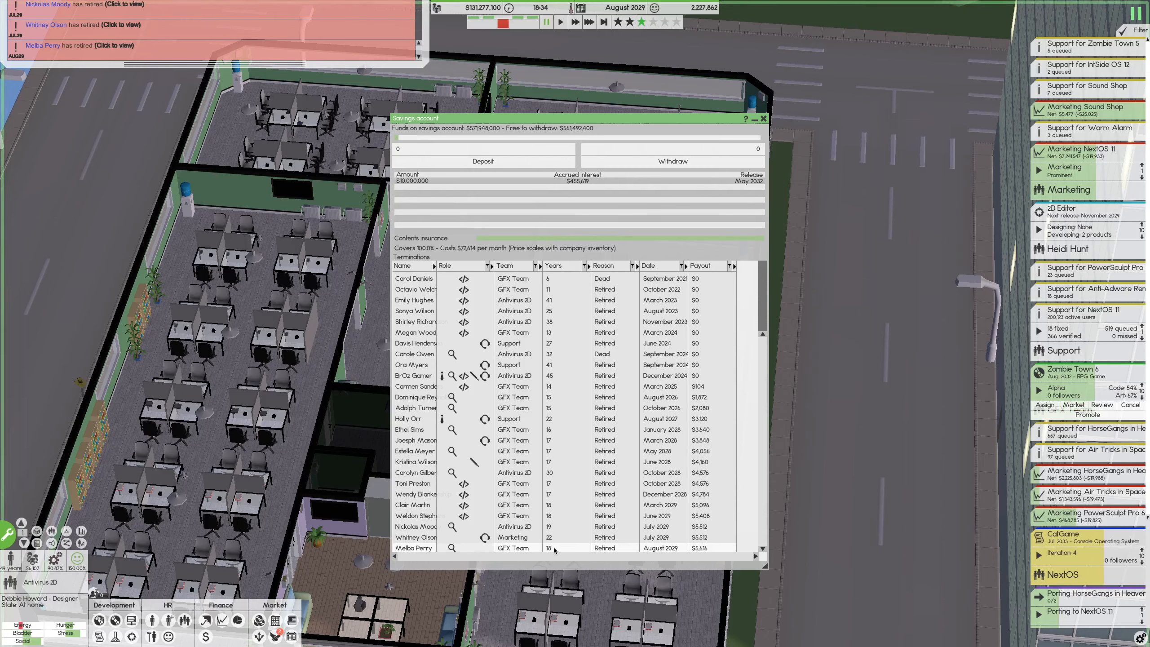
mouse_move(169, 619)
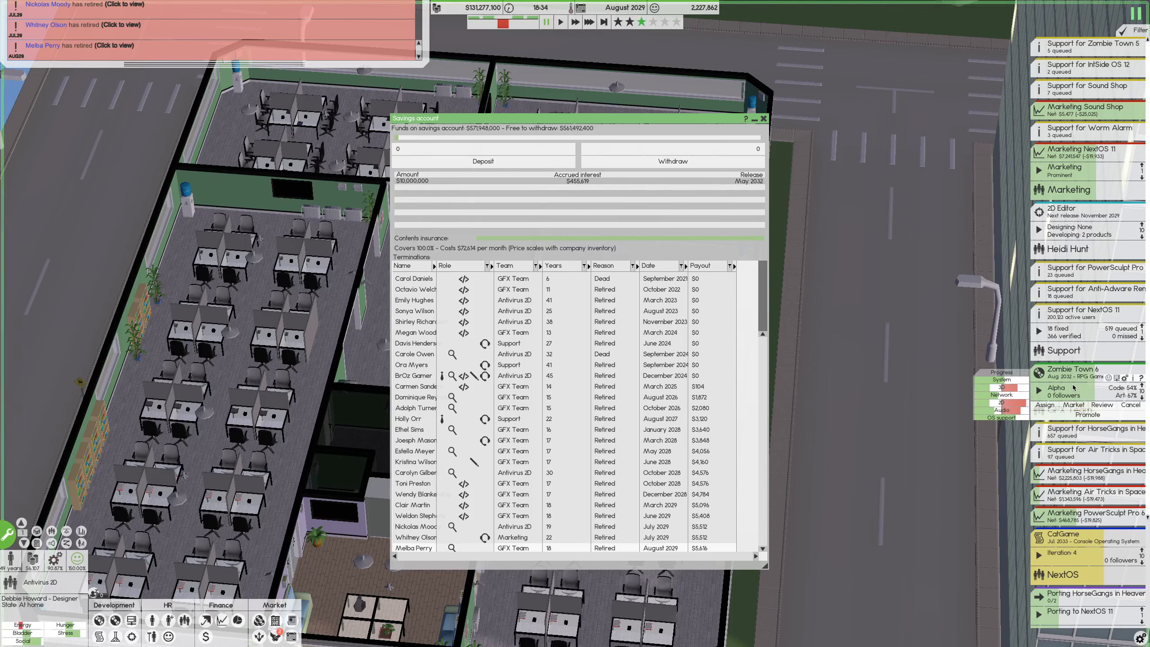
mouse_move(168, 619)
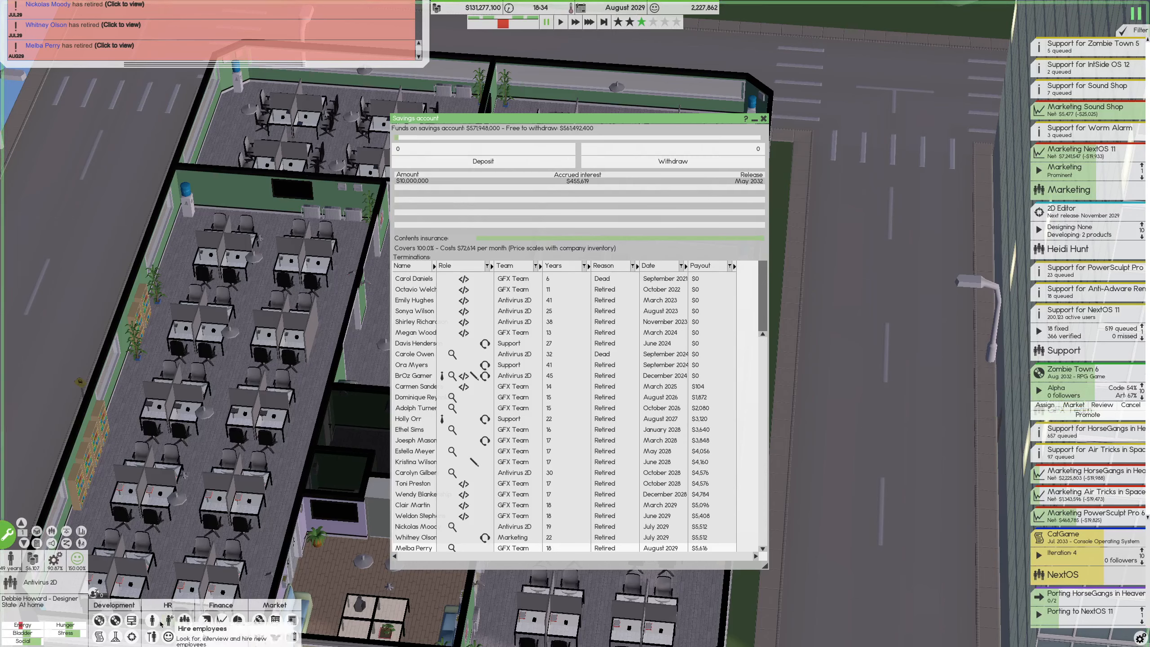
Search for a Designer hire with a specialization and assign Shelby Marsh to GFX Team
left_click(170, 631)
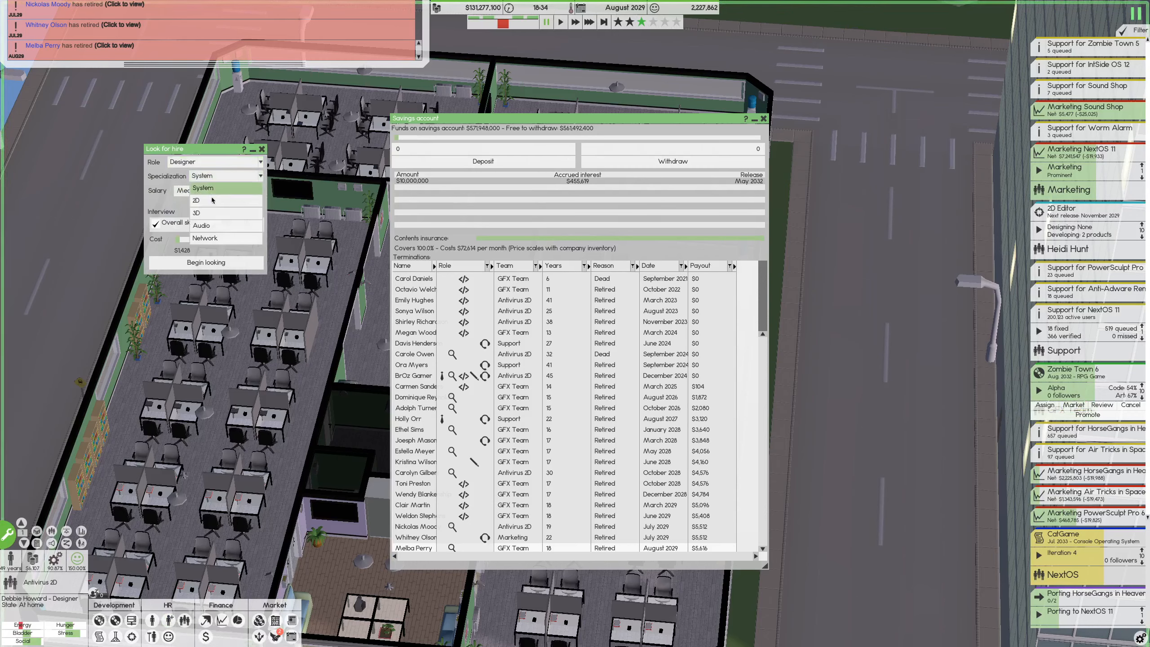
left_click(205, 238)
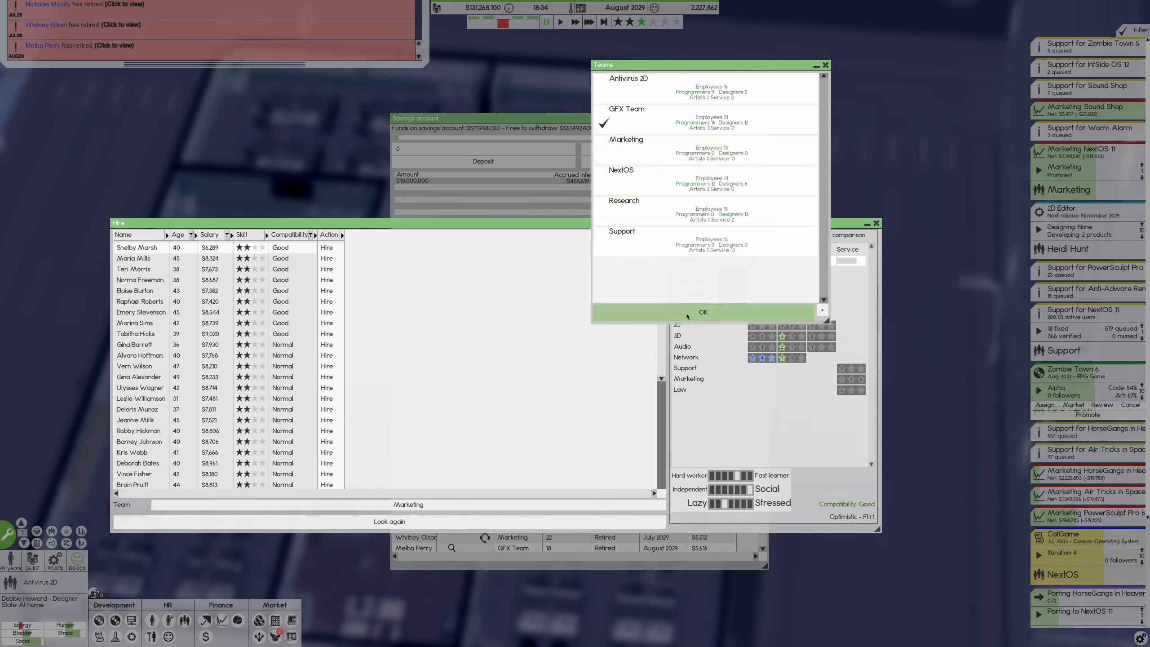
left_click(703, 312)
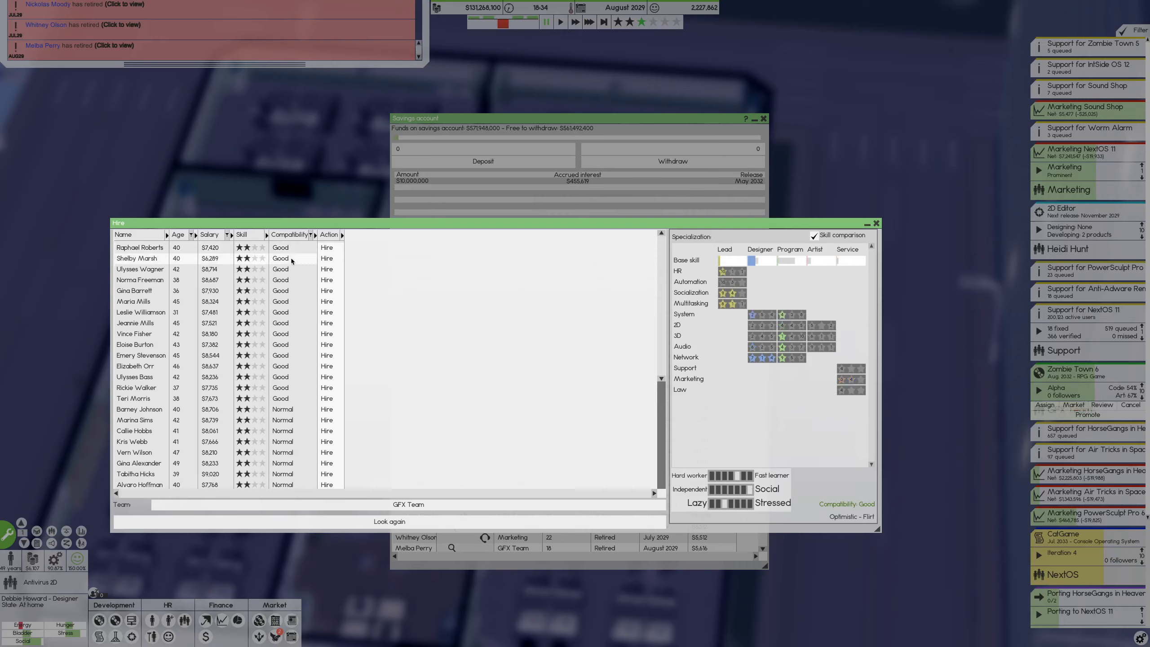
mouse_move(292, 269)
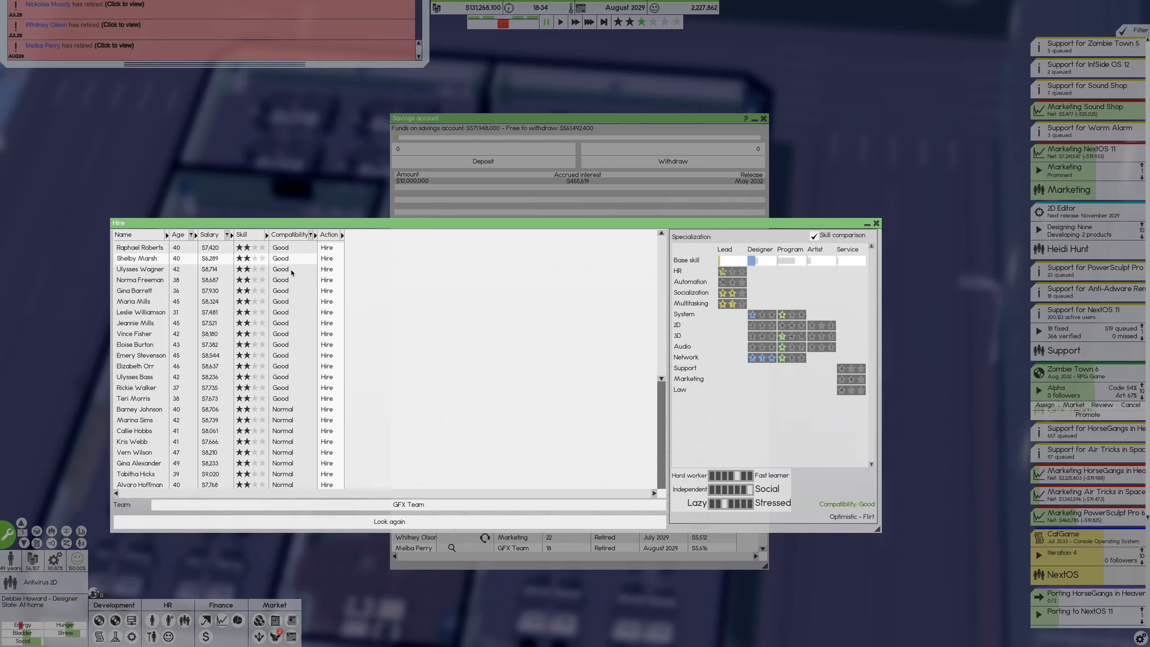
mouse_move(293, 257)
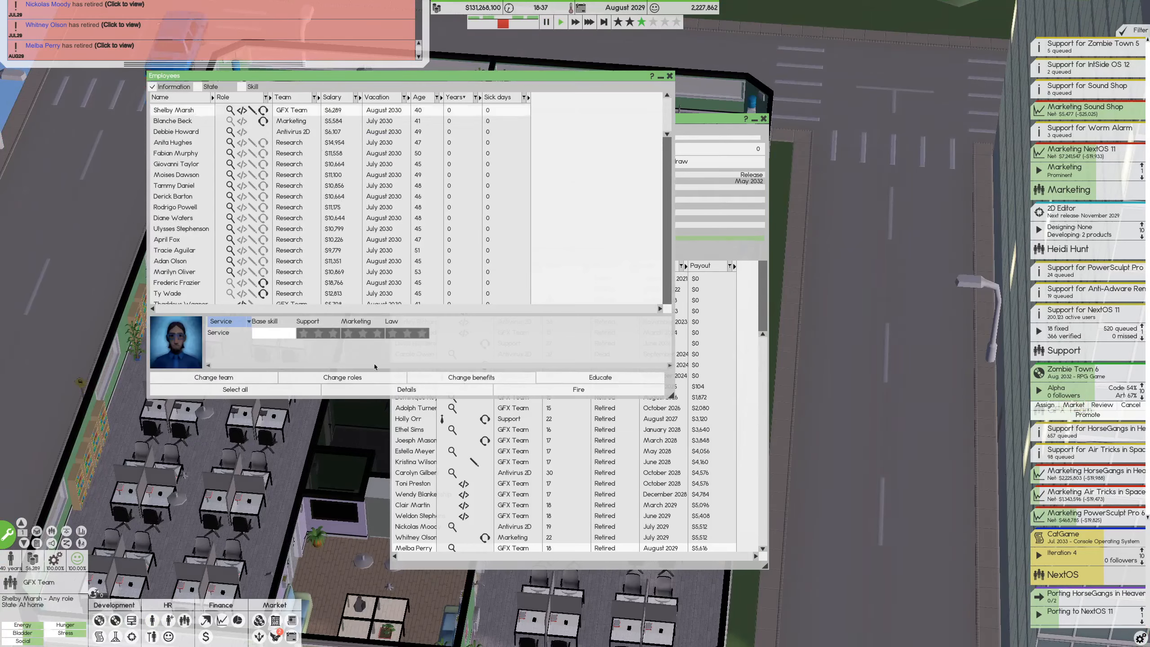
left_click(228, 321)
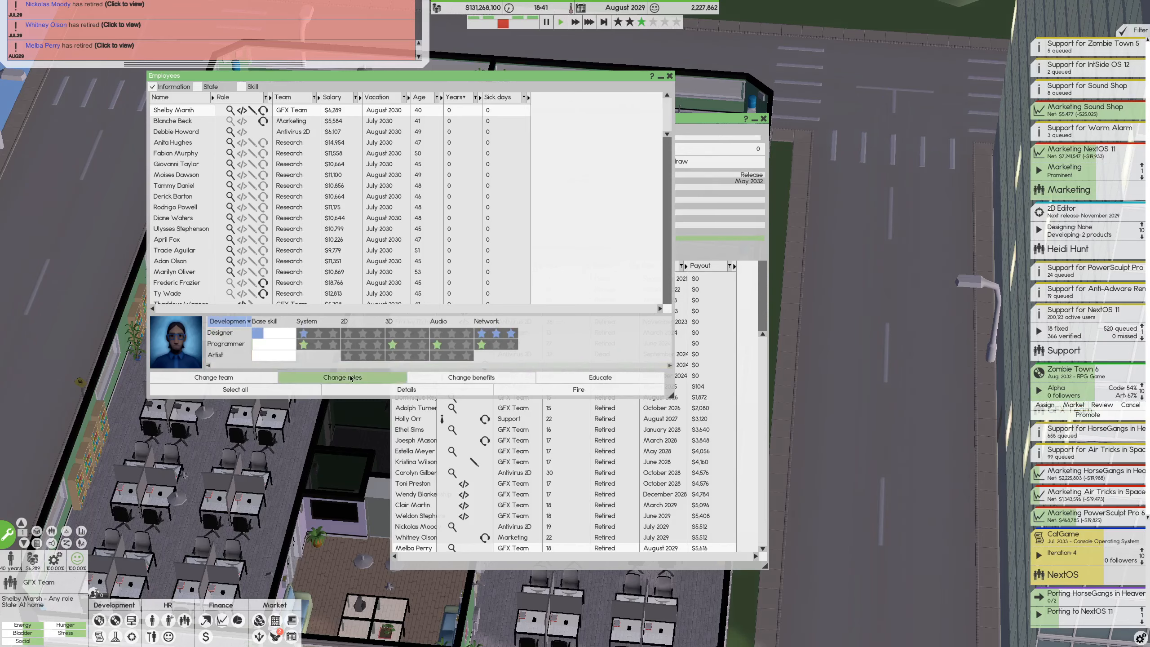
left_click(342, 377)
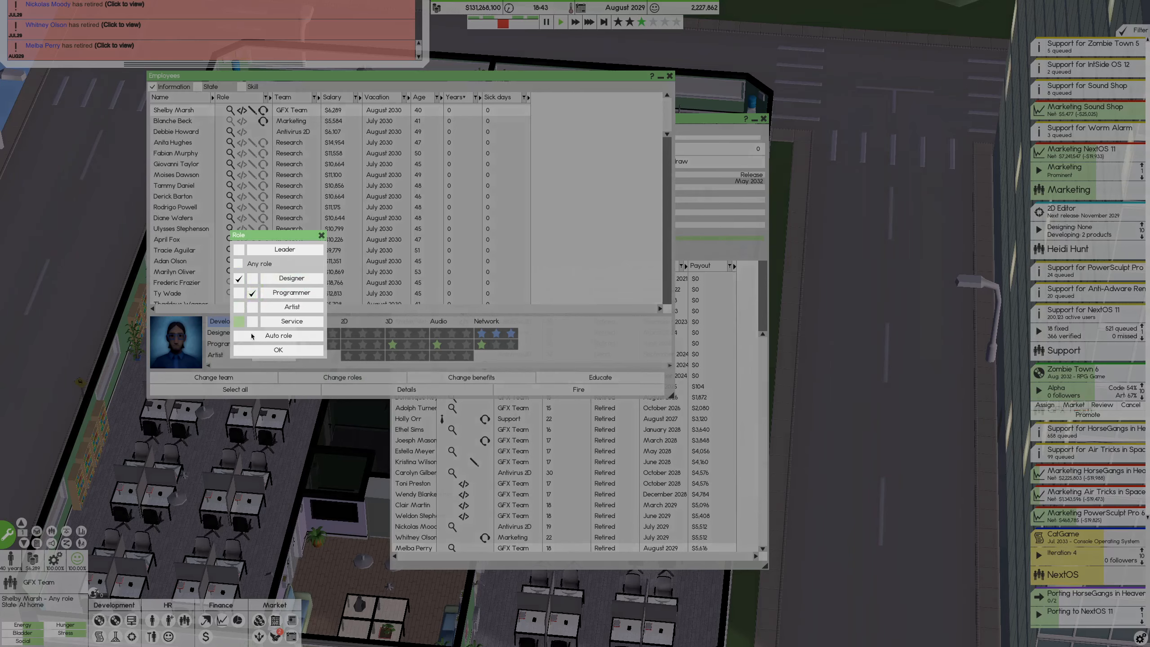
left_click(278, 350)
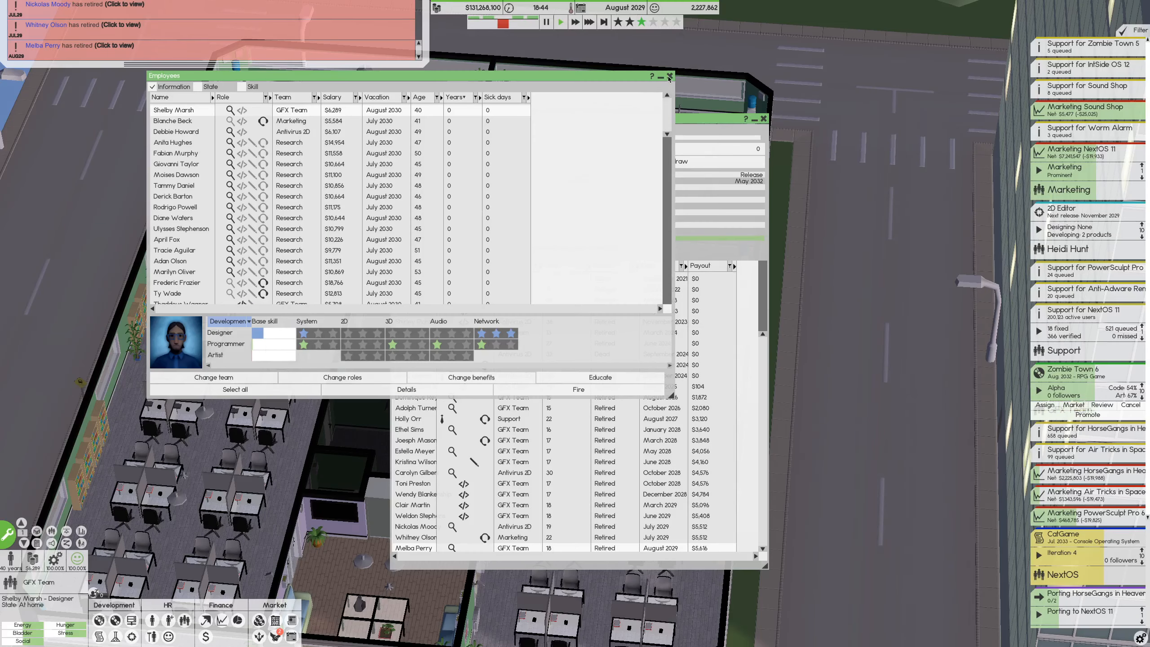
left_click(668, 78)
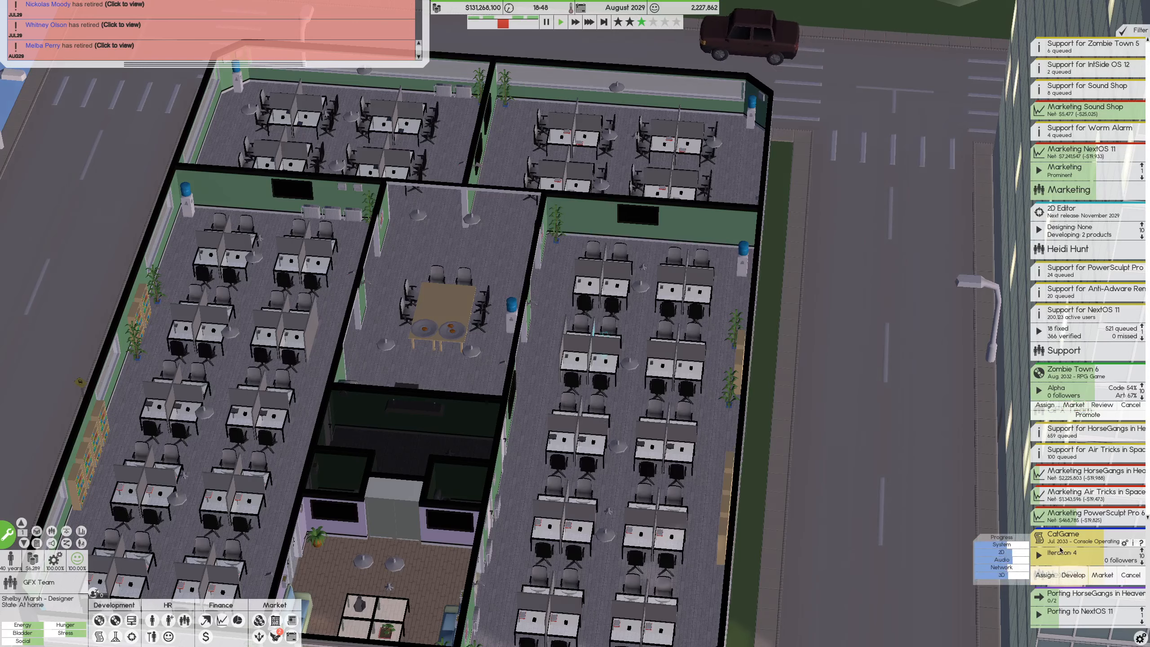
left_click(1139, 31)
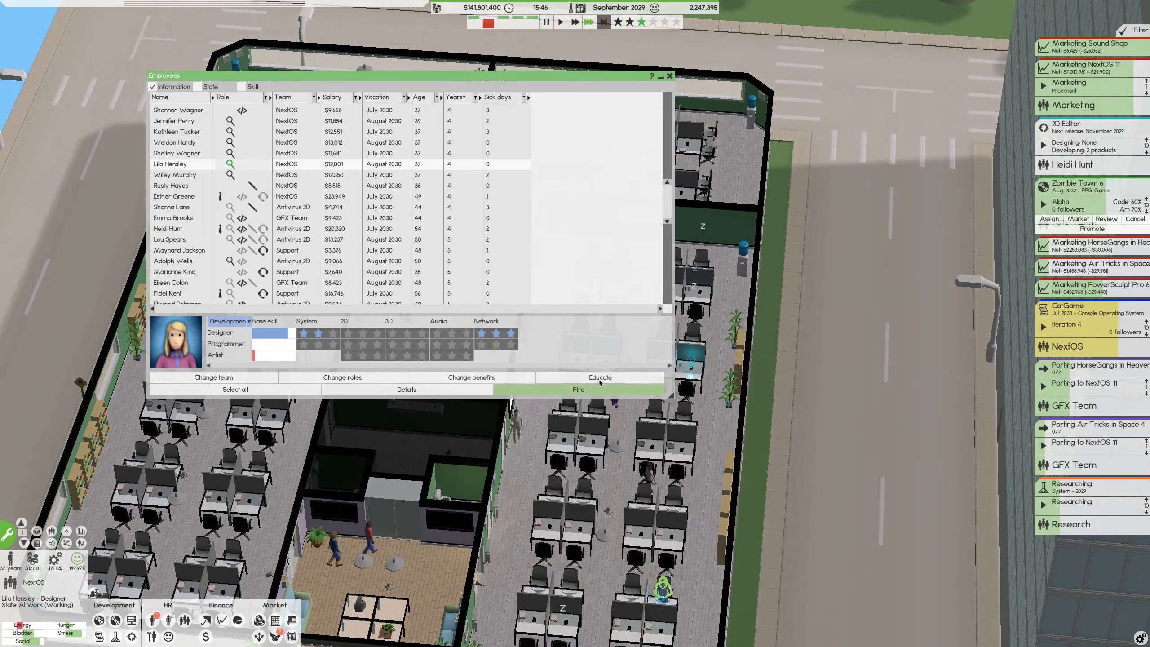
left_click(600, 377)
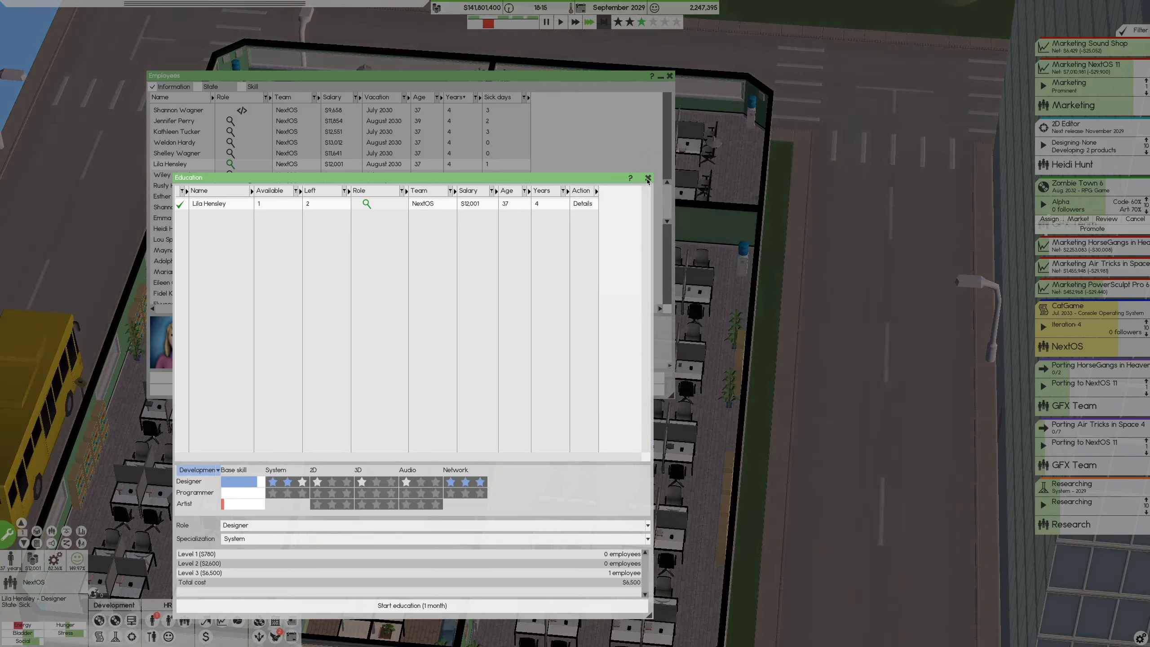
left_click(647, 177)
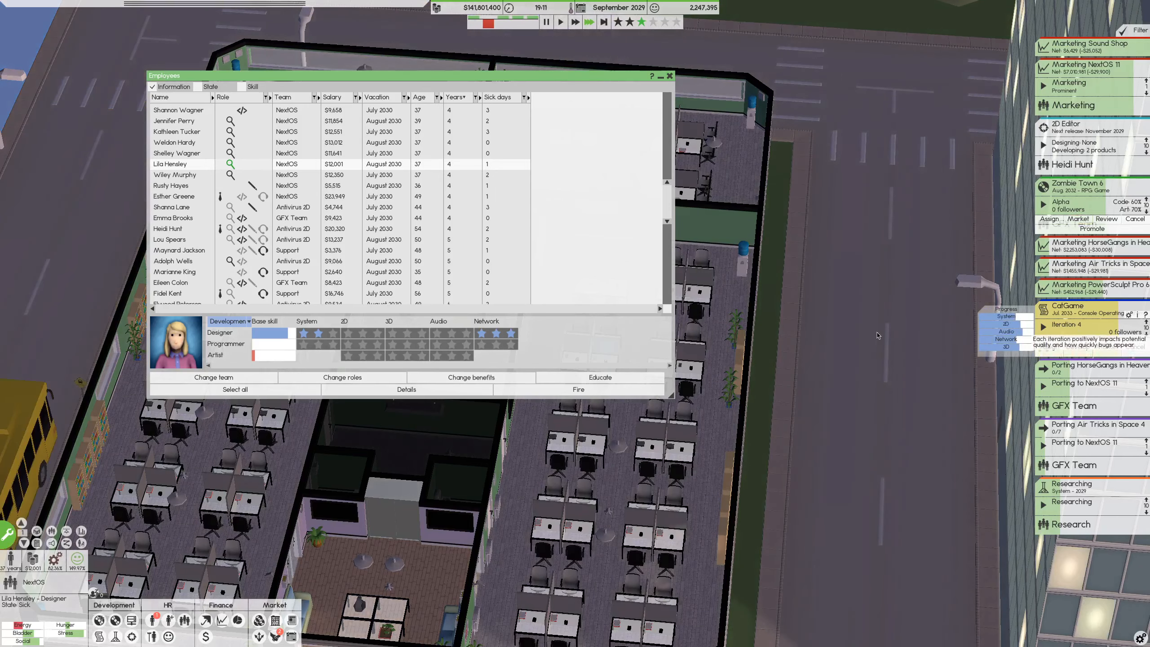
mouse_move(471, 378)
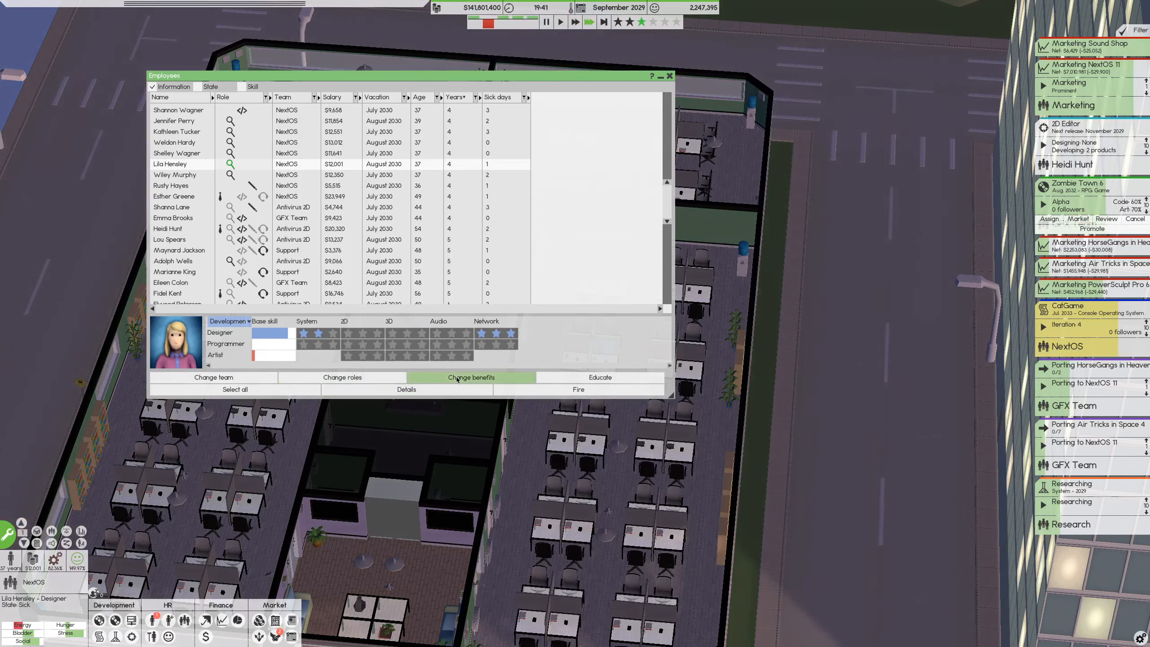
left_click(600, 377)
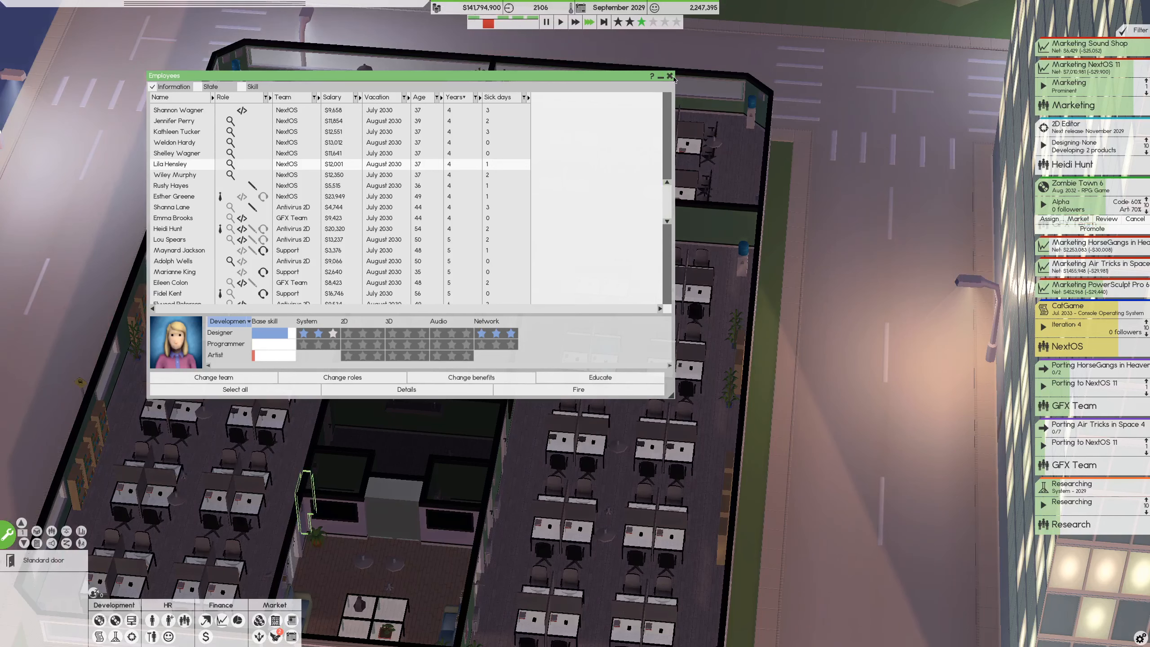
Close the Employees window to show the office floor plan
left_click(669, 76)
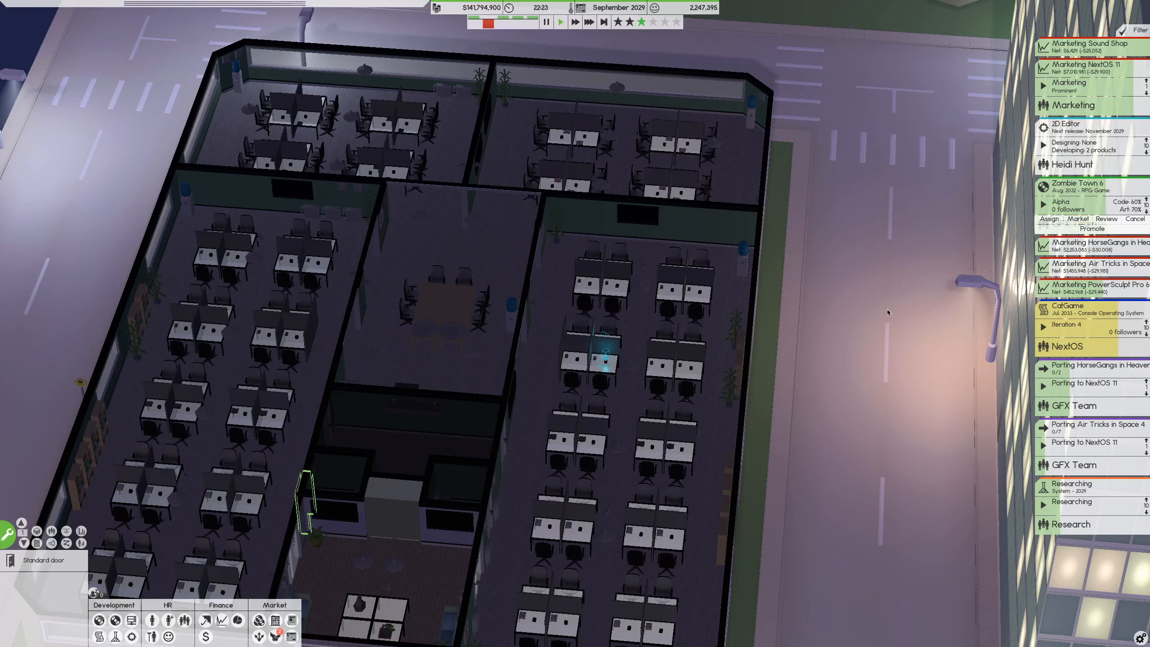
mouse_move(953, 293)
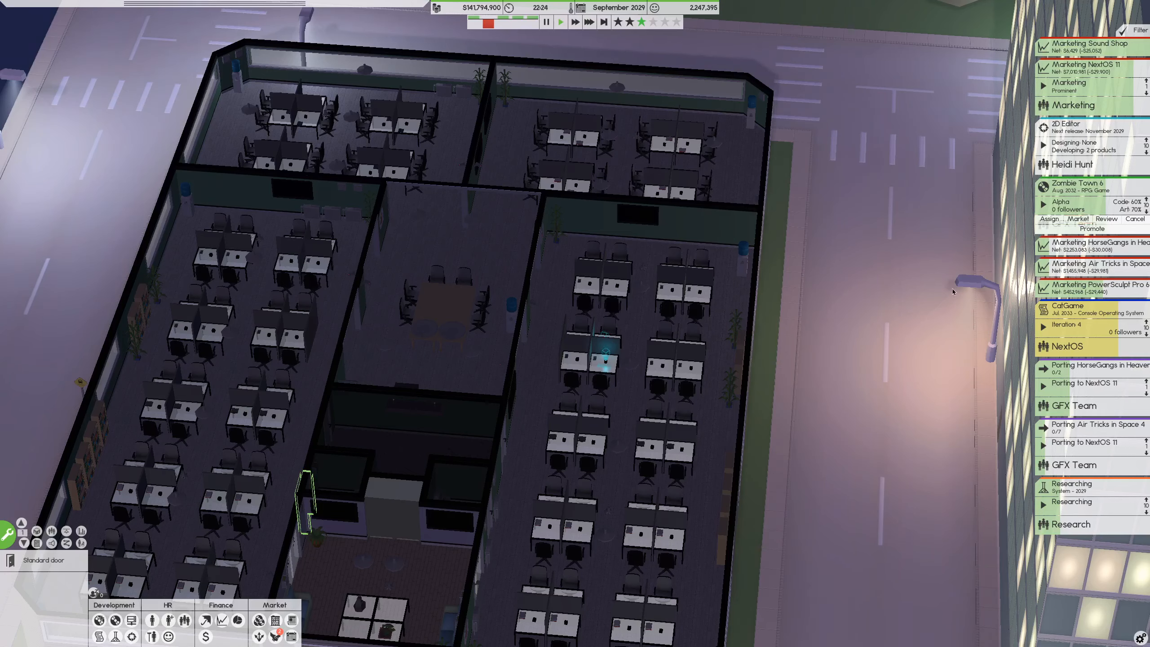